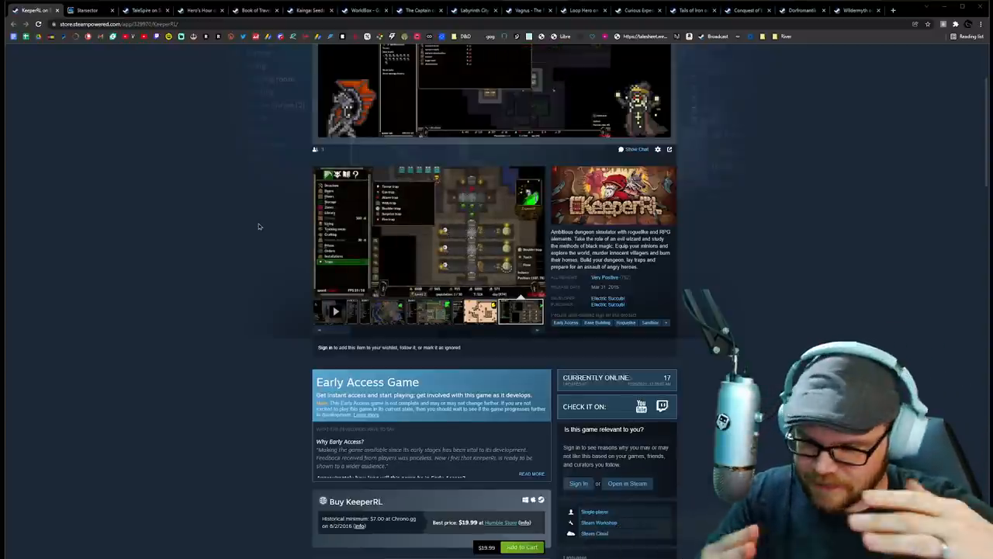
Leave KeeperRL's screenshots for The Captain's store page and cycle through its screenshot gallery
left_click(335, 311)
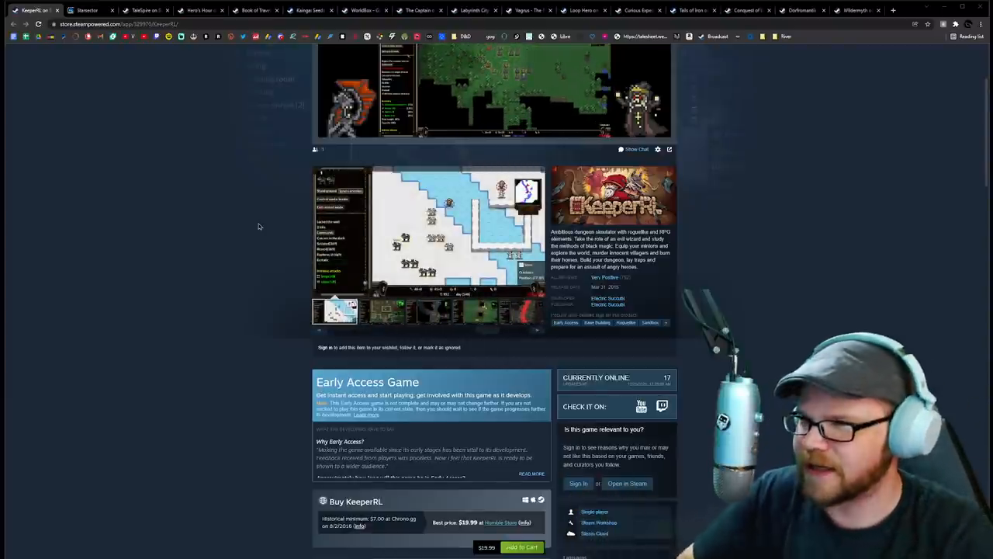
left_click(381, 311)
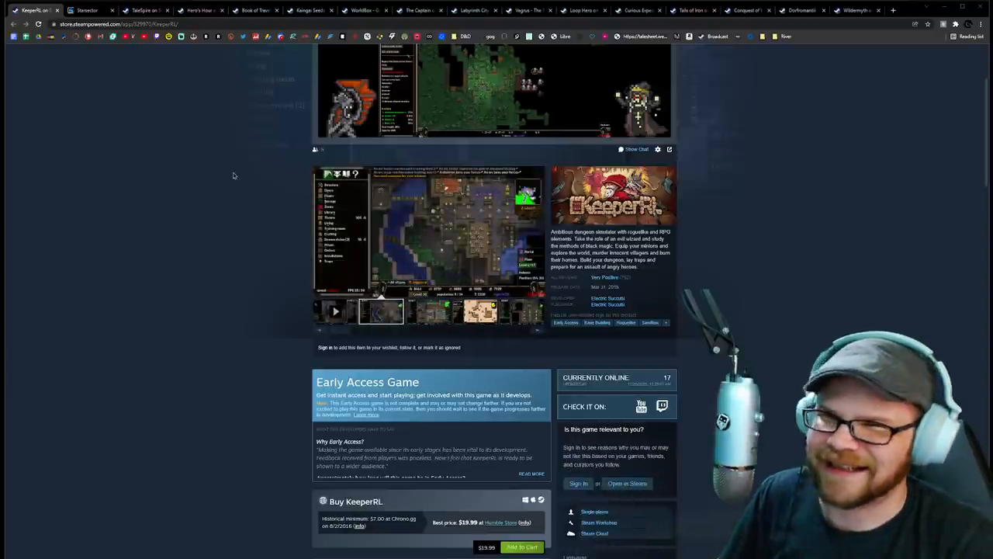
mouse_move(196, 126)
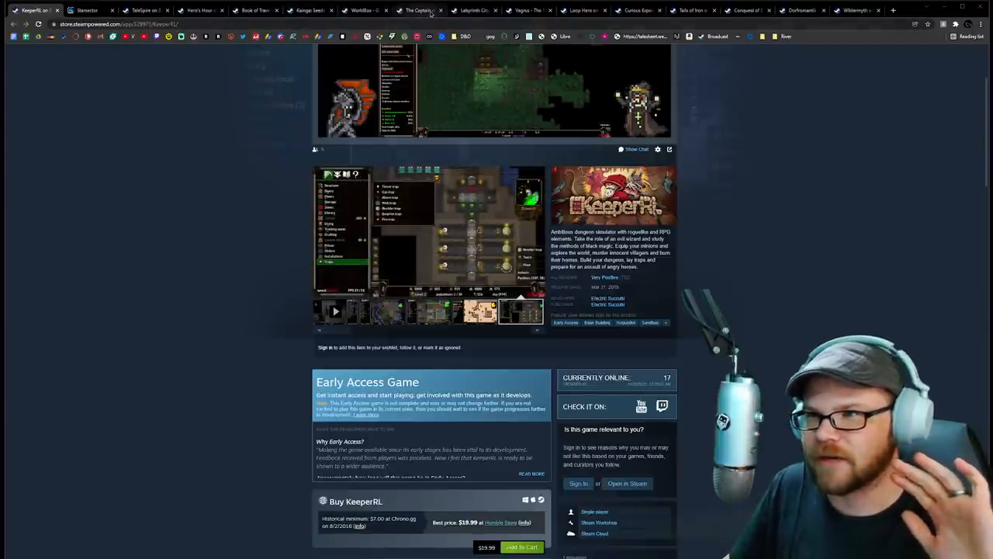
left_click(418, 9)
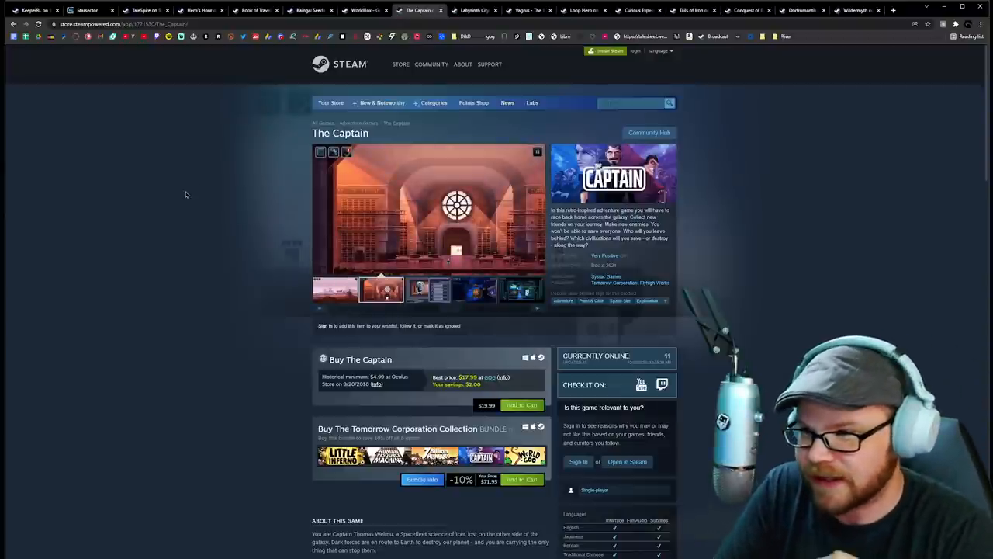
left_click(427, 290)
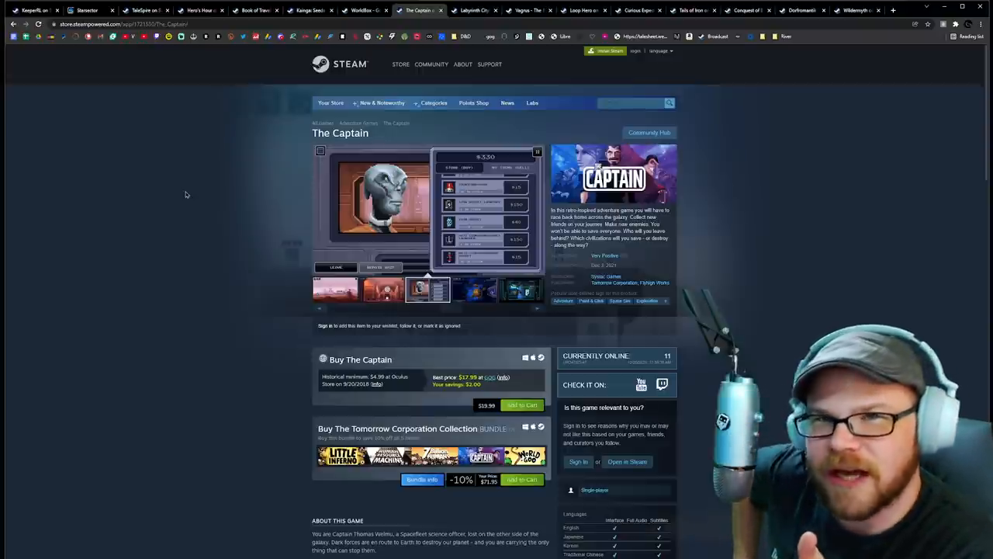
left_click(473, 291)
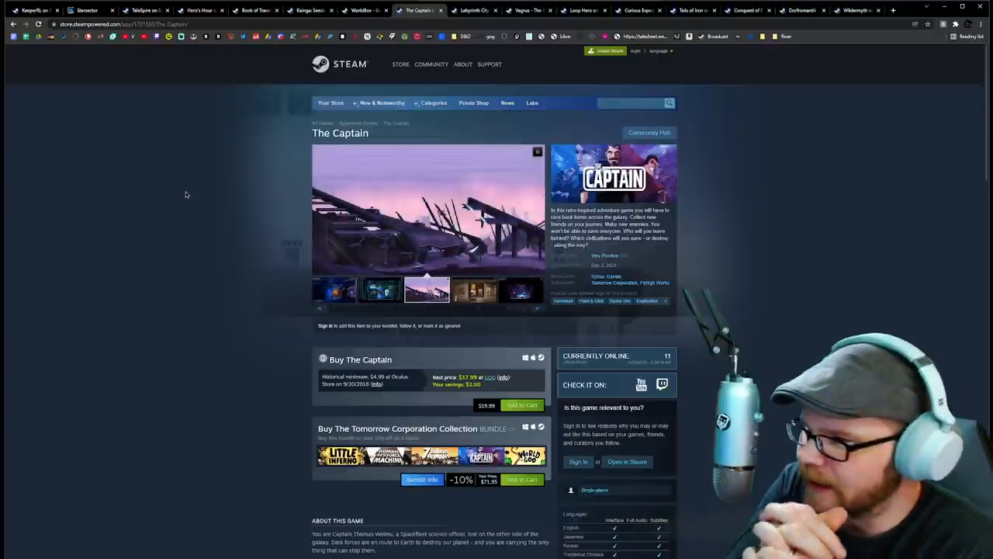
left_click(473, 291)
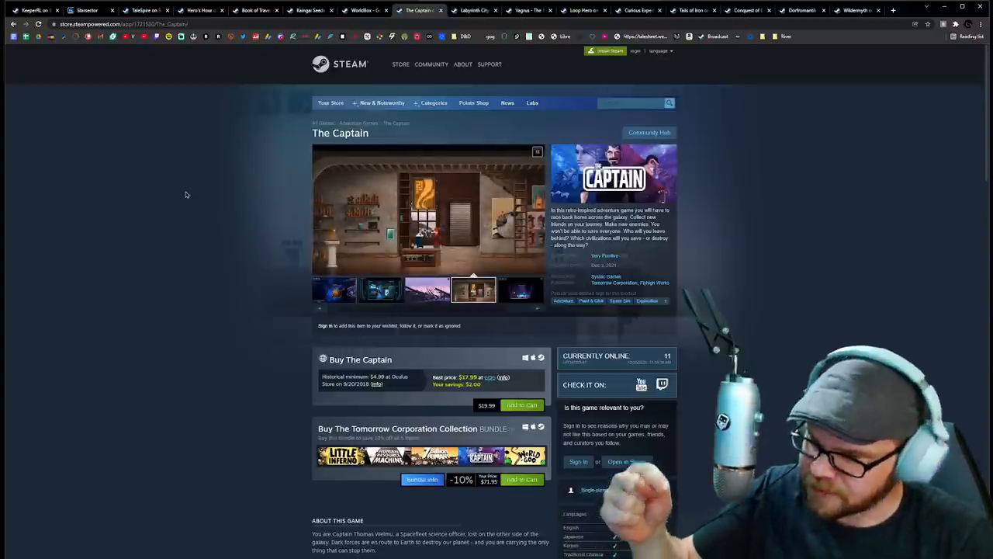
left_click(520, 290)
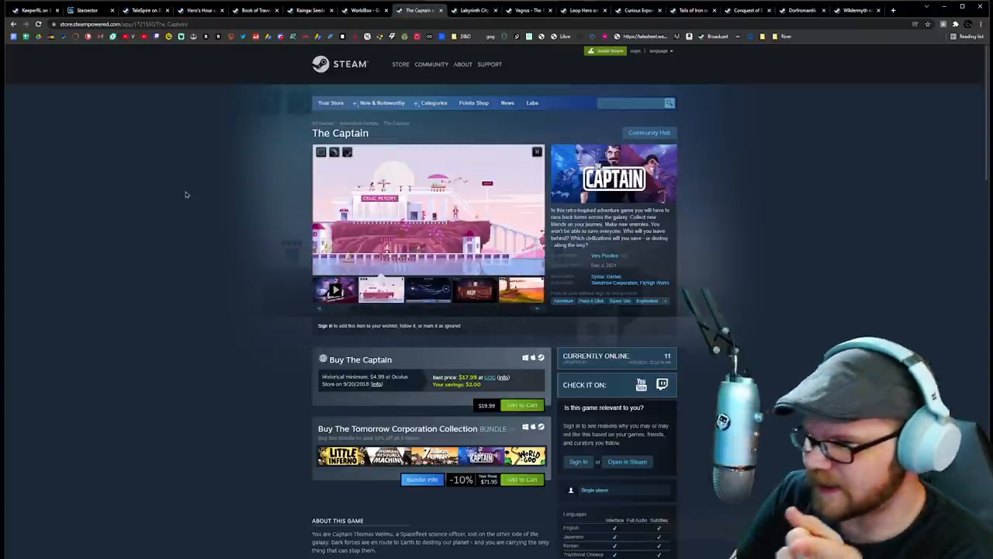
left_click(426, 290)
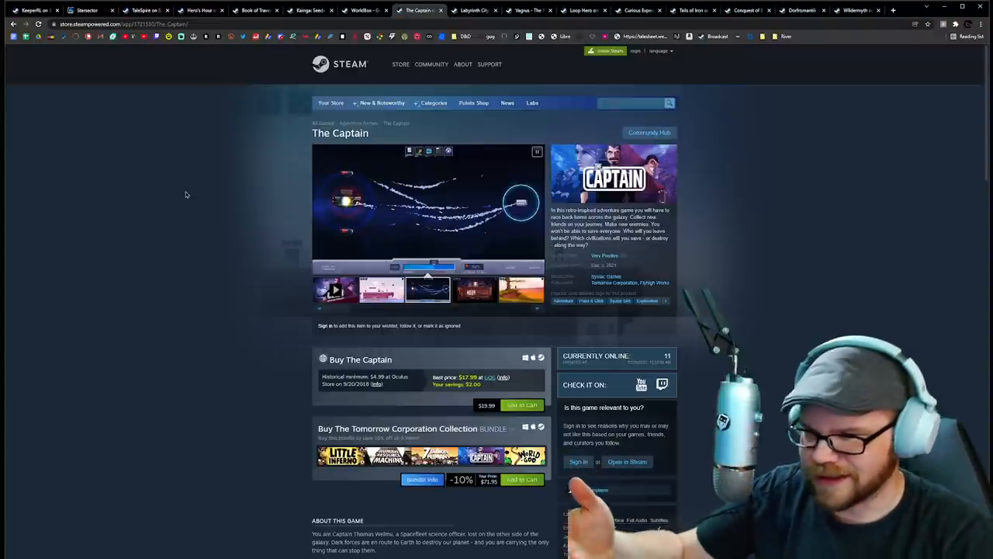
left_click(475, 290)
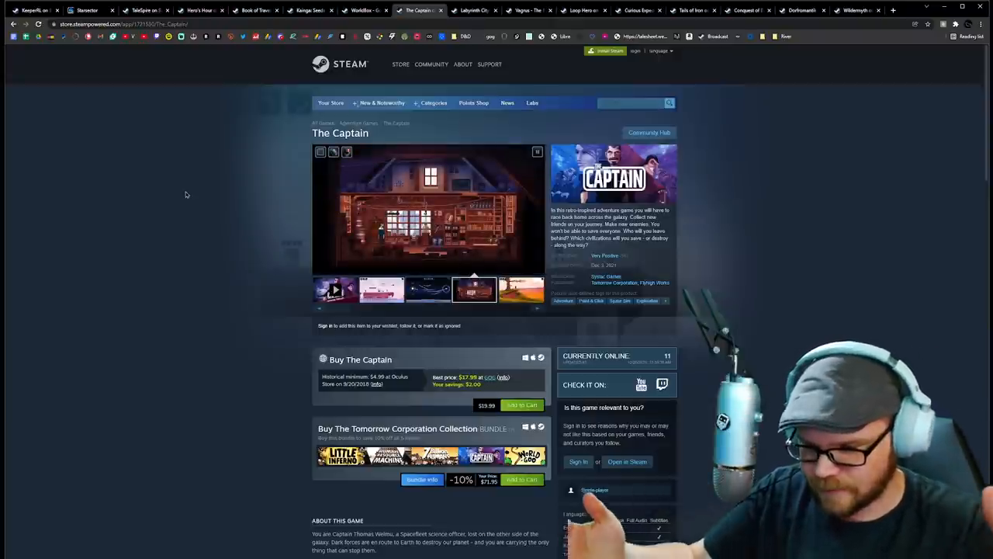
left_click(522, 290)
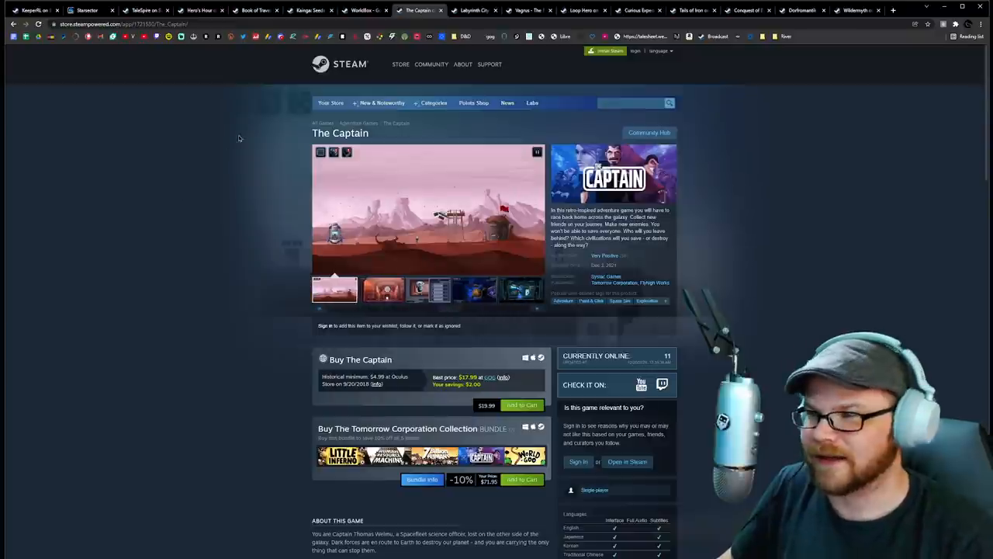
left_click(475, 290)
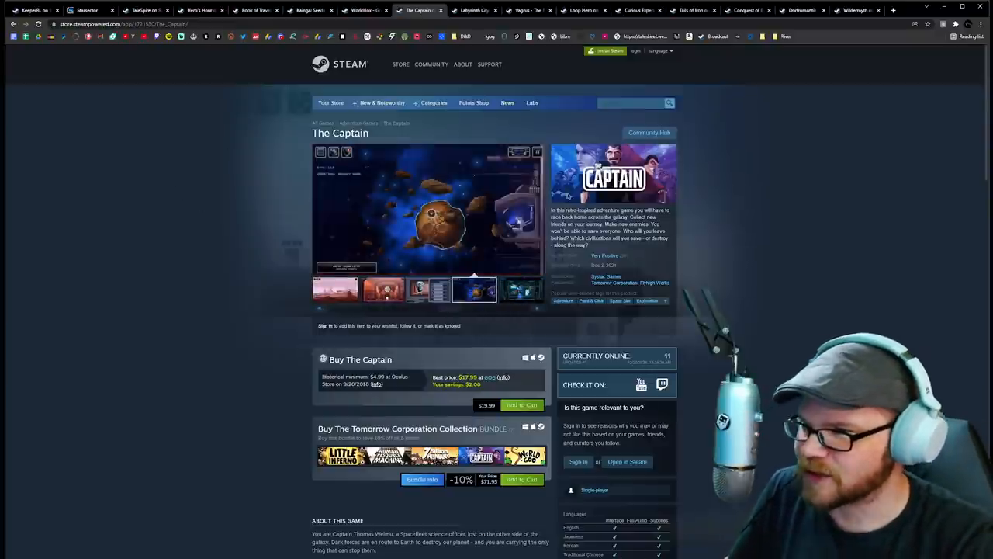
left_click(522, 290)
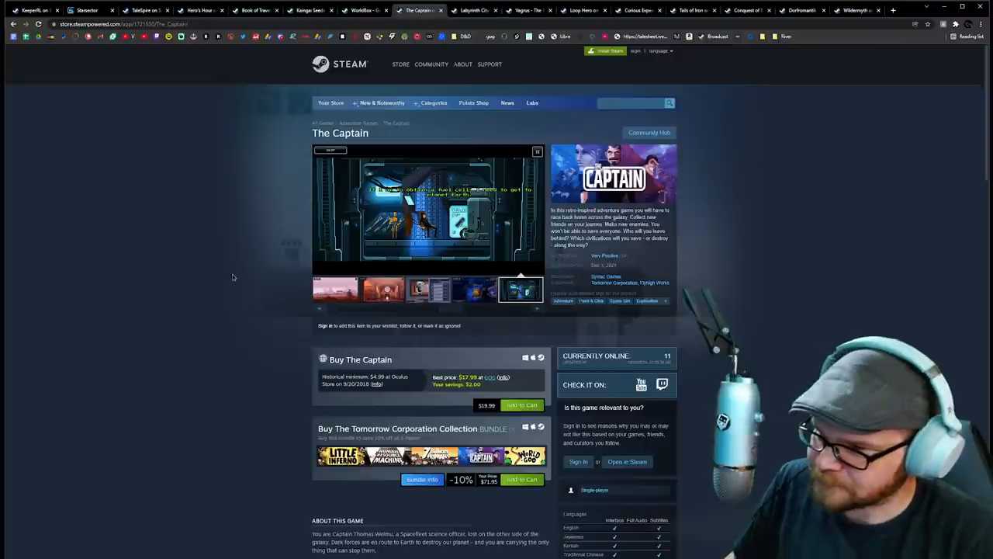
mouse_move(615, 283)
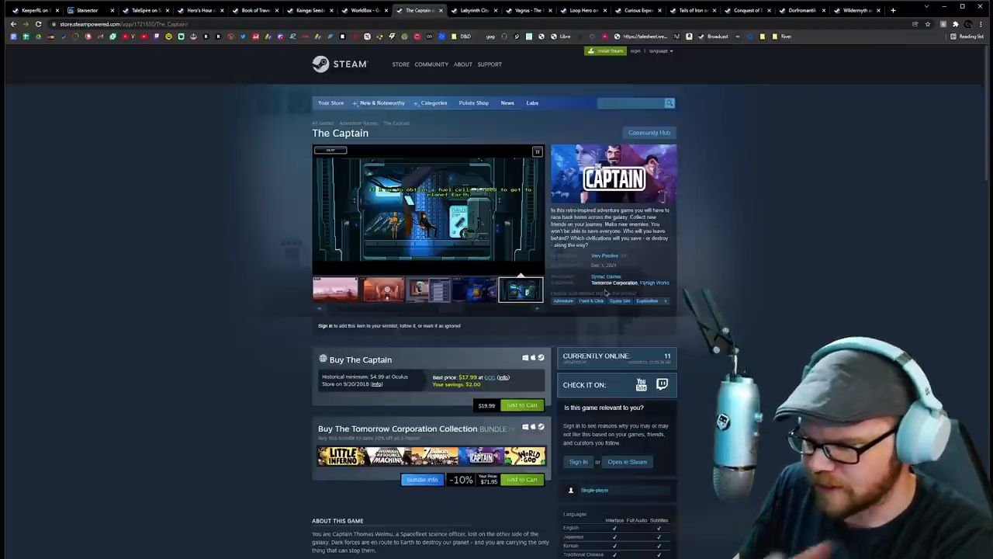
Scroll down The Captain's page and back to the top, then keep flipping through its screenshots
scroll("down", 3)
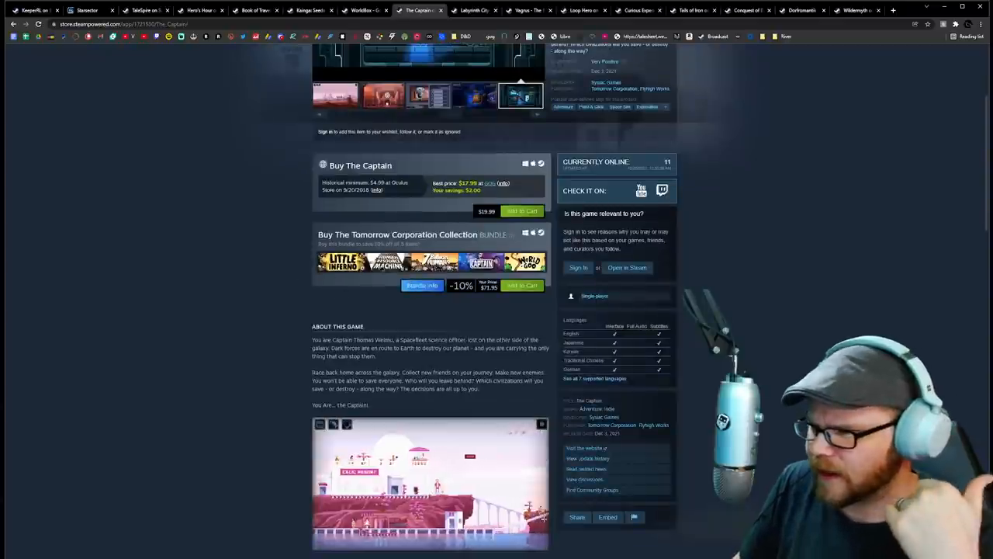
scroll("down", 3)
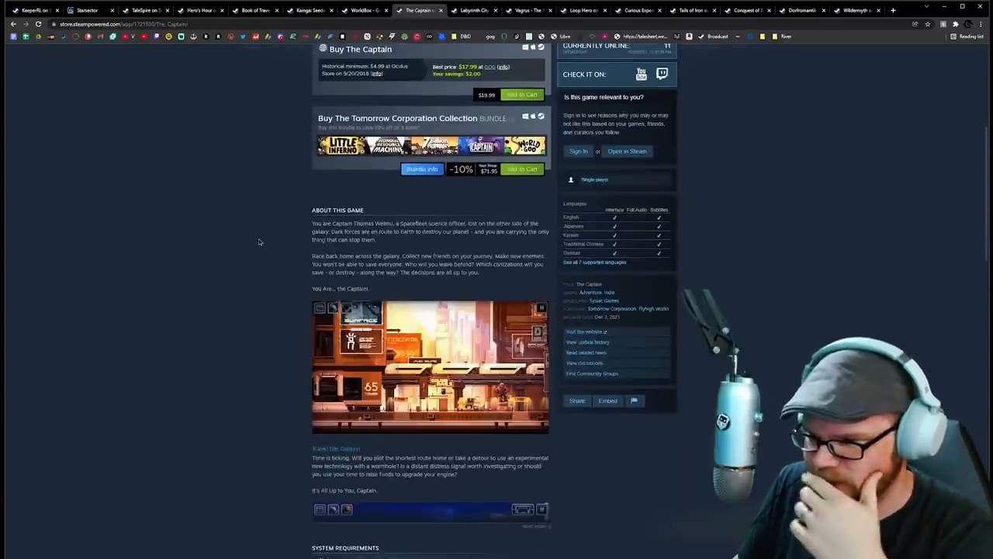
scroll("down", 3)
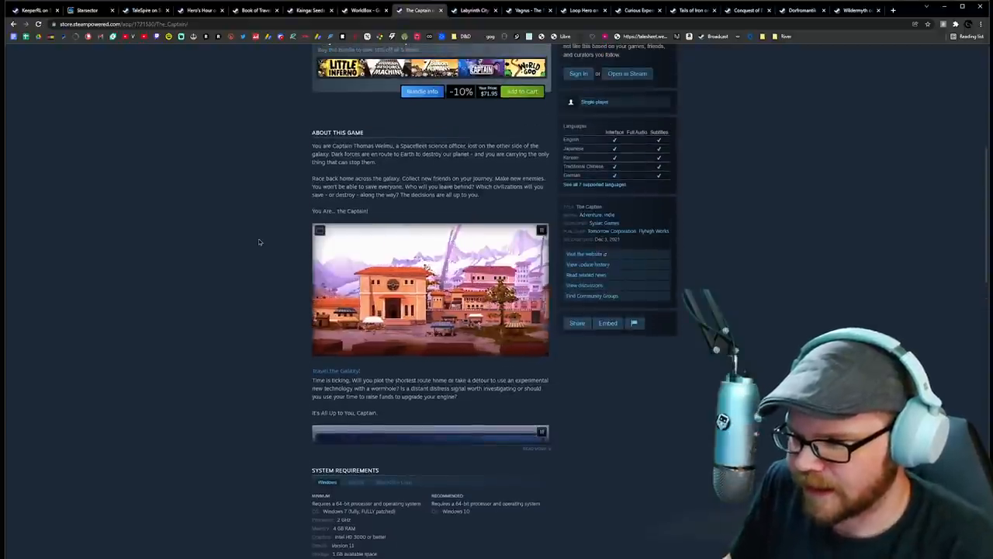
scroll("up", 3)
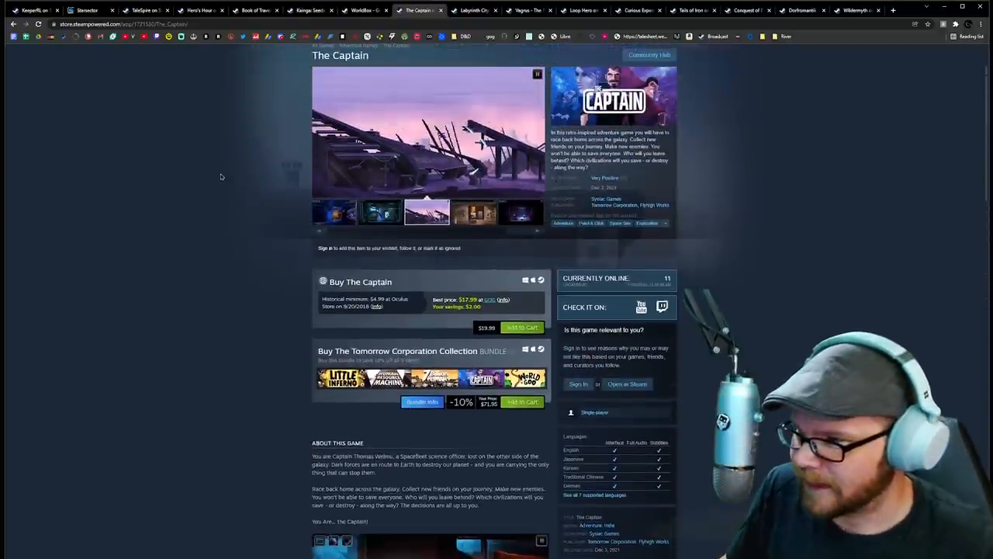
scroll("up", 3)
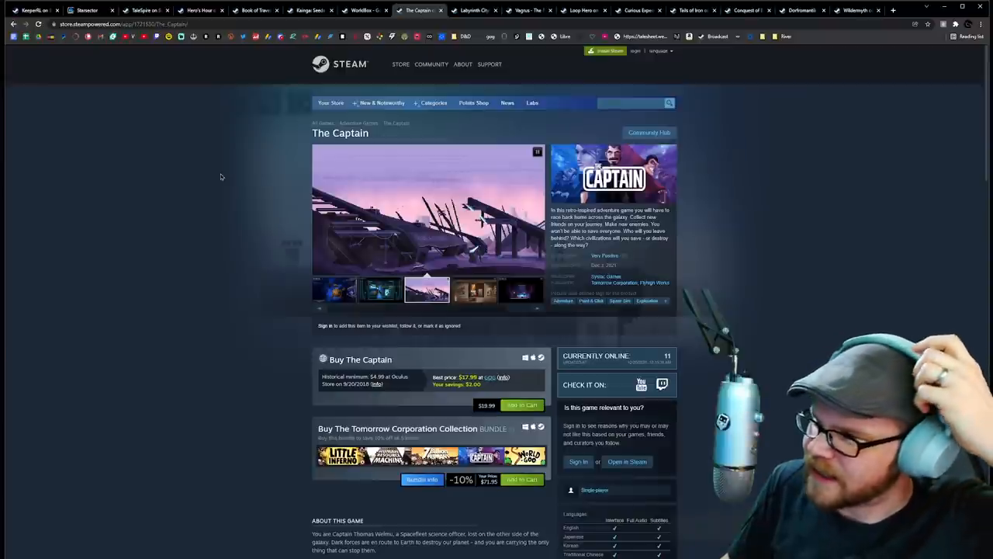
left_click(475, 290)
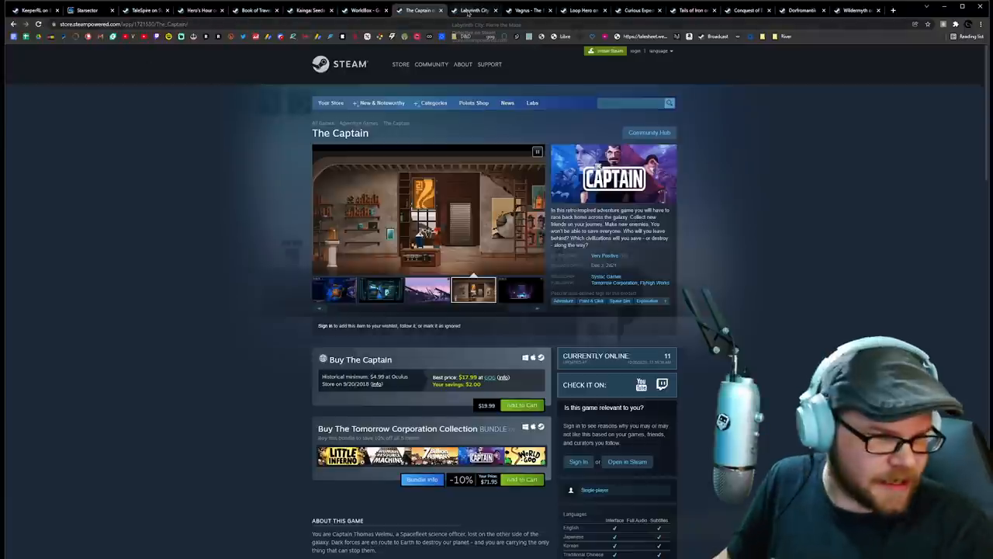
left_click(520, 290)
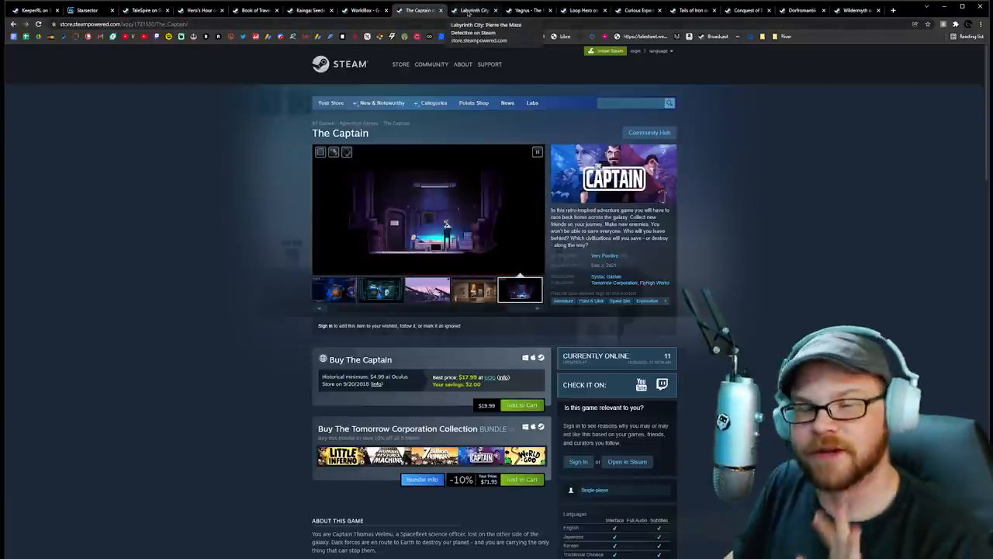
left_click(334, 291)
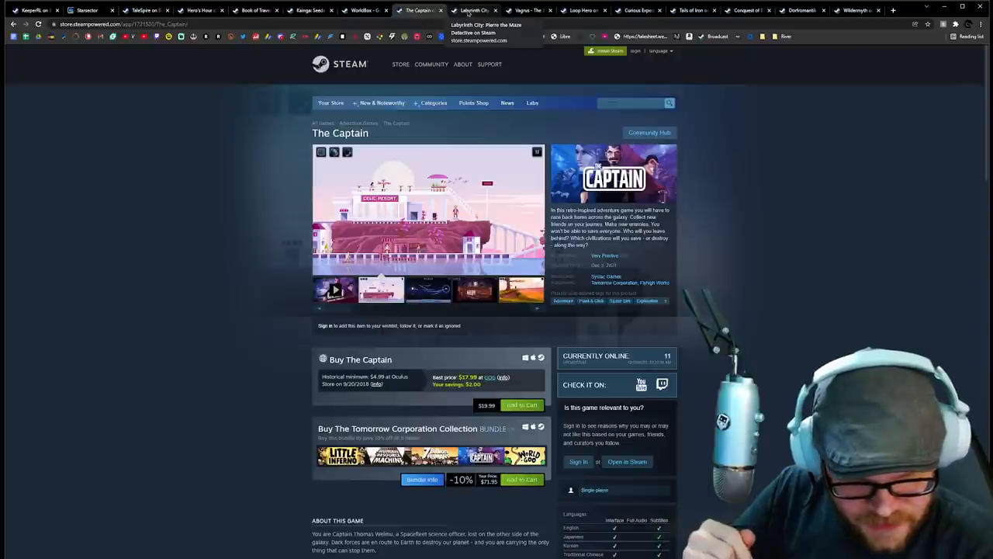
left_click(427, 291)
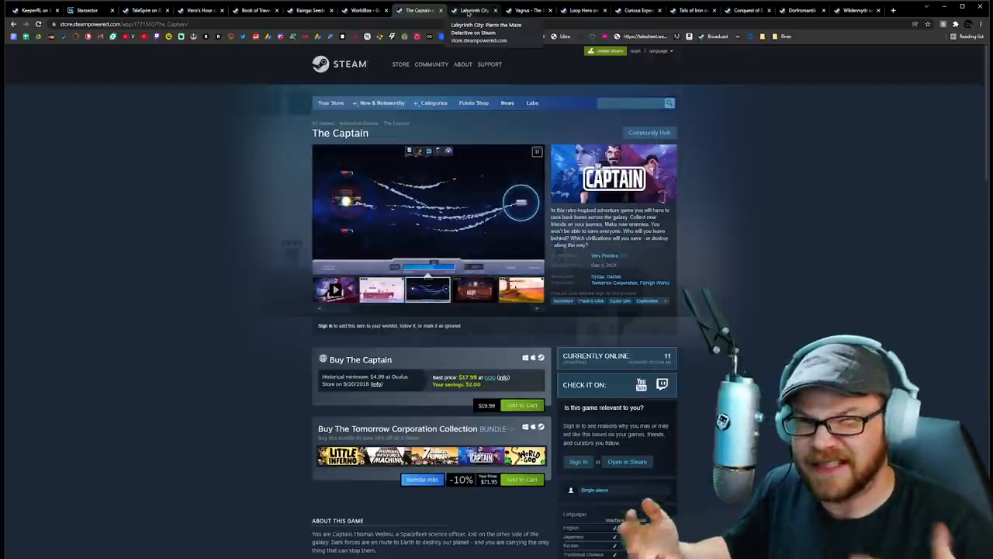
left_click(475, 290)
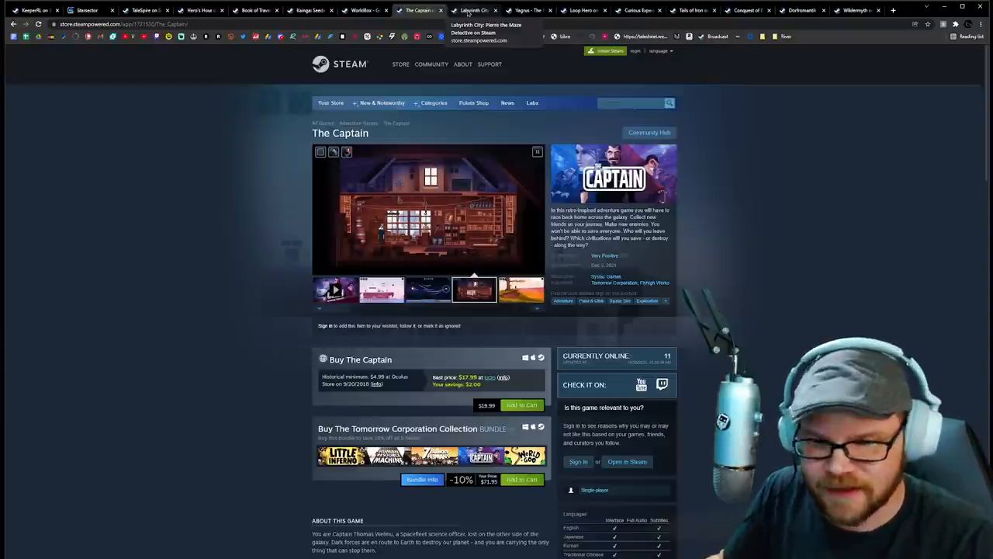
Switch to the Labyrinth City store page, step through its screenshots, enlarge one and close the viewer
left_click(473, 10)
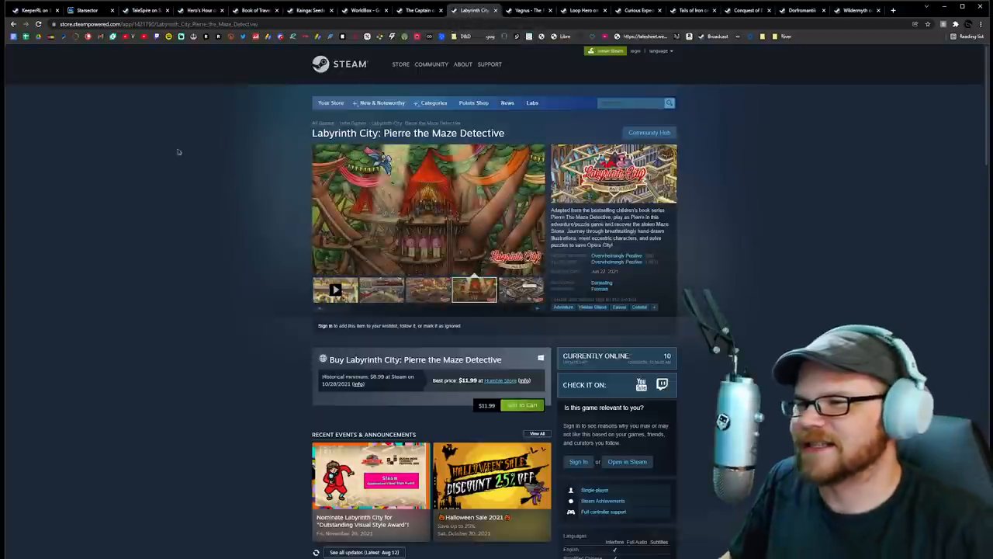
mouse_move(152, 202)
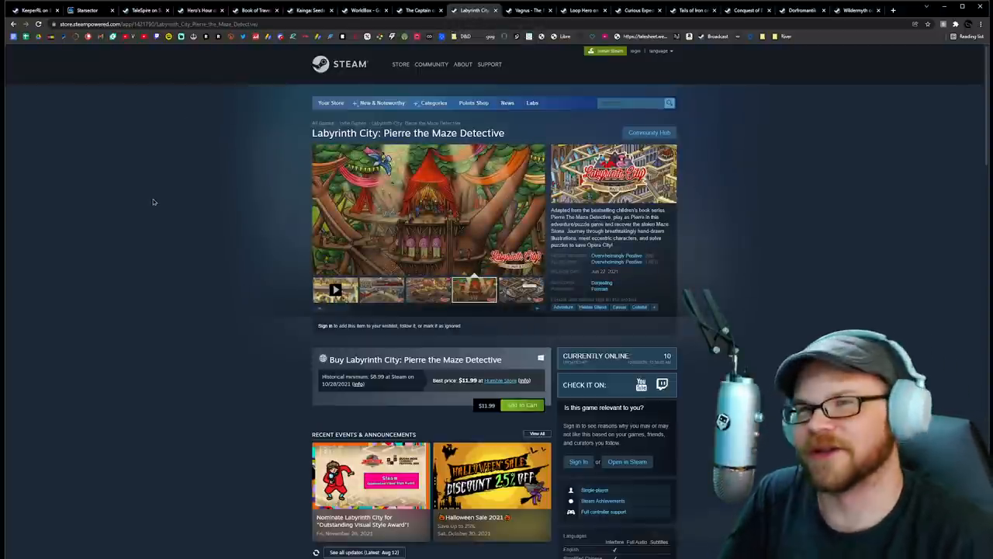
left_click(521, 290)
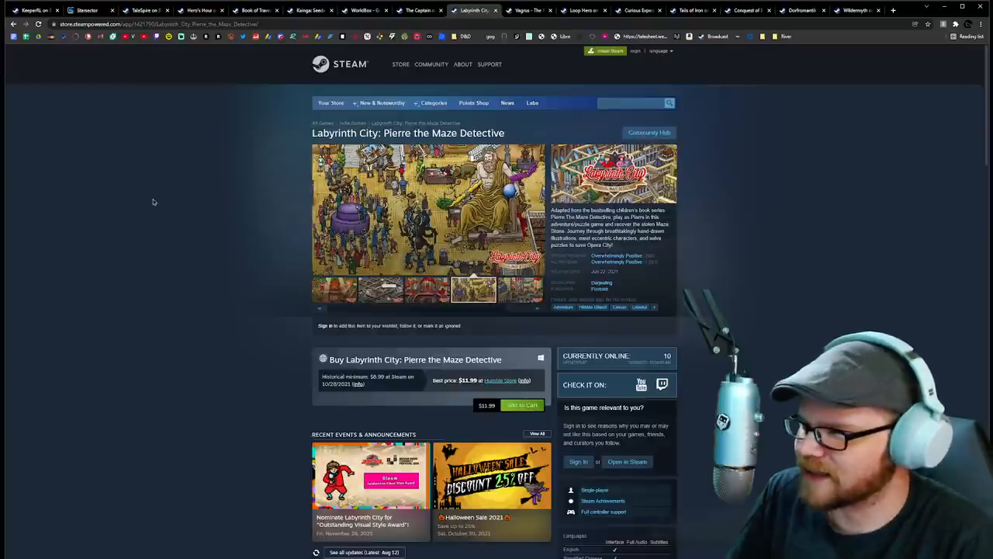
mouse_move(139, 180)
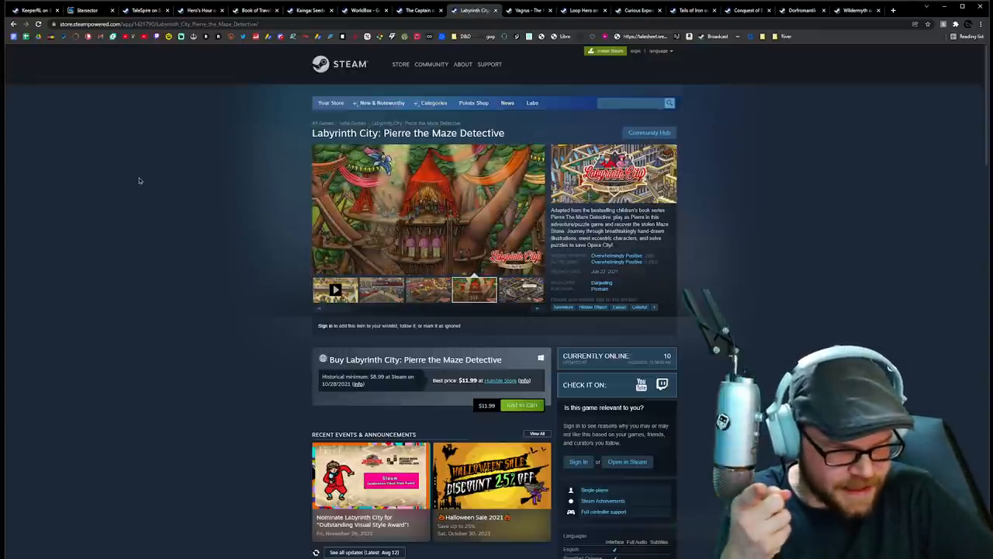
left_click(522, 291)
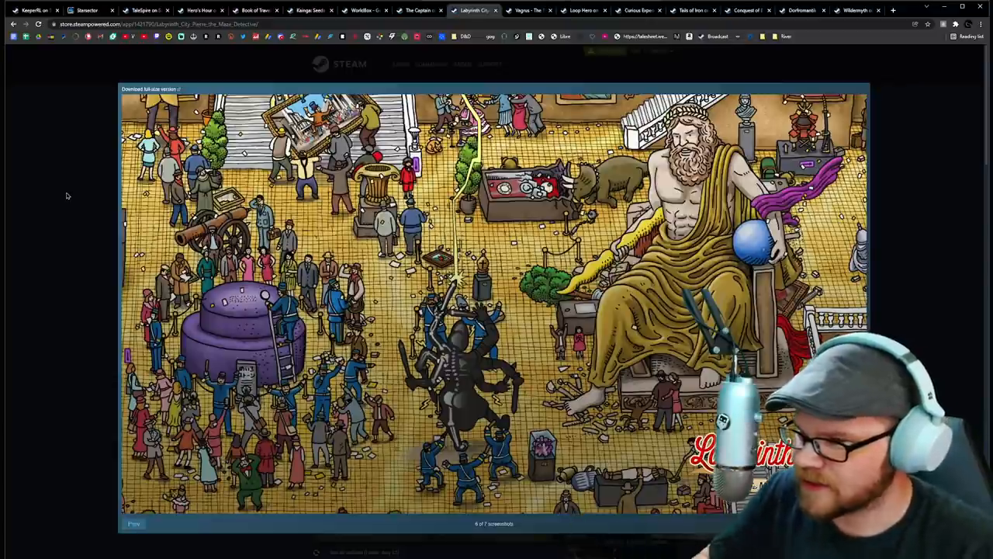
mouse_move(61, 191)
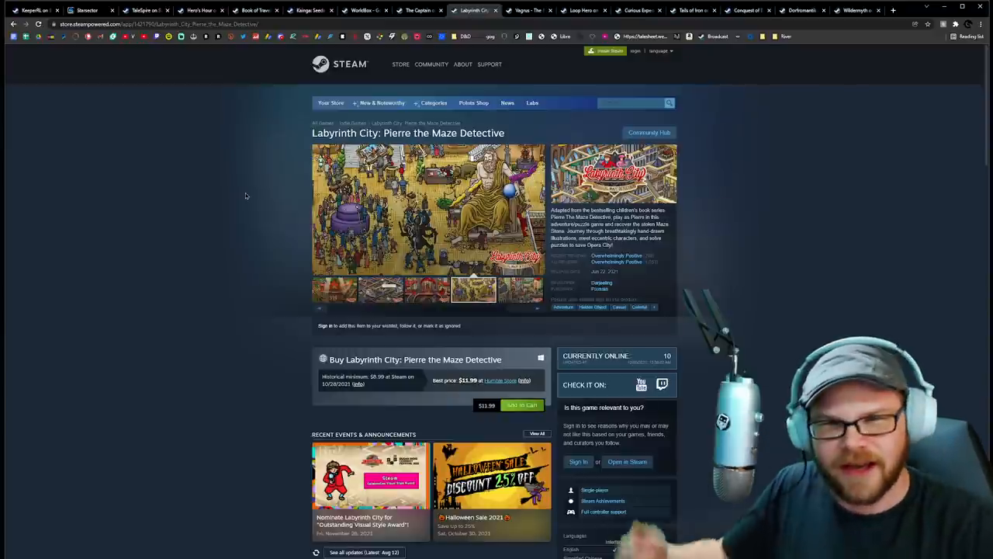
left_click(520, 290)
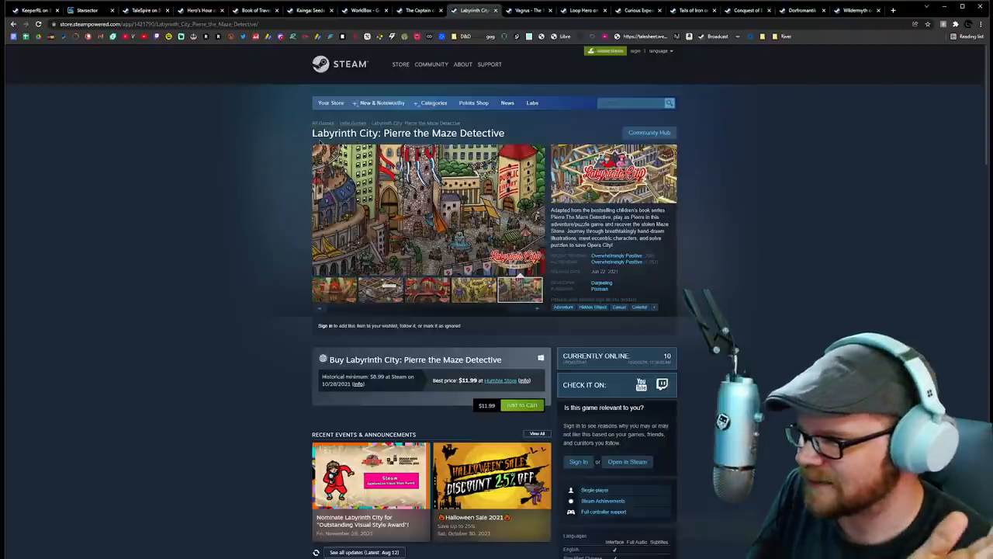
mouse_move(265, 185)
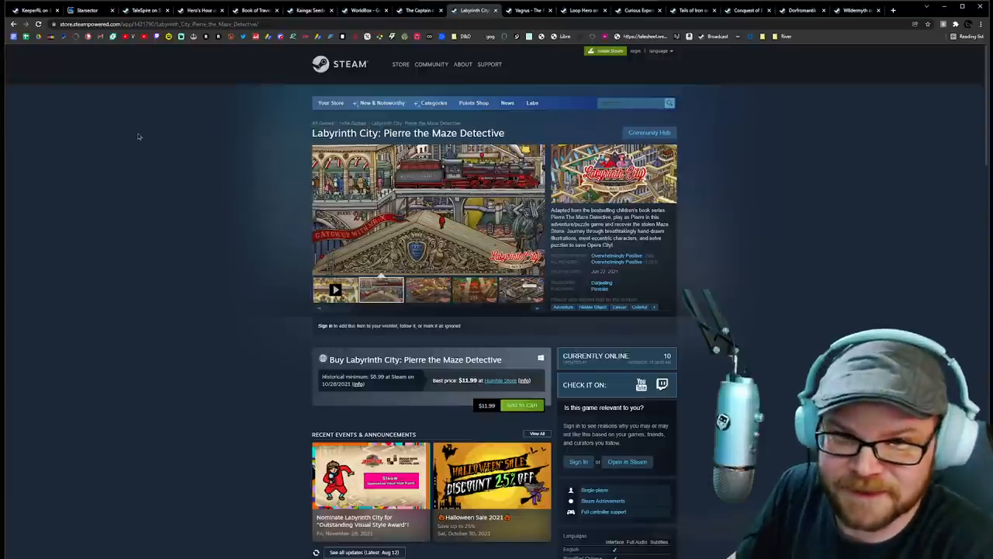
mouse_move(188, 180)
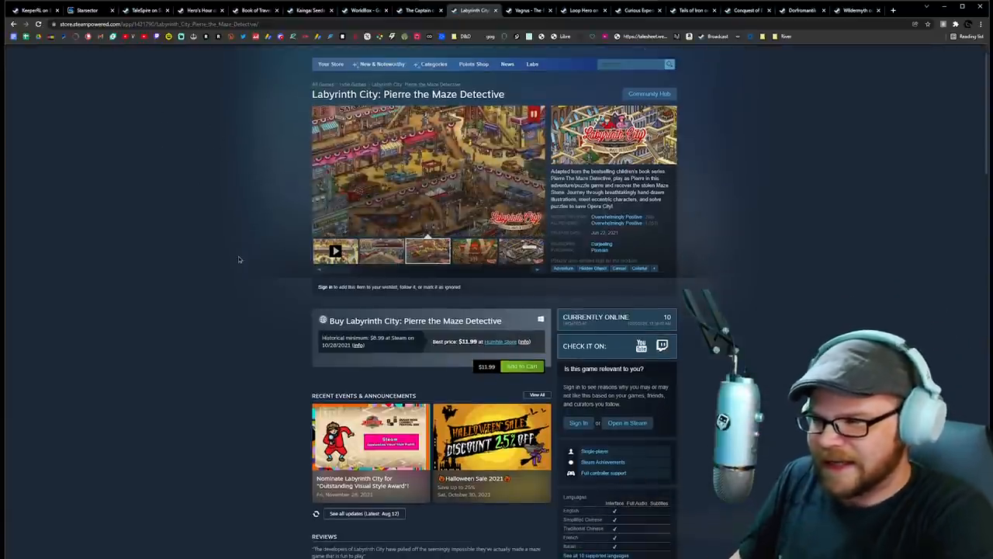
scroll("up", 3)
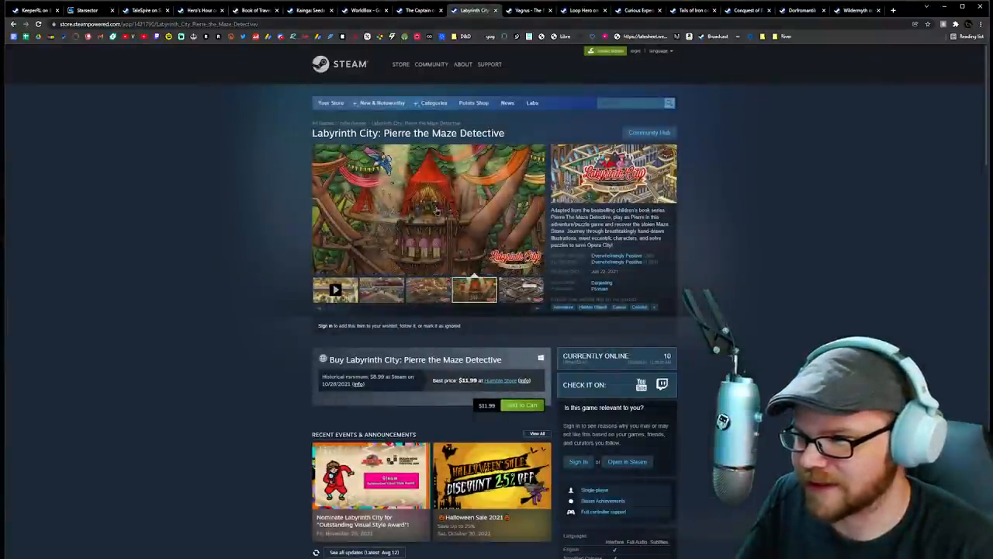
left_click(429, 210)
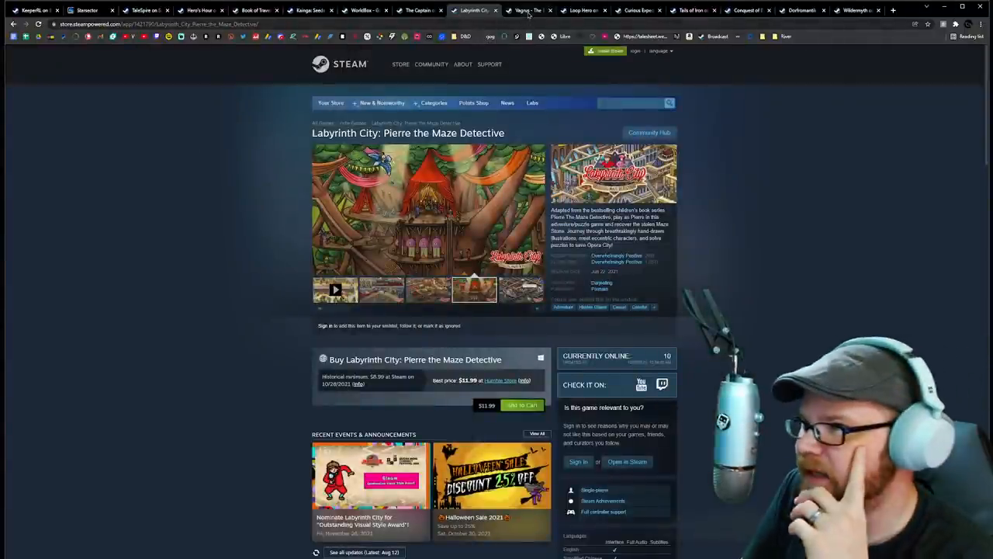
Switch to the Vagrus - The Riven Realms page, scroll to its purchase options and Centurion Edition, then view screenshots
left_click(527, 9)
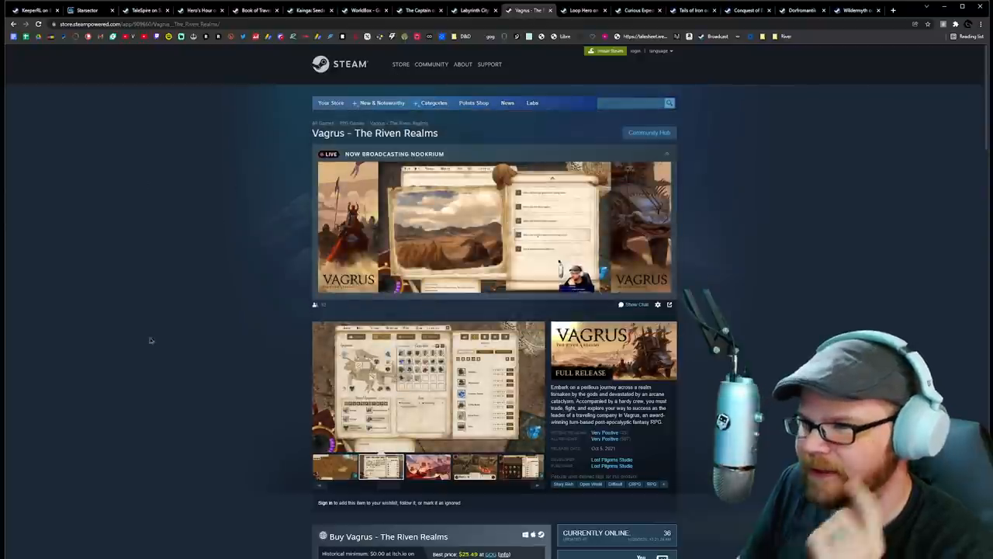
scroll("down", 3)
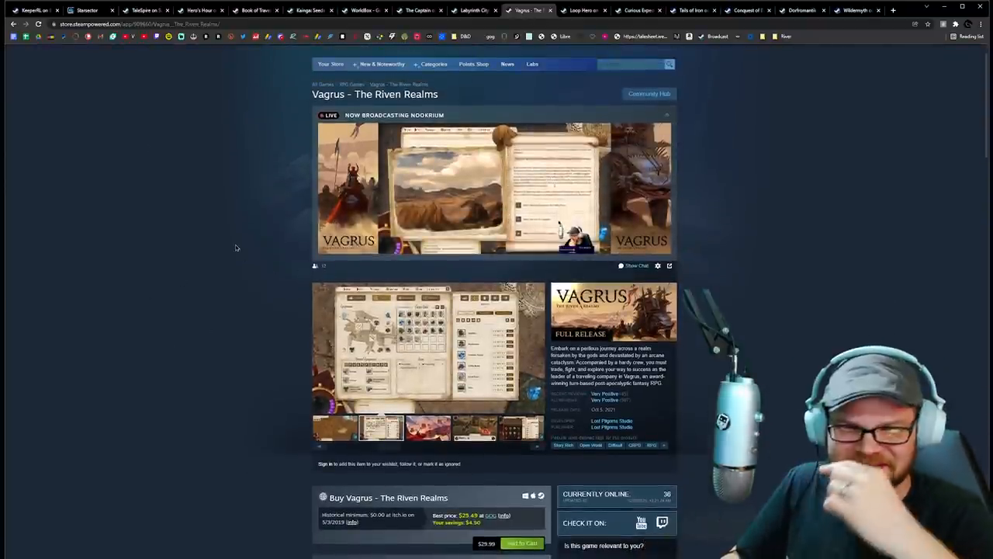
scroll("down", 3)
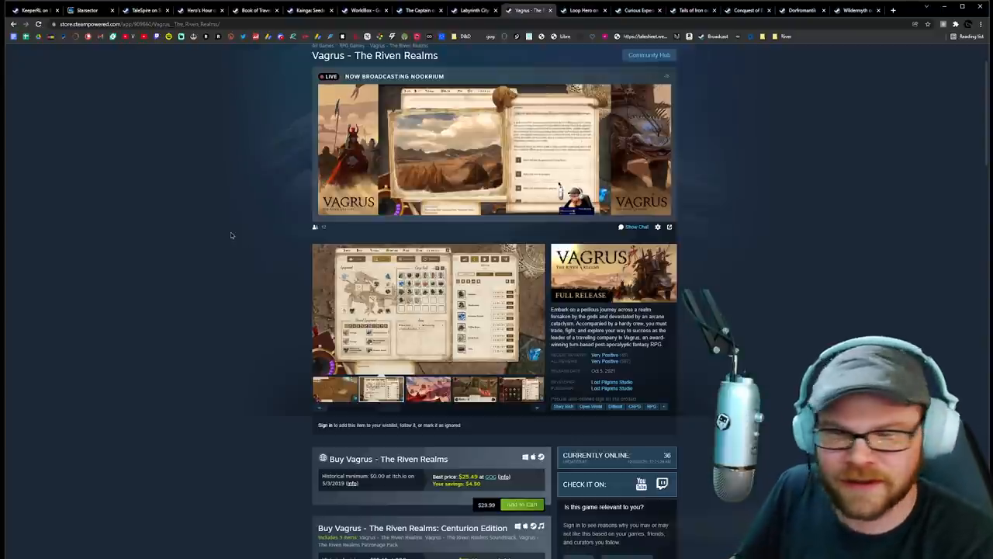
scroll("down", 3)
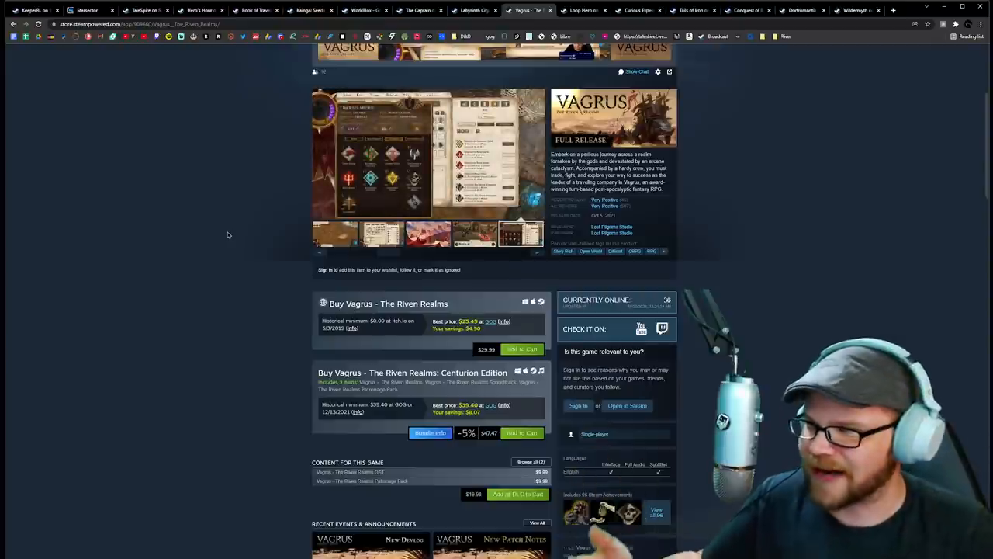
scroll("up", 3)
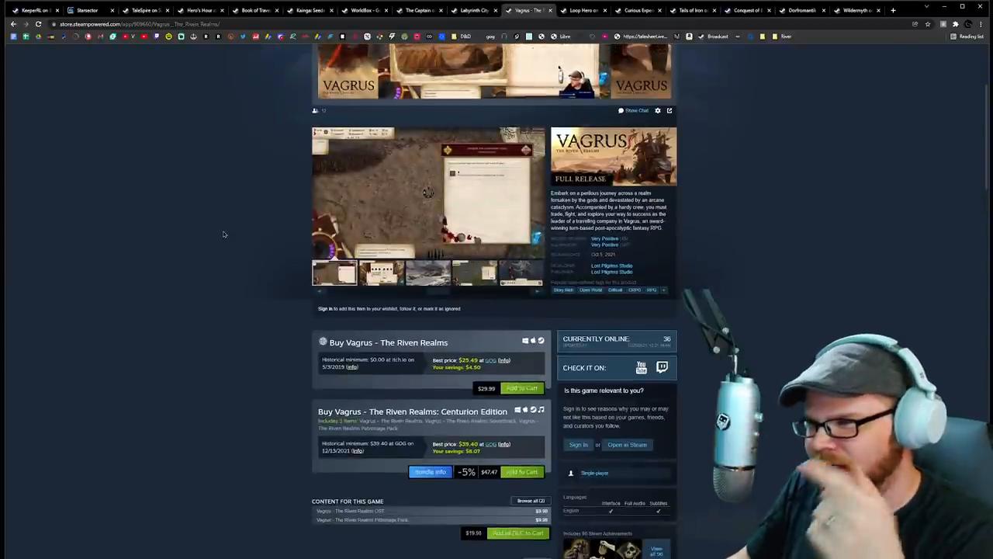
left_click(382, 273)
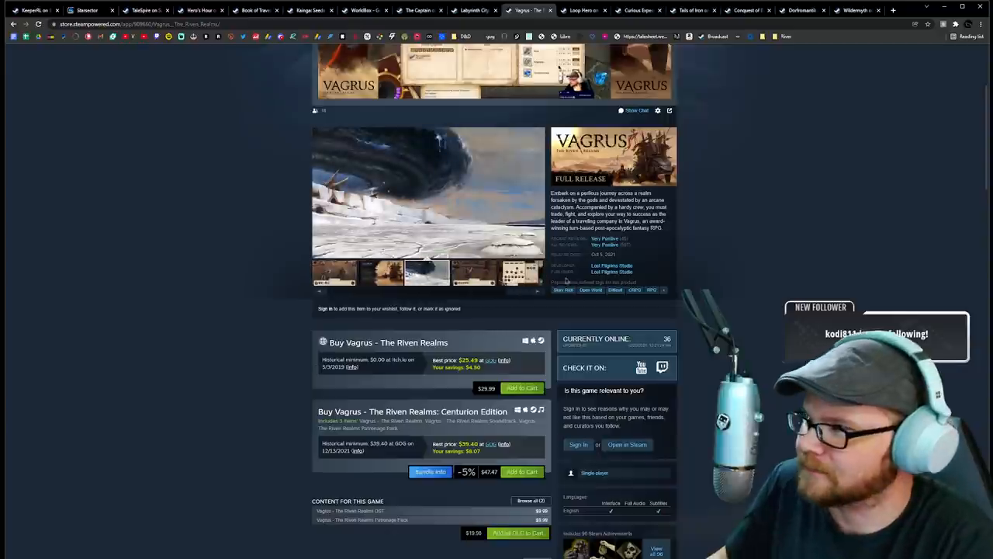
mouse_move(751, 241)
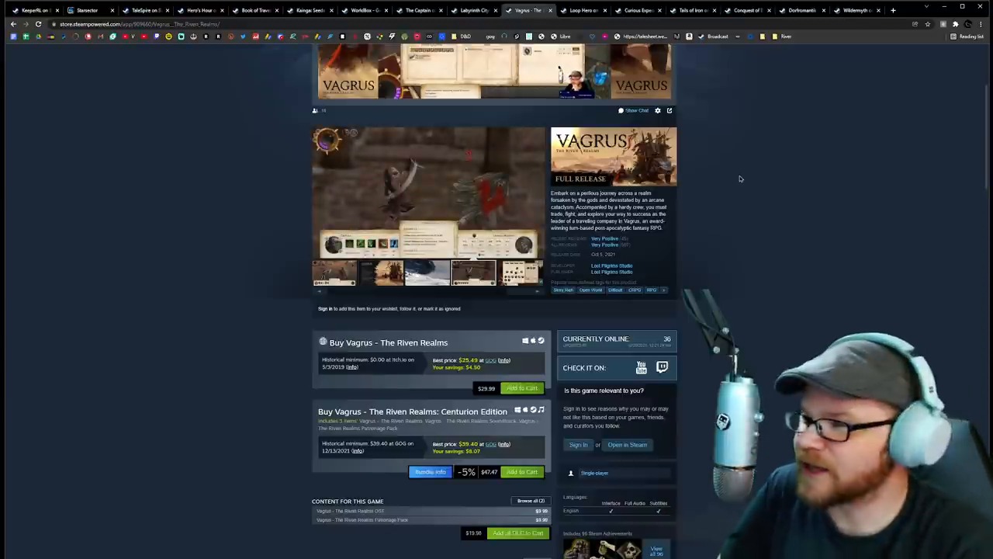
left_click(519, 272)
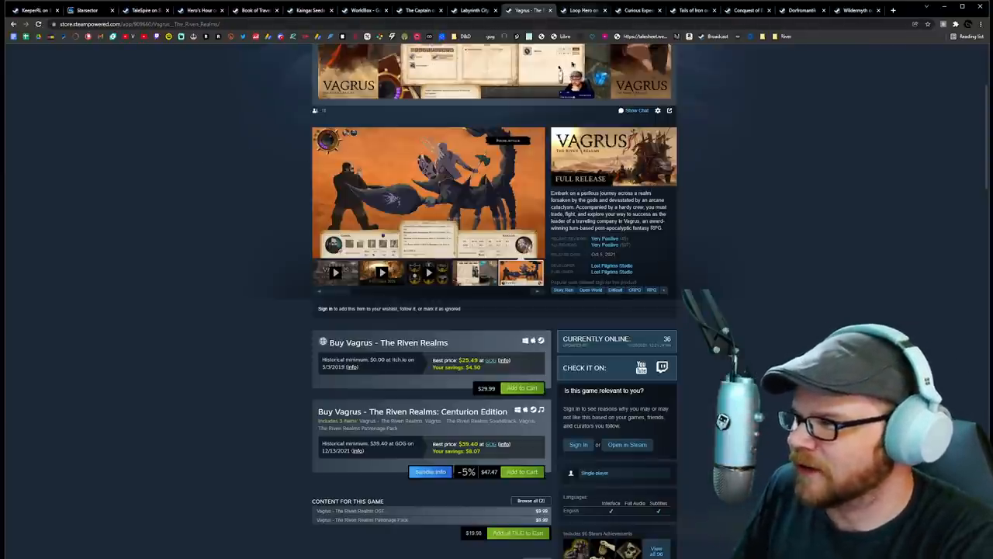
Switch to the Loop Hero store page and click through its screenshot thumbnails twice over
left_click(574, 10)
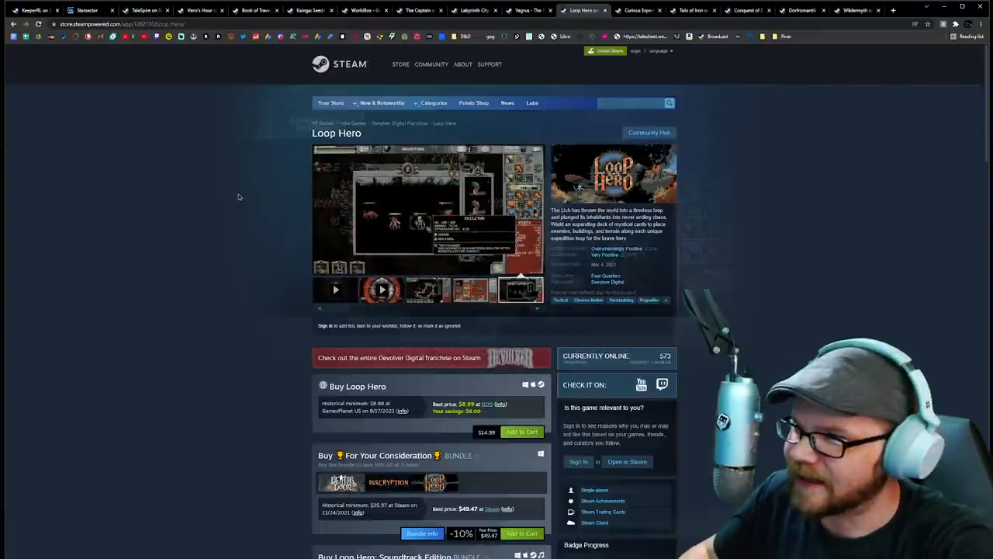
left_click(334, 289)
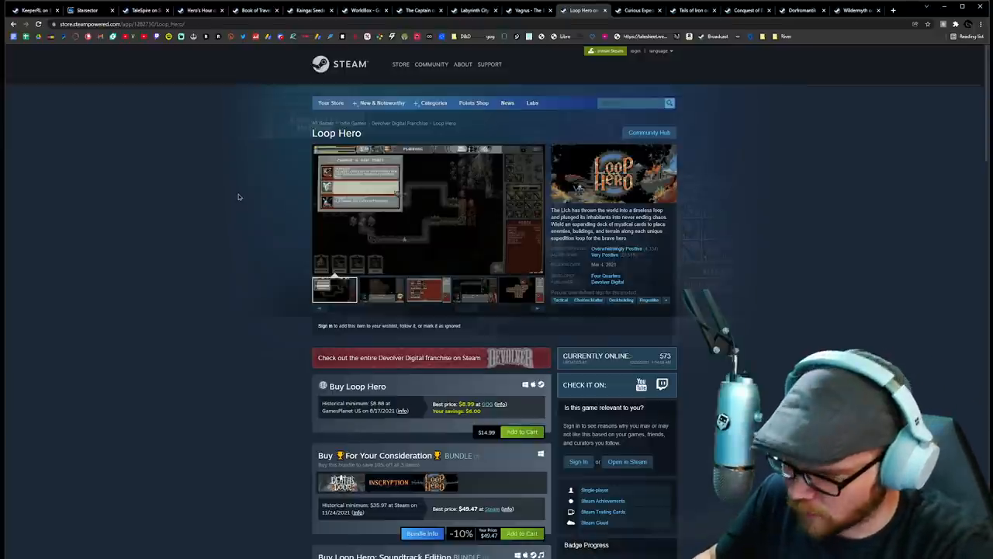
left_click(380, 289)
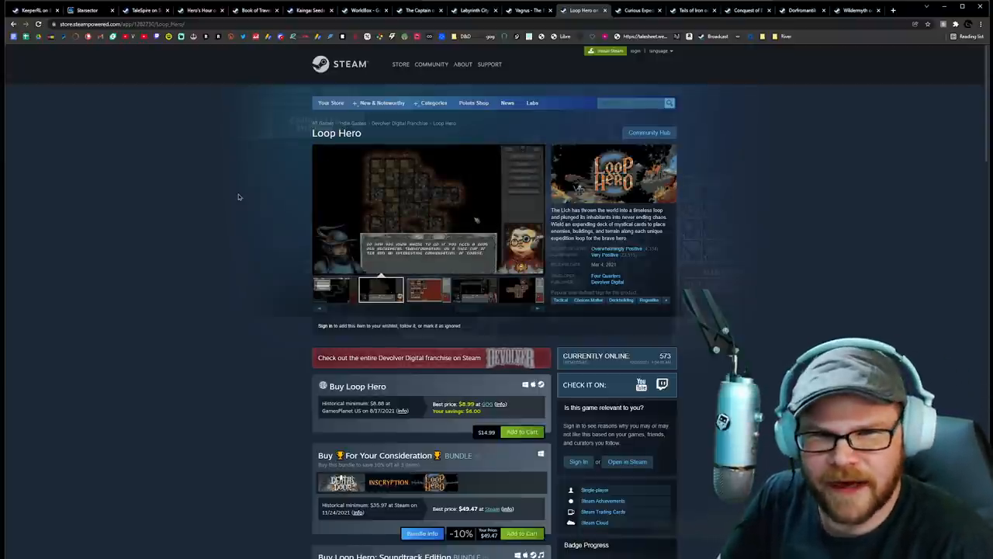
left_click(427, 289)
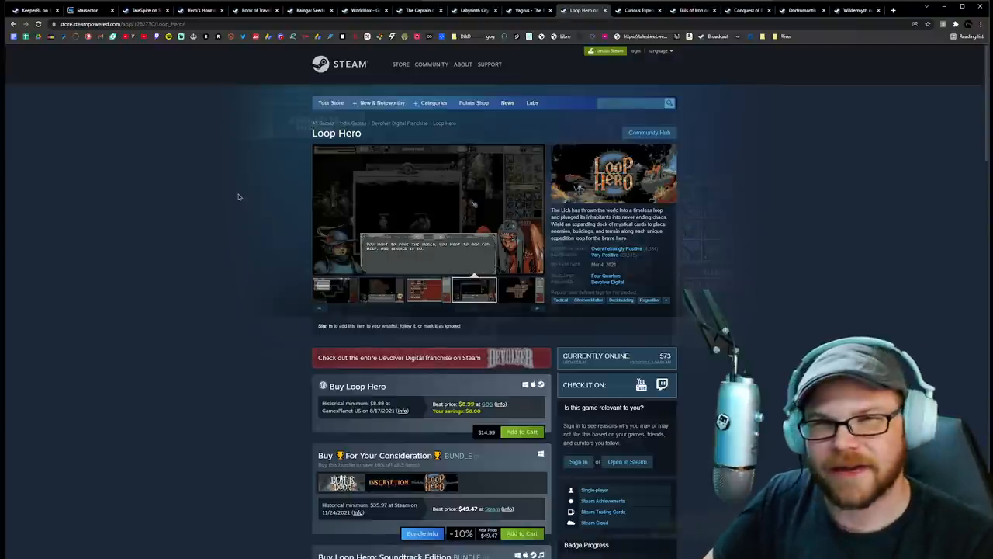
left_click(518, 289)
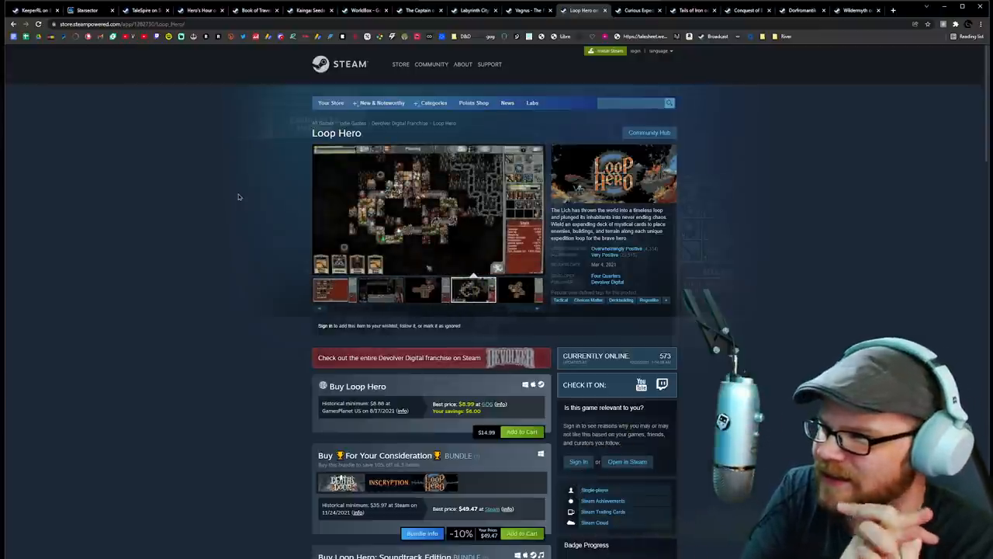
left_click(519, 289)
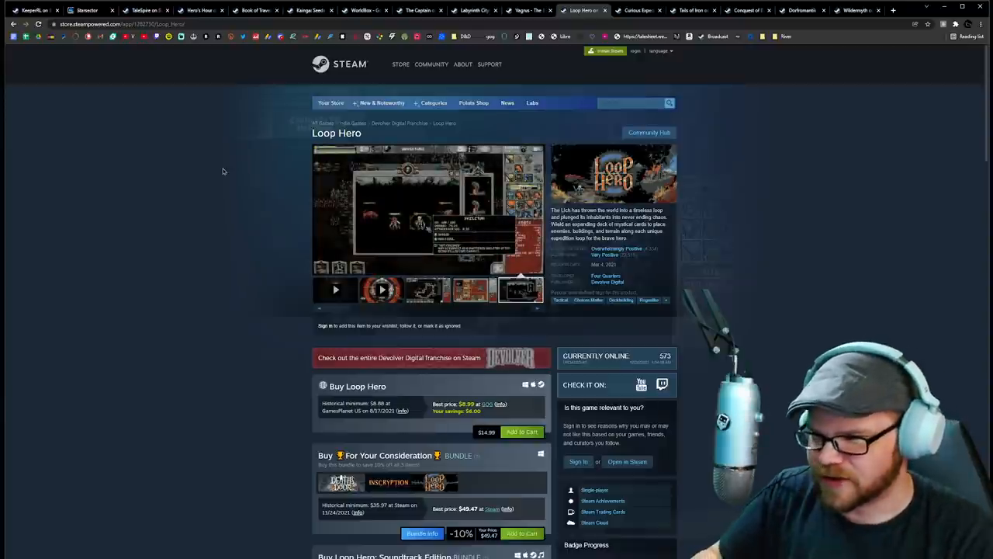
mouse_move(121, 220)
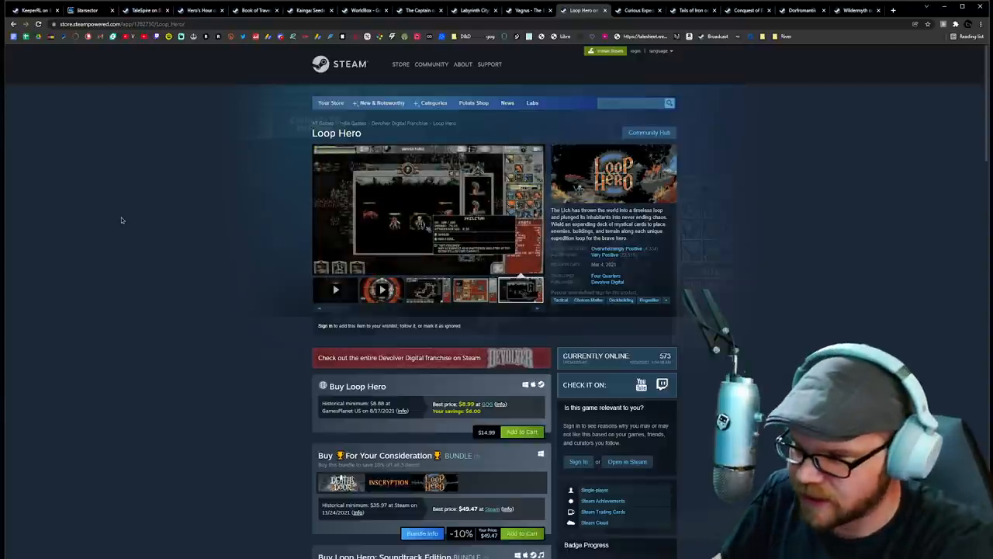
left_click(335, 290)
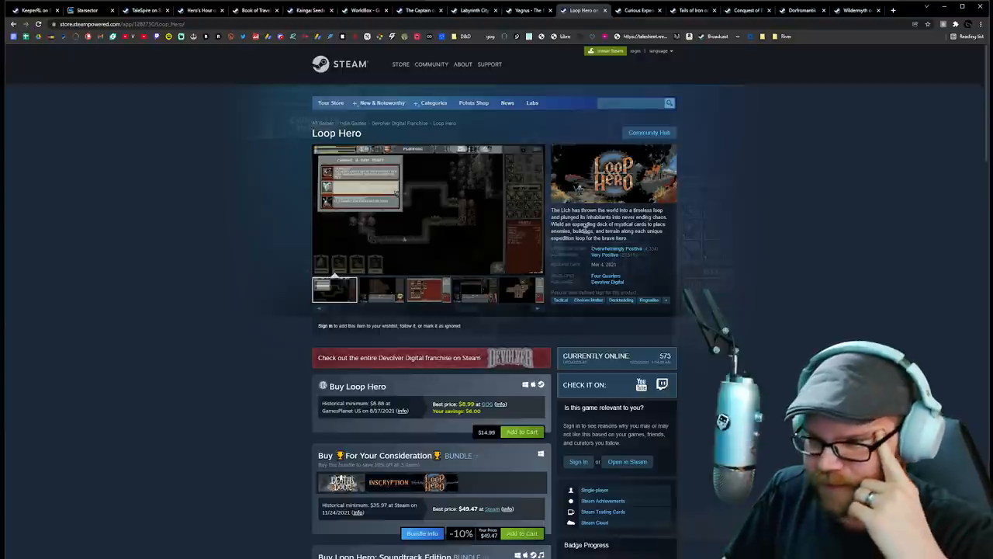
mouse_move(99, 167)
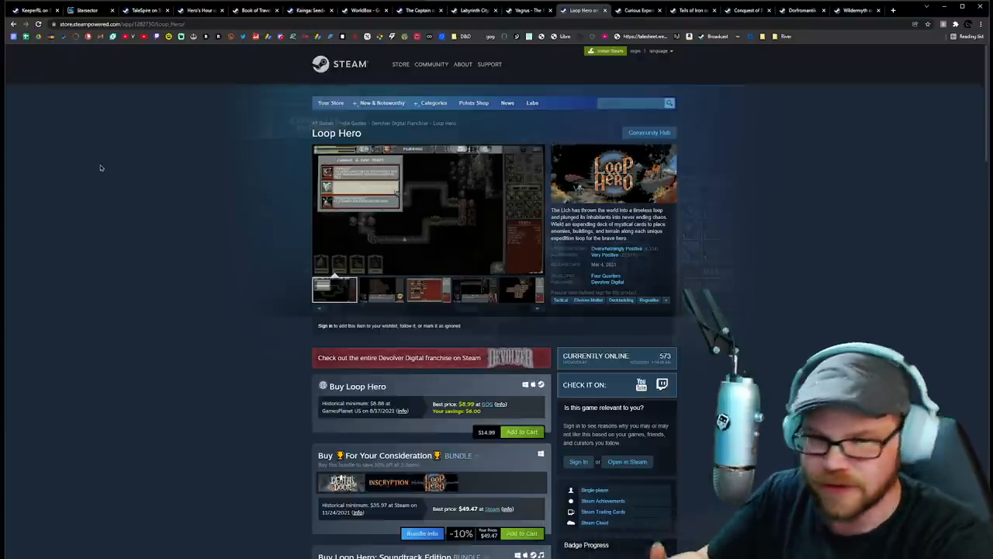
left_click(382, 288)
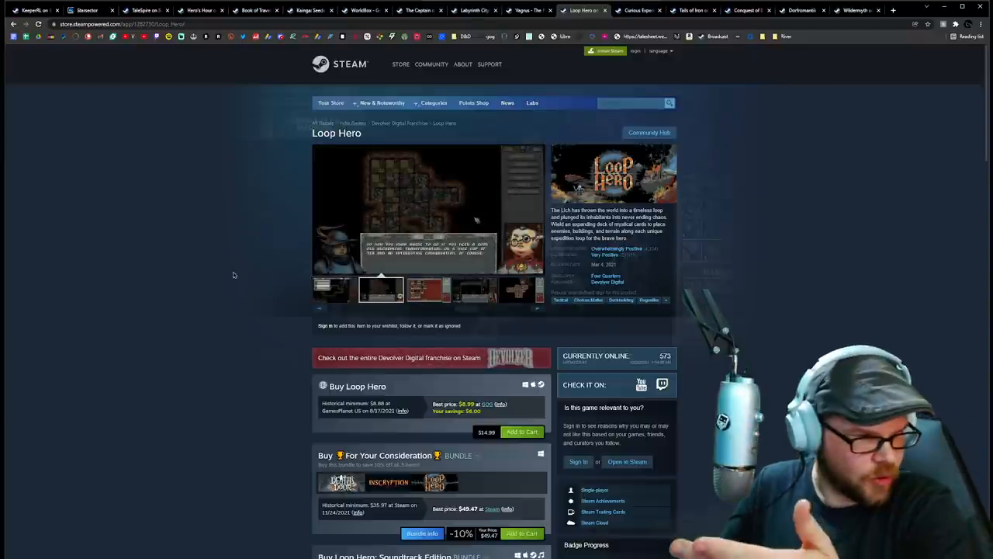
mouse_move(229, 208)
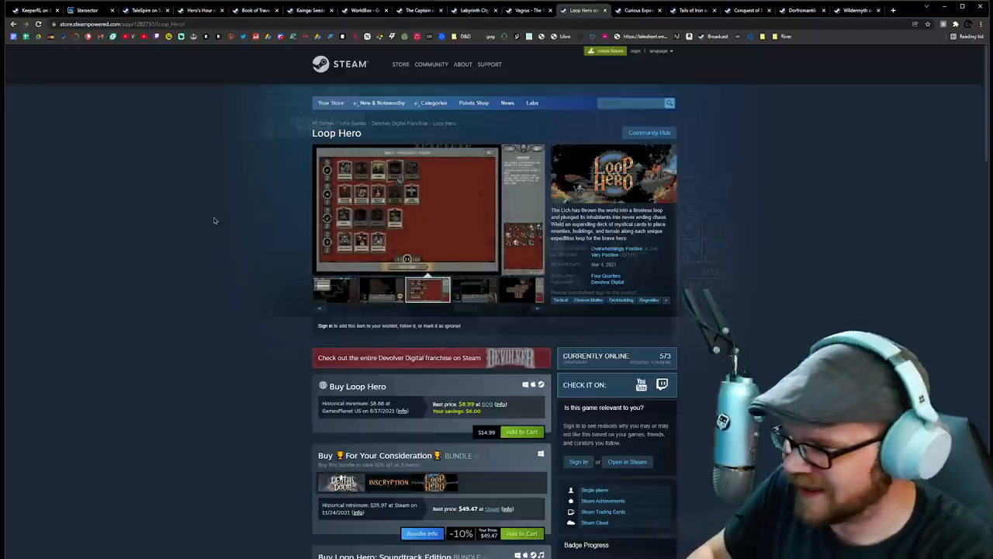
left_click(475, 289)
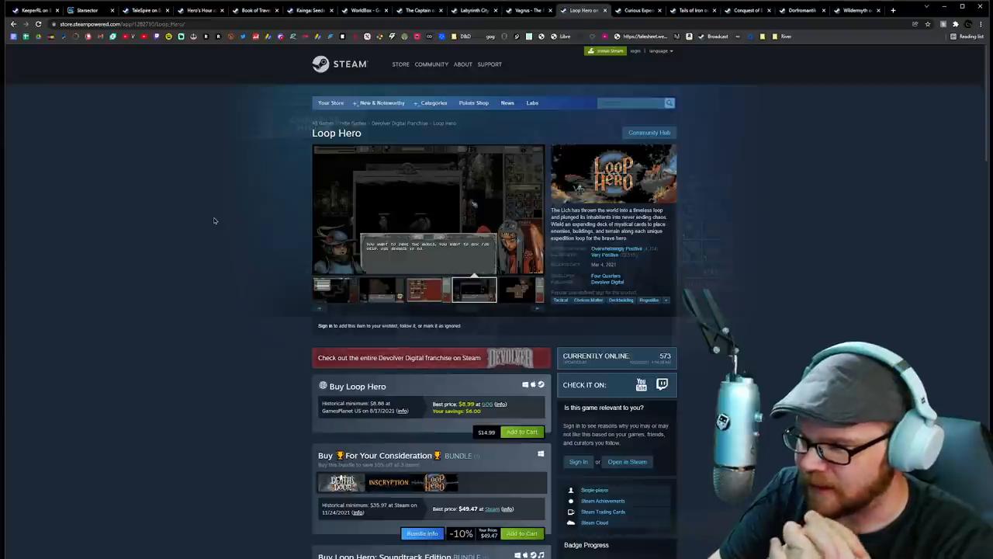
left_click(520, 288)
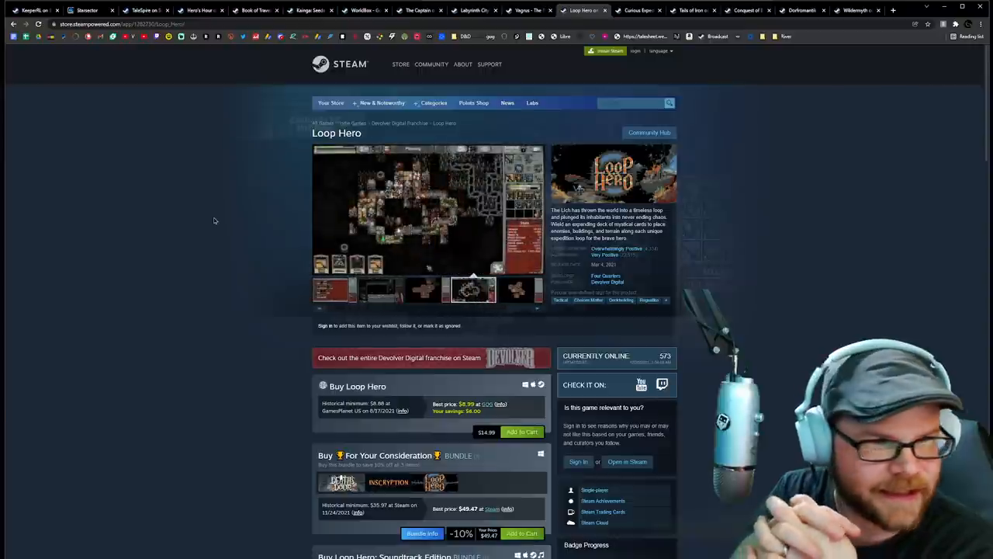
mouse_move(271, 276)
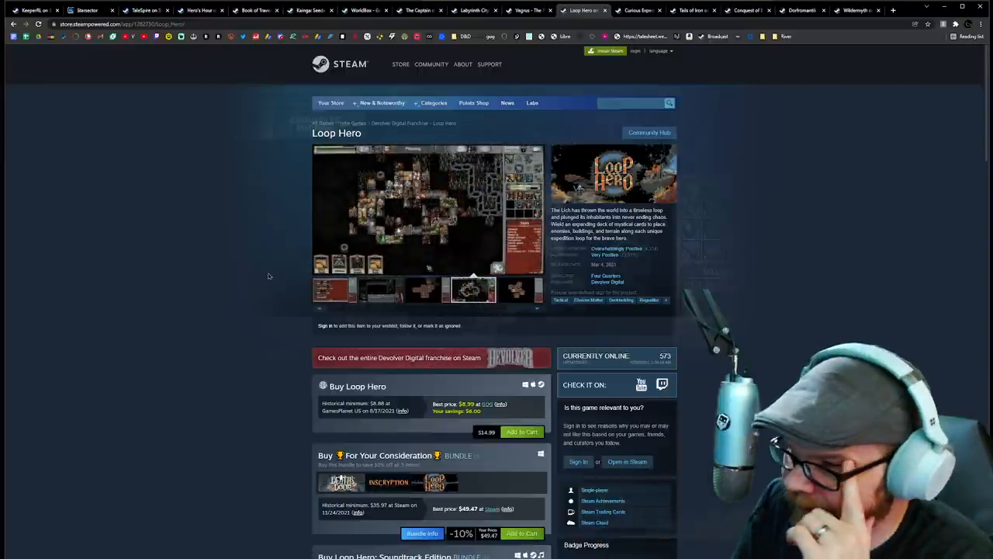
mouse_move(239, 247)
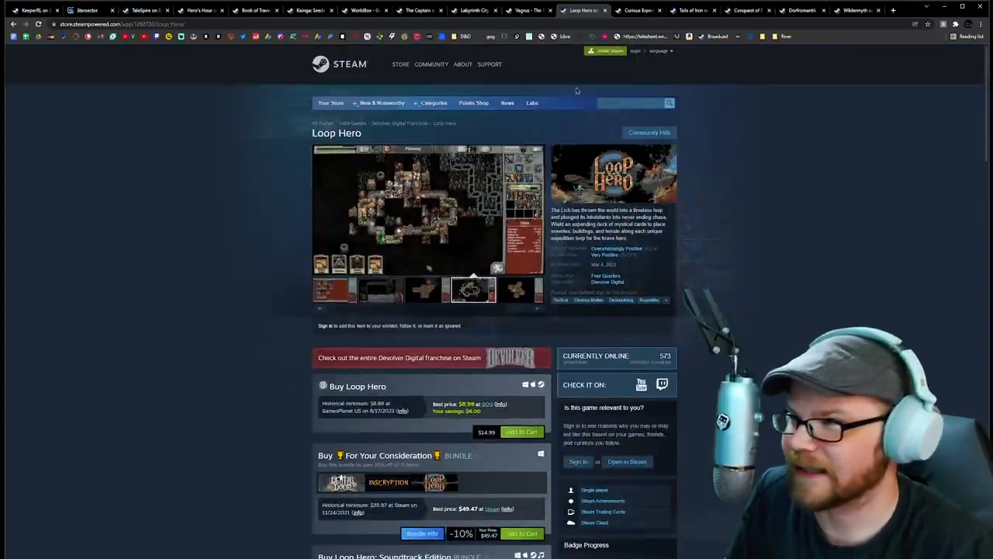
Switch to the Curious Expedition 2 store page and view several of its screenshots
left_click(636, 10)
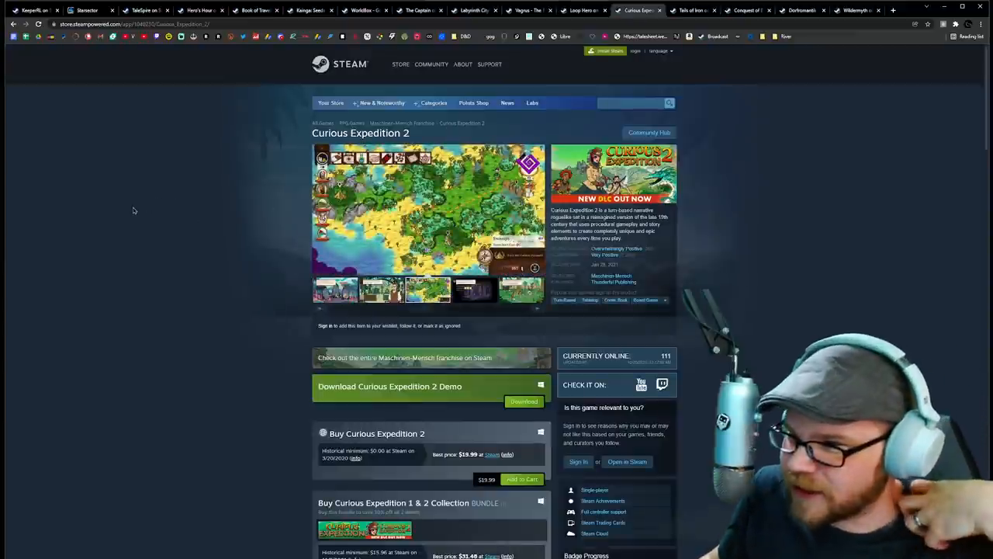
mouse_move(168, 264)
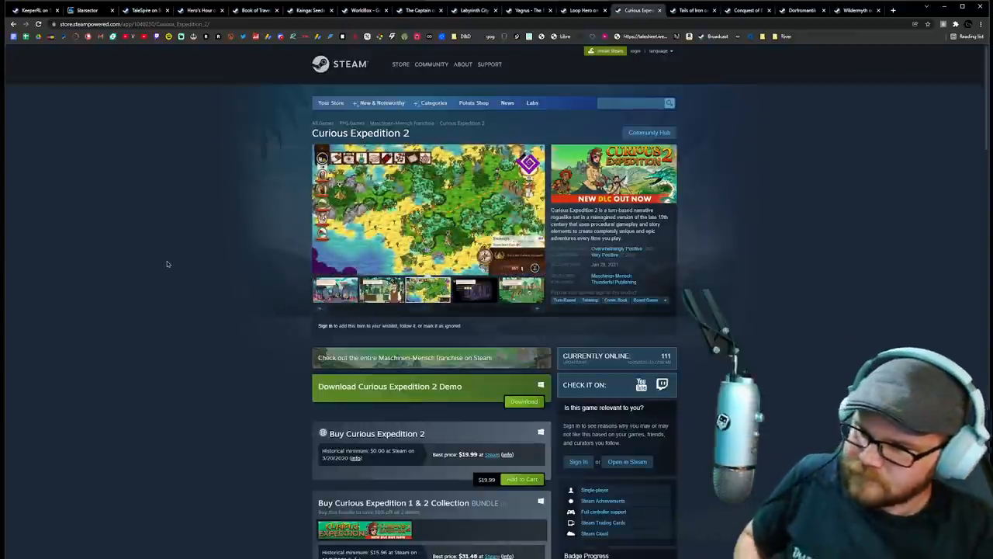
left_click(475, 290)
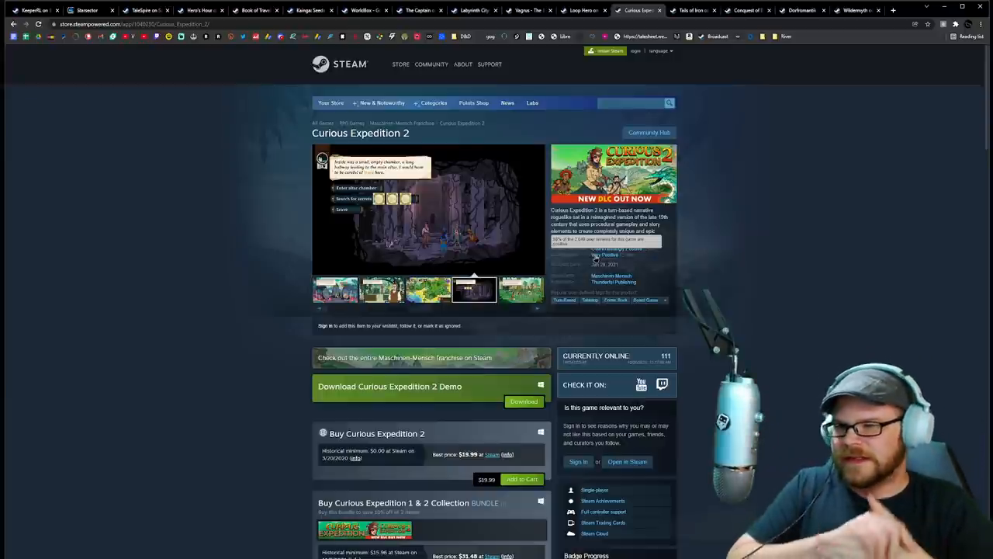
left_click(520, 291)
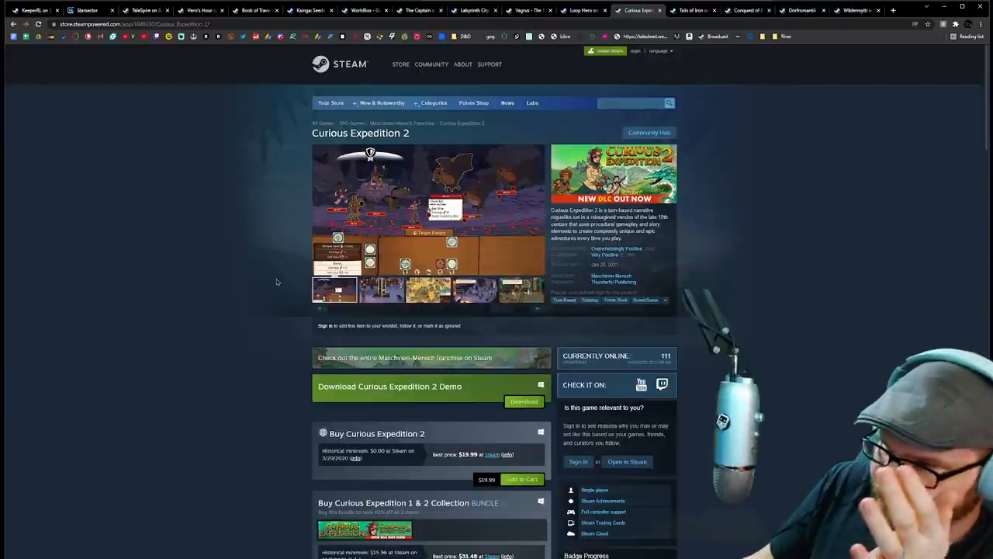
left_click(381, 289)
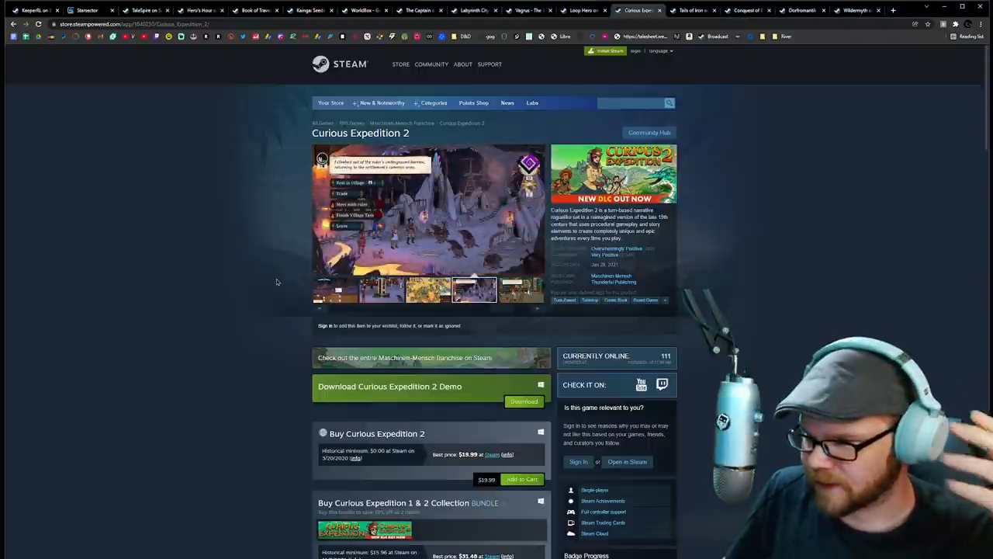
mouse_move(708, 273)
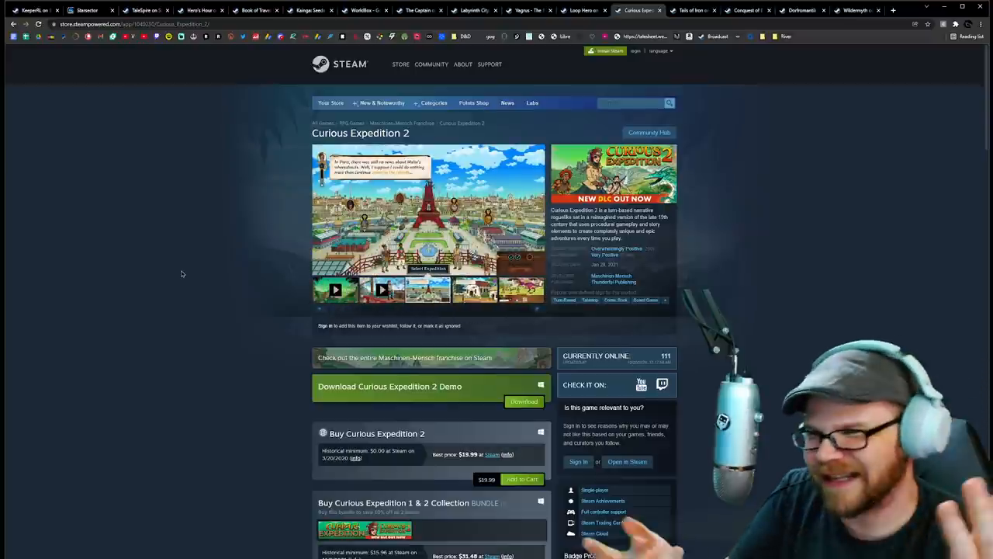
mouse_move(174, 270)
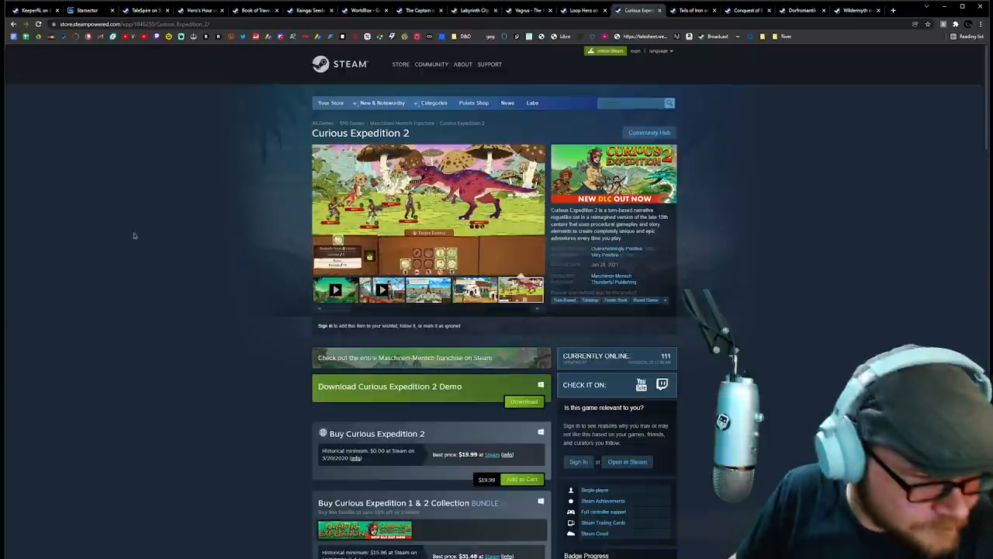
mouse_move(233, 177)
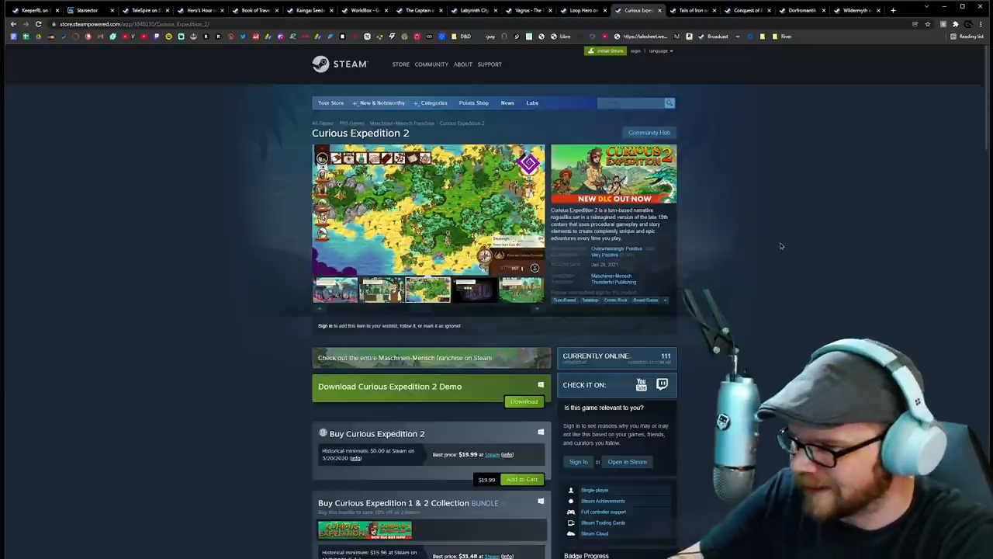
left_click(475, 289)
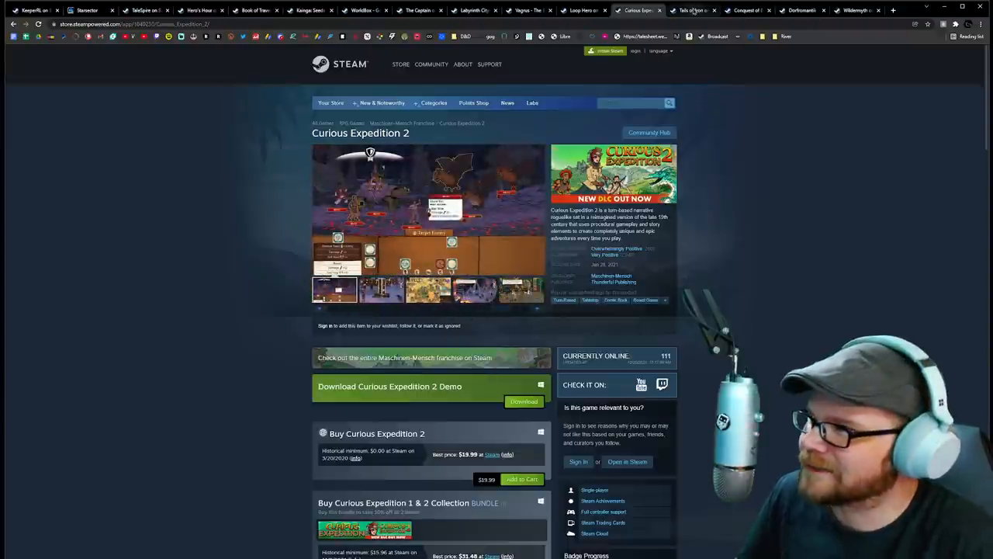
mouse_move(691, 9)
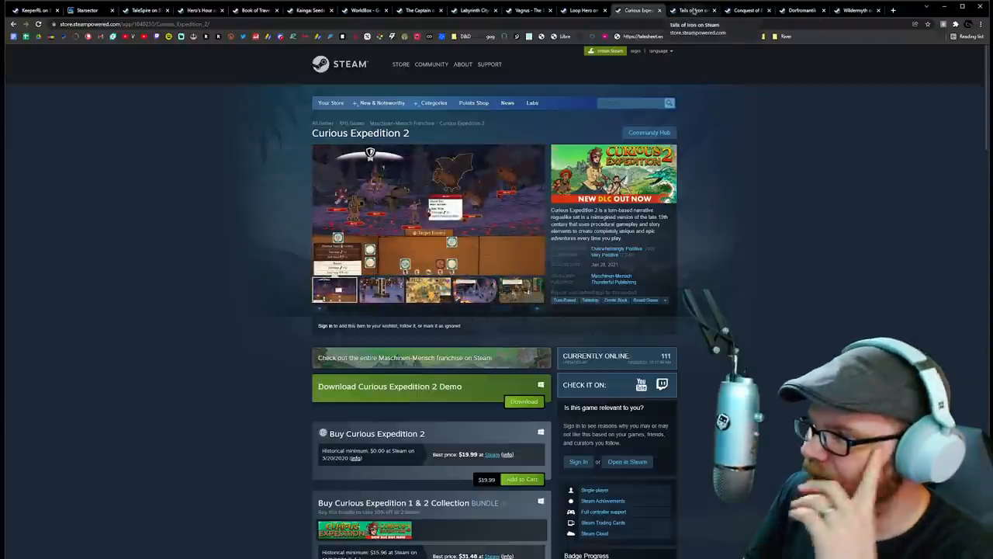
Switch to the Tails of Iron store page and repeatedly cycle through its screenshot carousel, including the Bloody Whiskers artwork
left_click(689, 10)
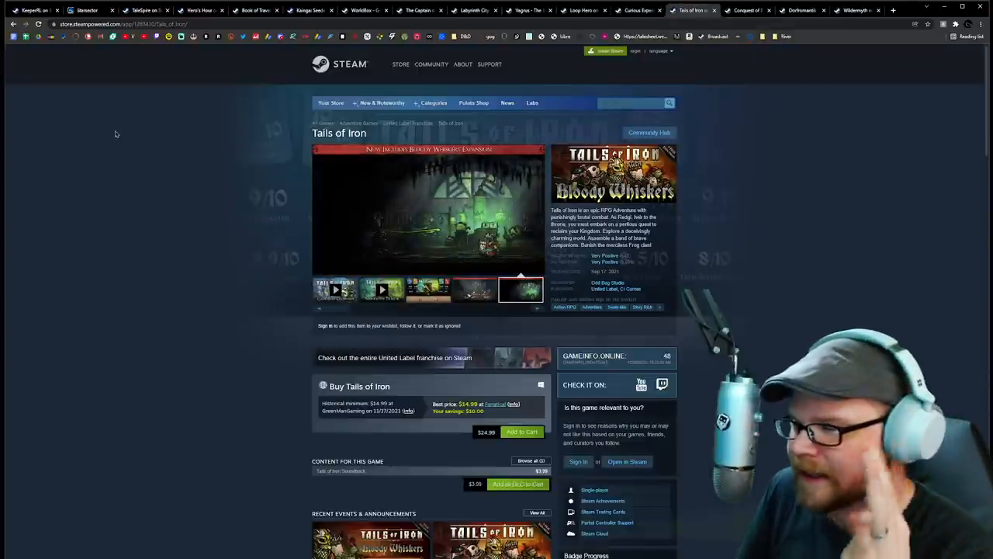
left_click(406, 290)
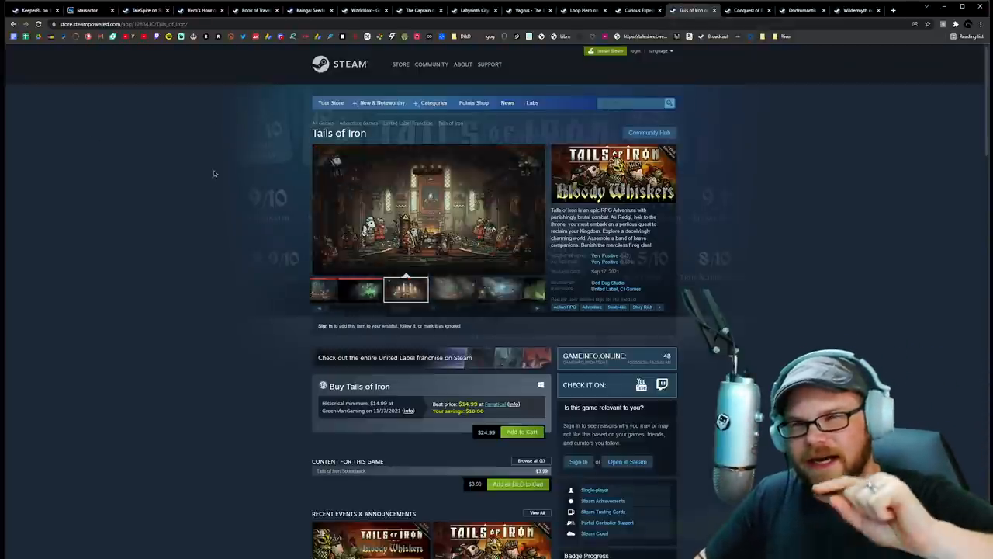
left_click(336, 288)
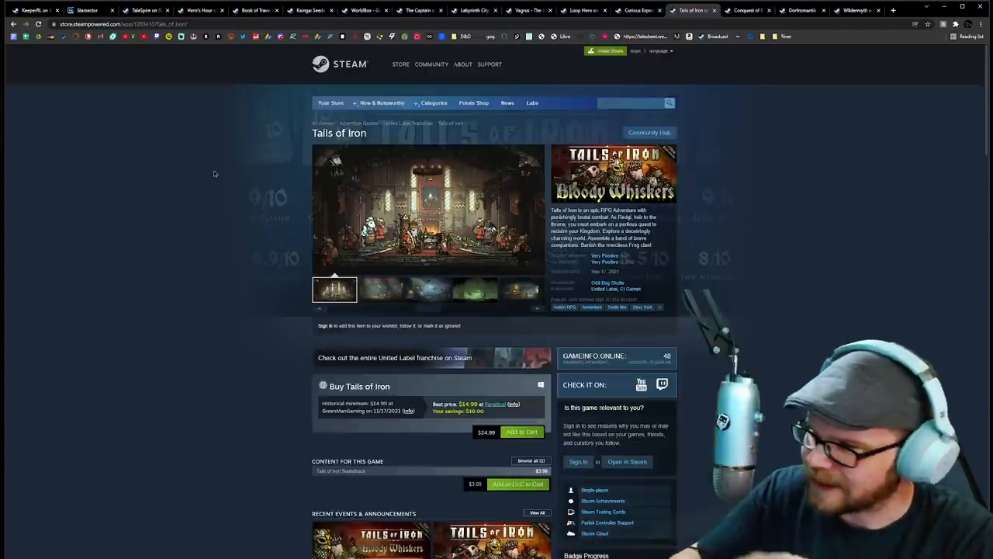
left_click(380, 290)
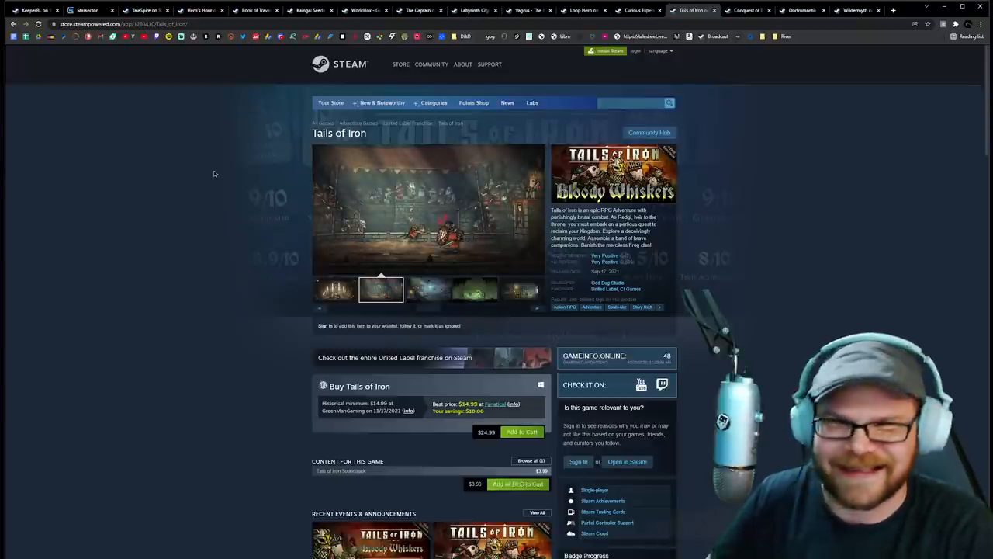
left_click(428, 290)
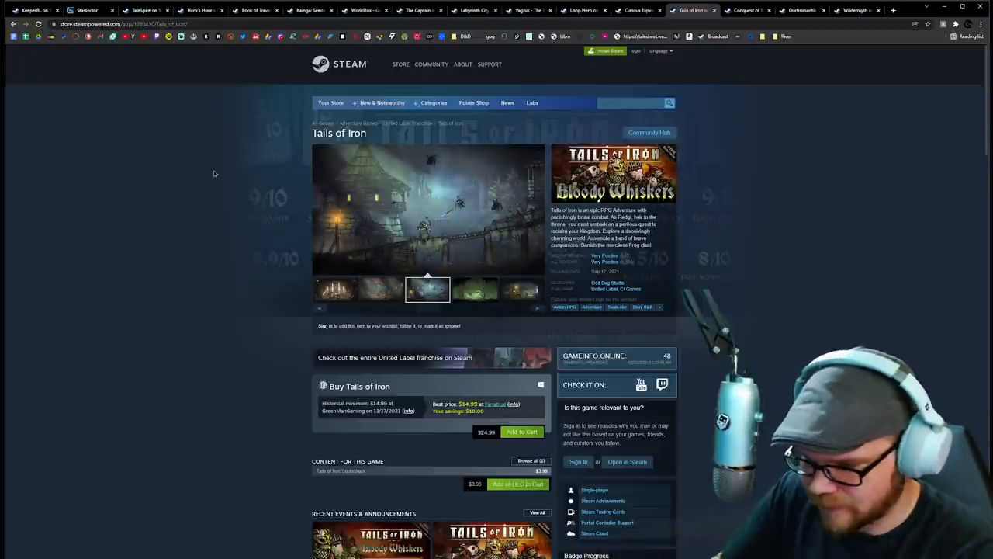
left_click(475, 290)
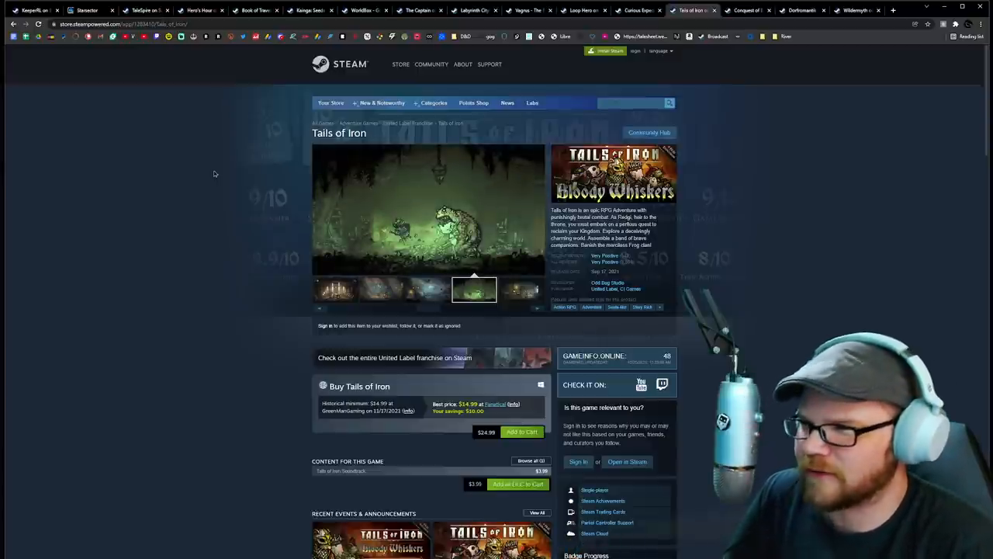
left_click(520, 290)
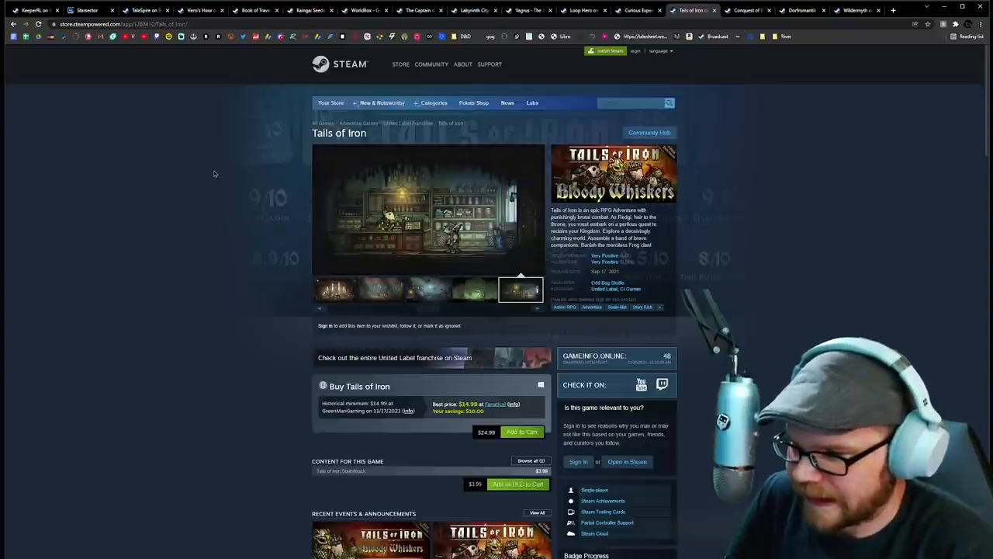
left_click(335, 290)
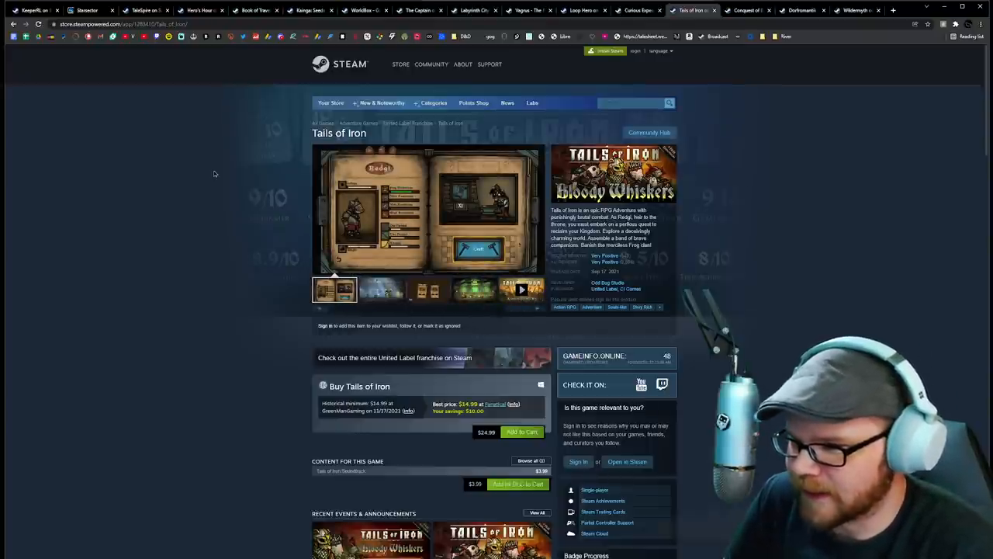
left_click(380, 290)
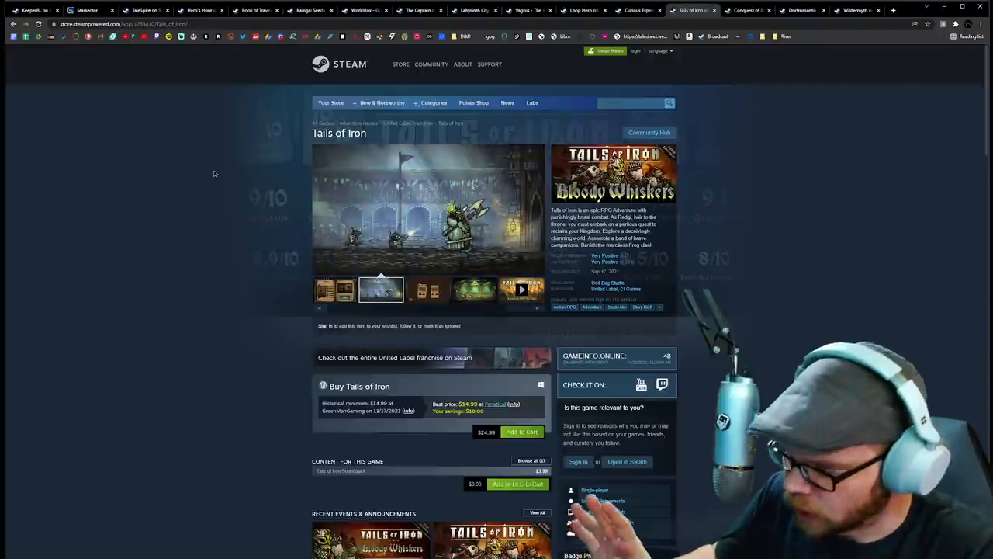
left_click(428, 291)
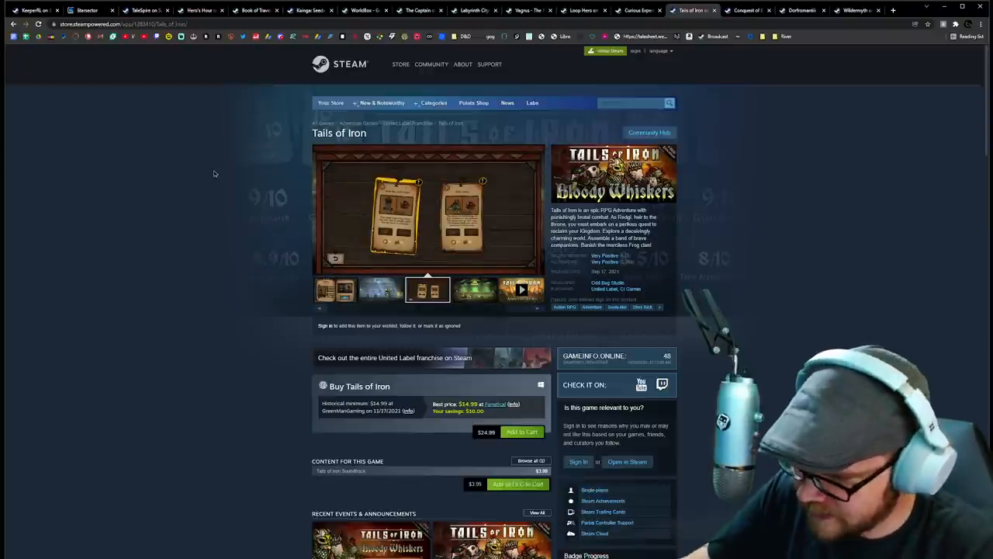
left_click(474, 288)
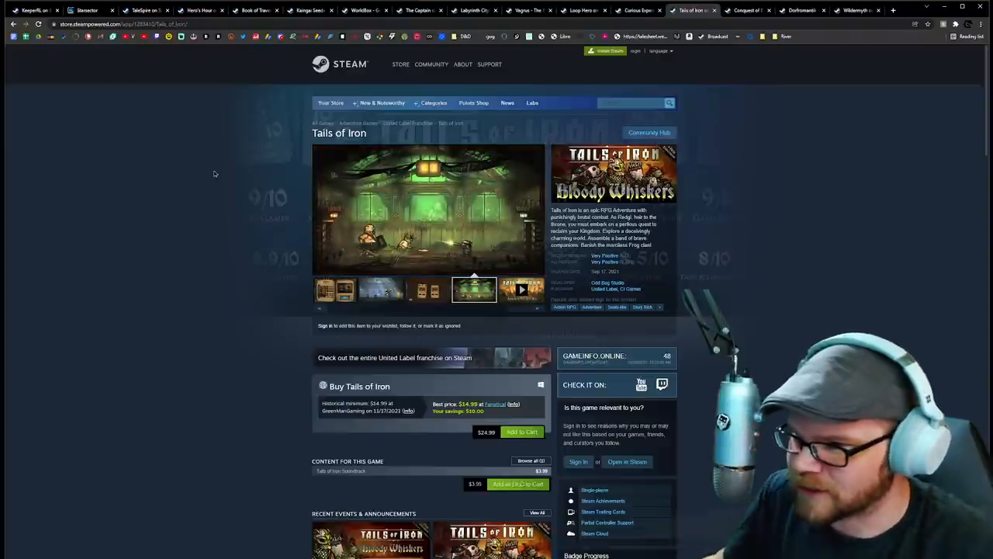
mouse_move(72, 245)
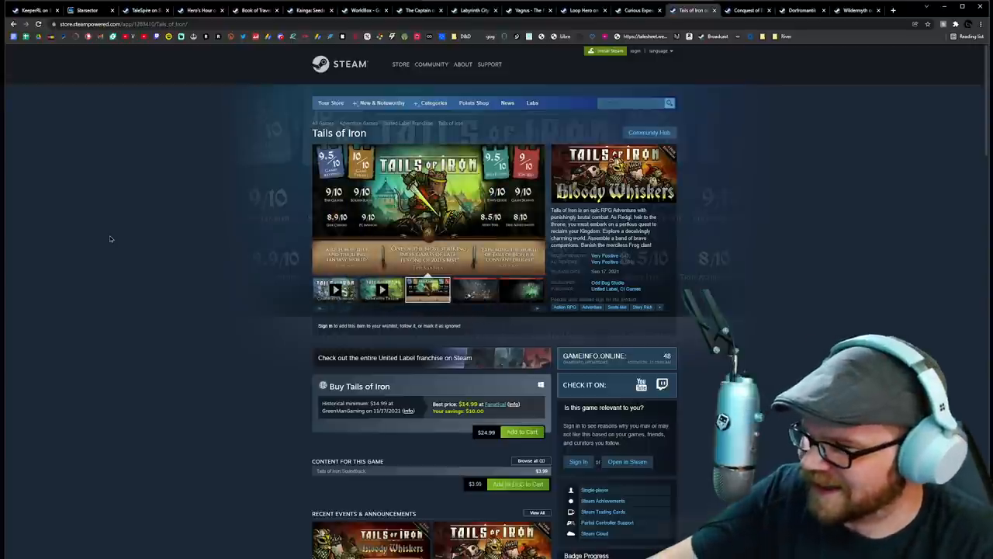
mouse_move(117, 214)
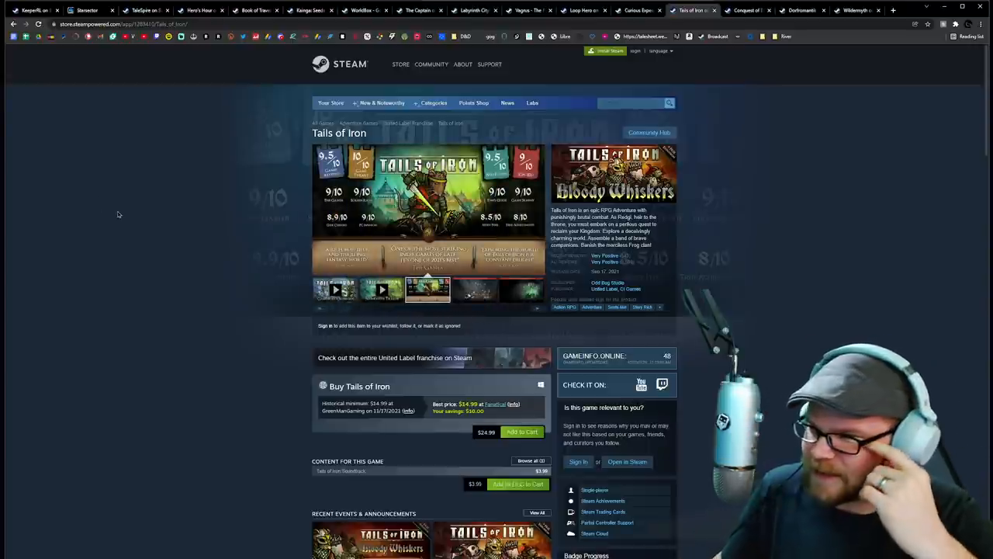
left_click(473, 290)
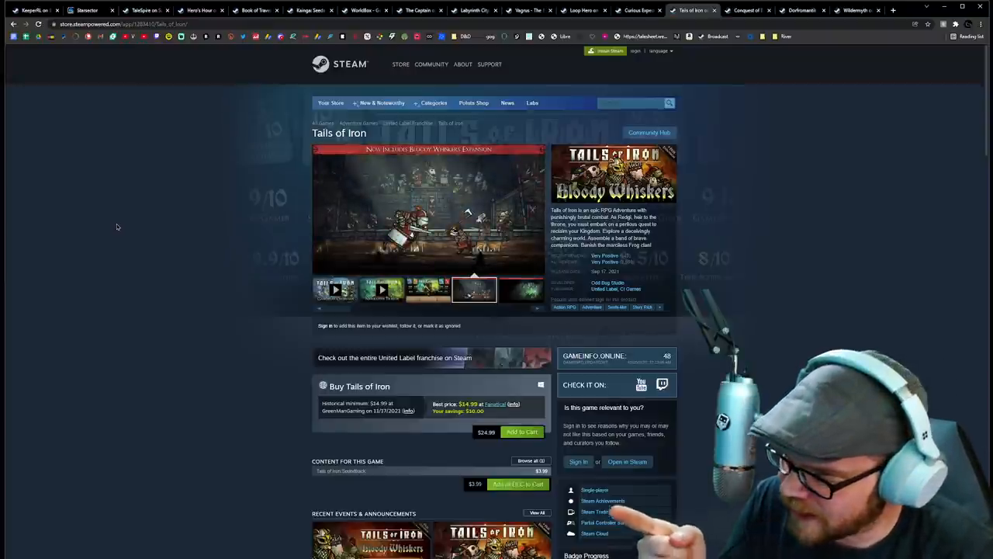
left_click(520, 290)
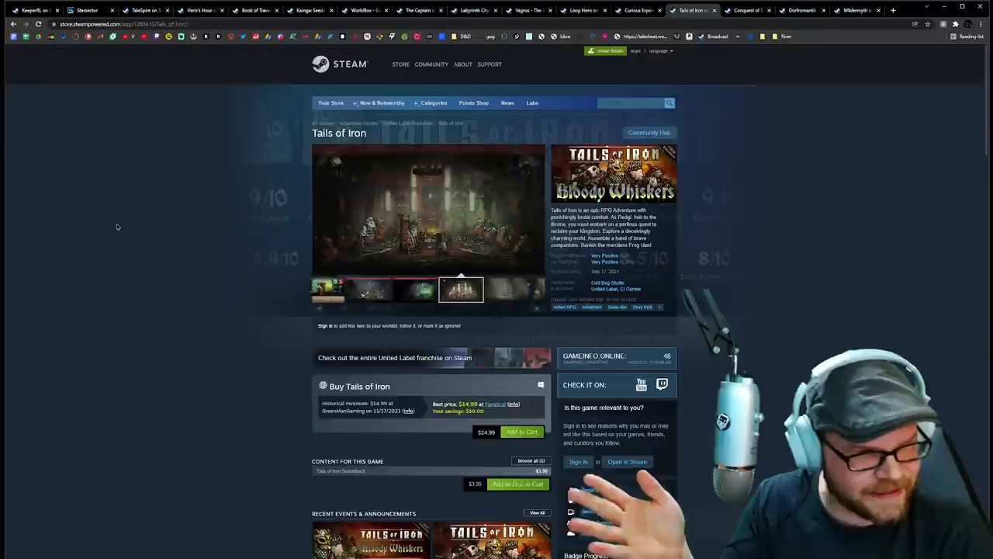
left_click(335, 290)
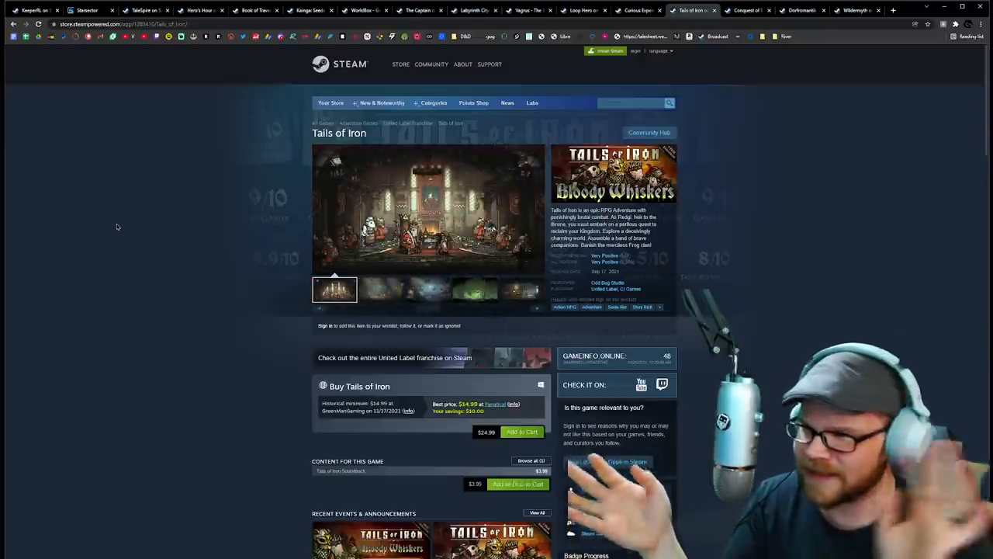
left_click(381, 290)
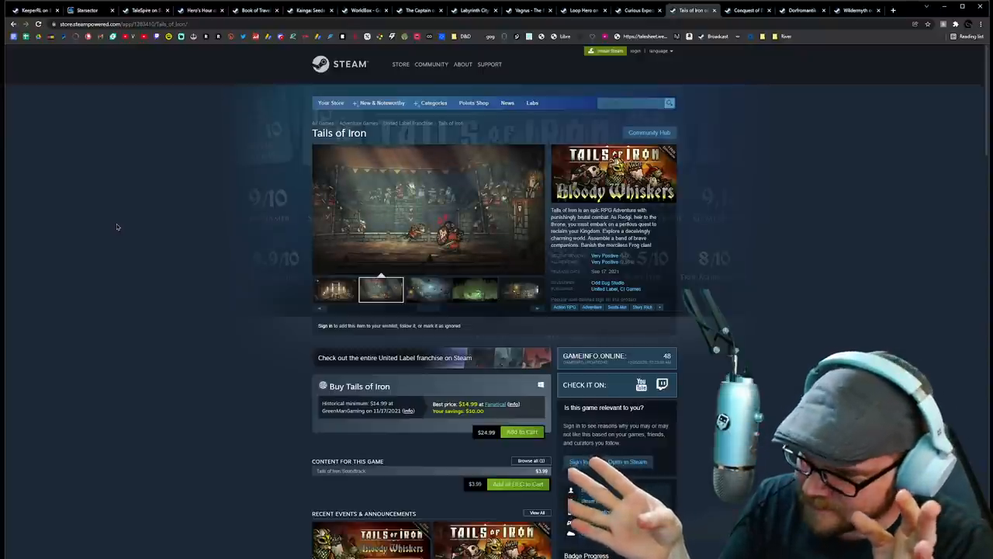
left_click(426, 290)
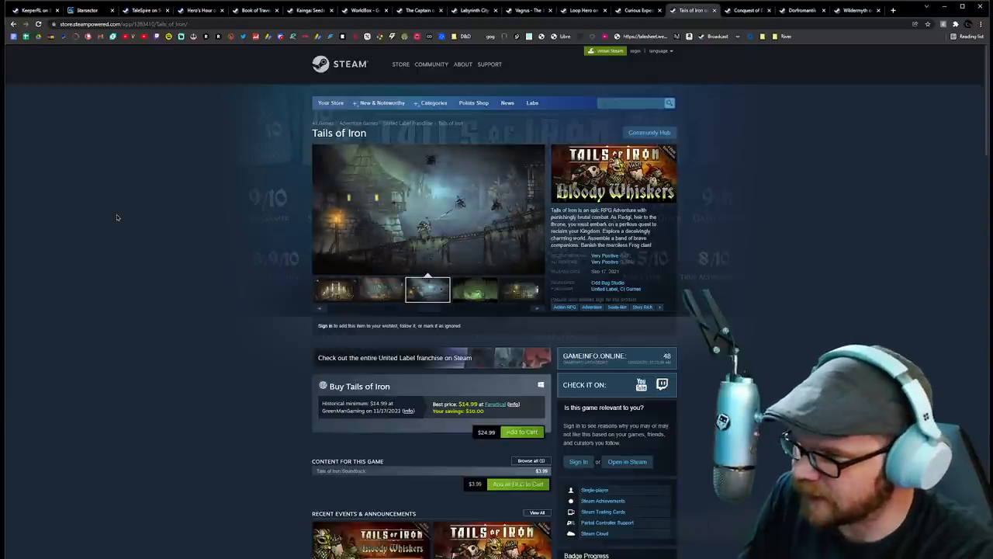
left_click(475, 290)
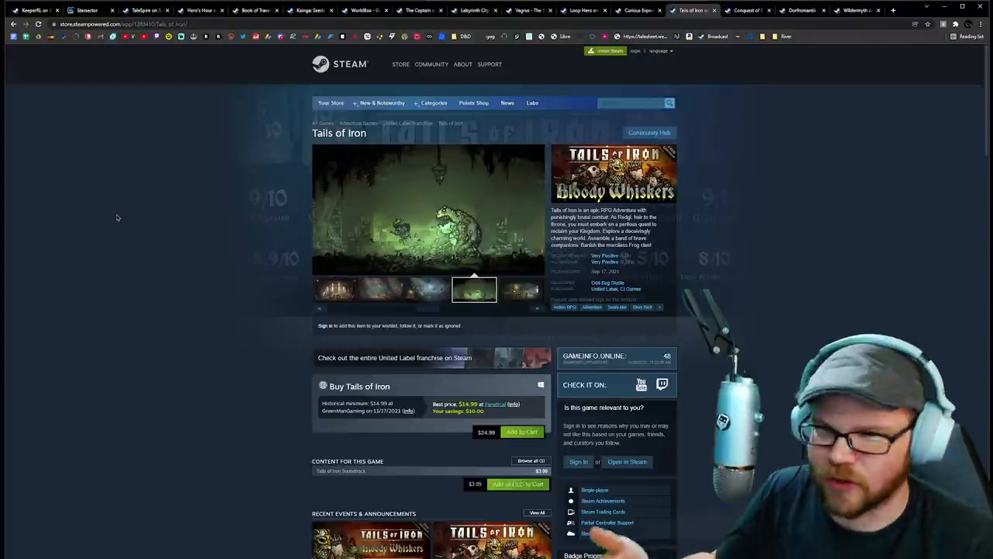
left_click(522, 291)
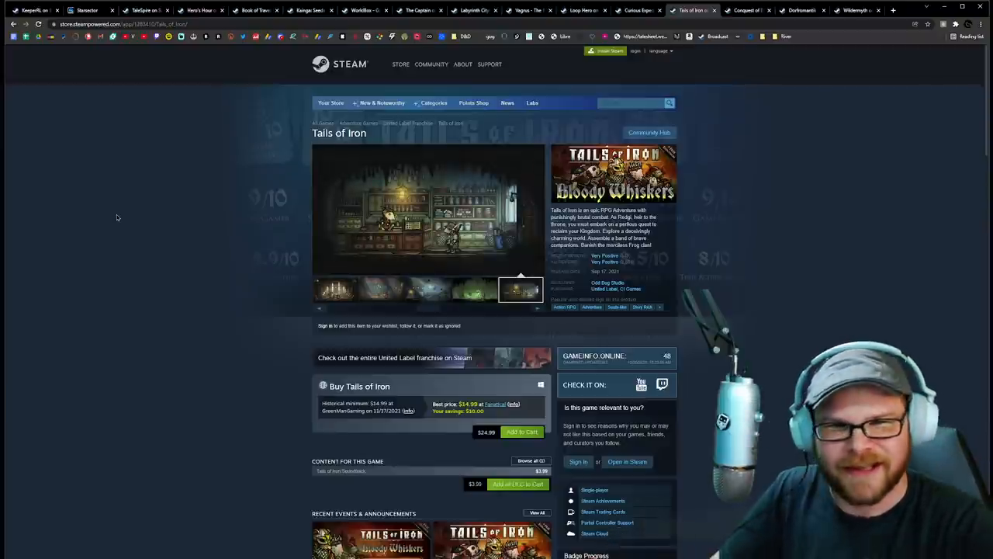
left_click(336, 290)
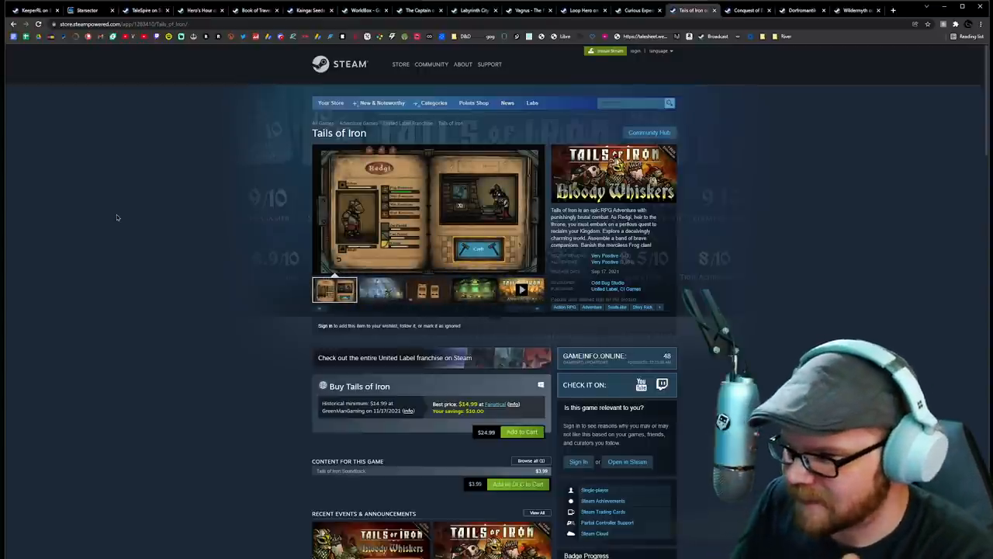
left_click(380, 290)
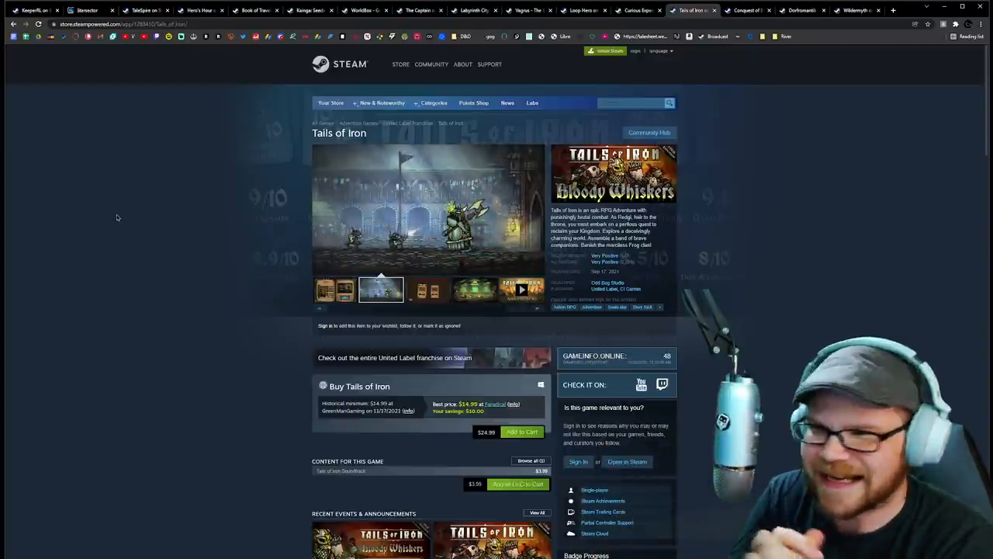
left_click(429, 289)
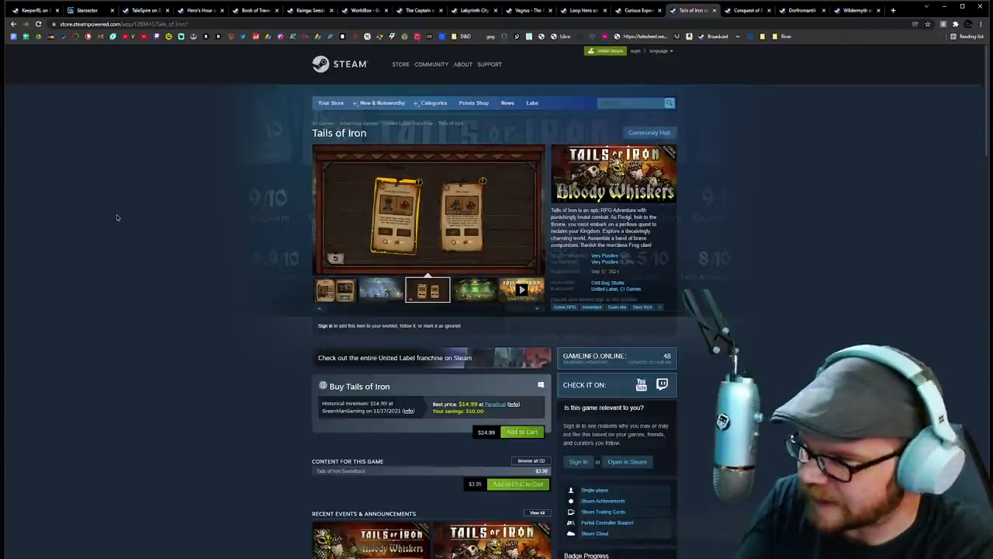
left_click(475, 291)
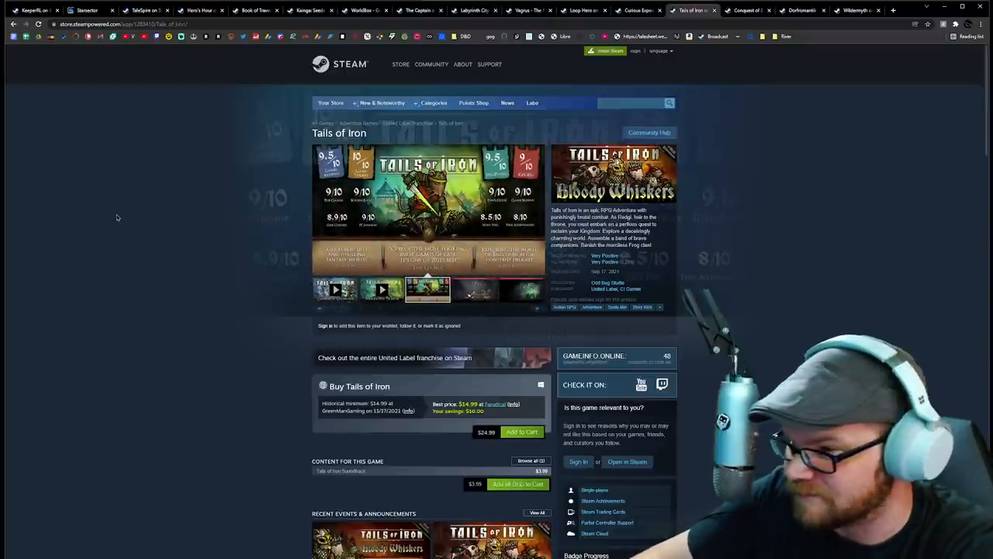
left_click(475, 290)
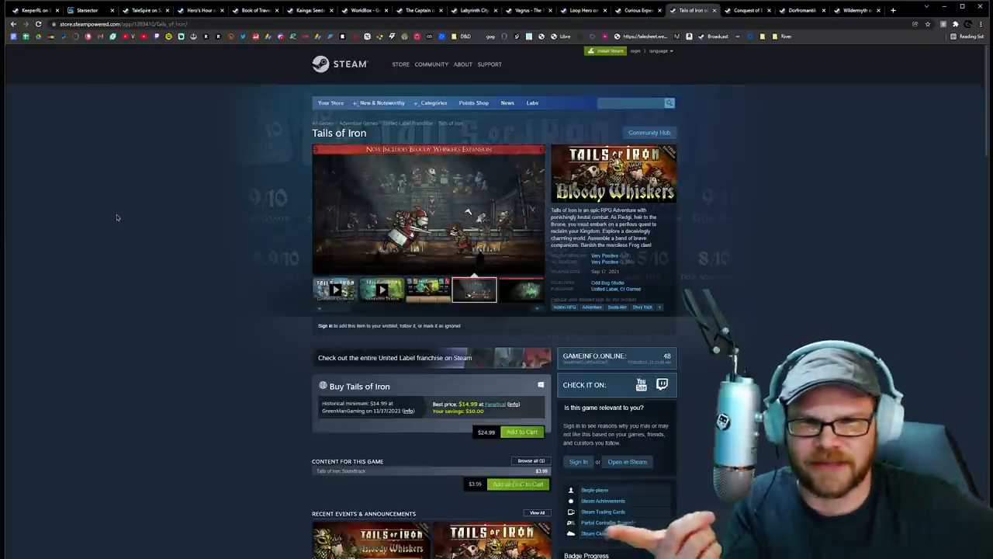
left_click(520, 290)
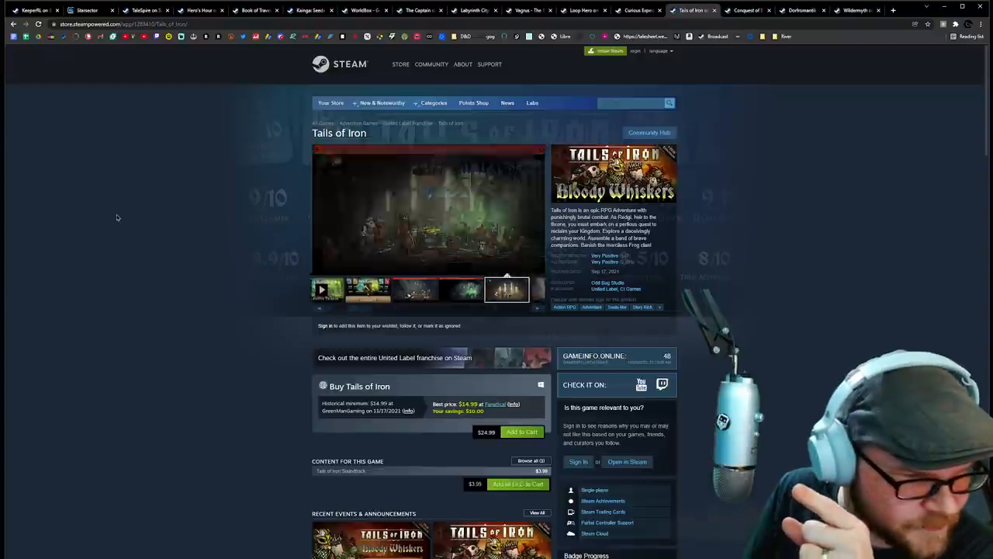
left_click(335, 291)
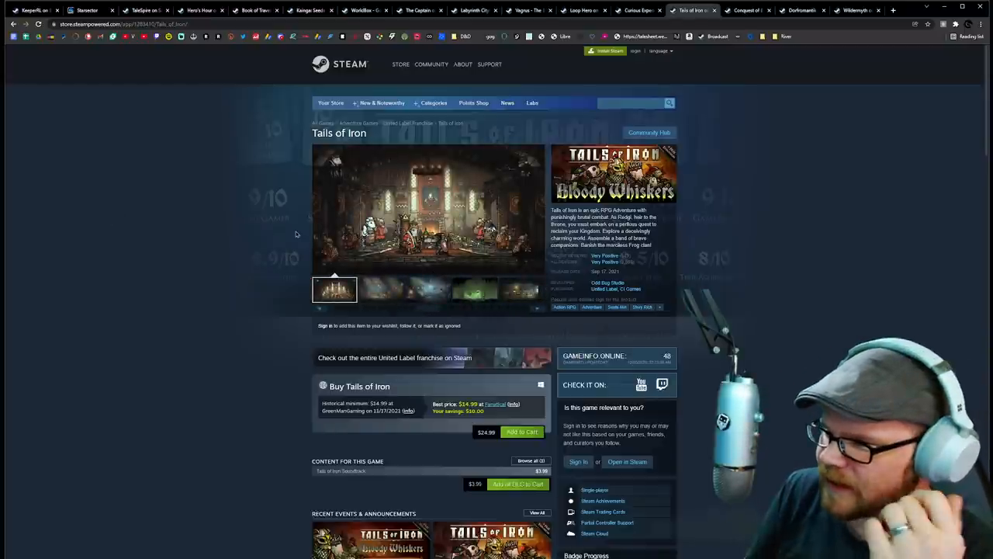
left_click(381, 289)
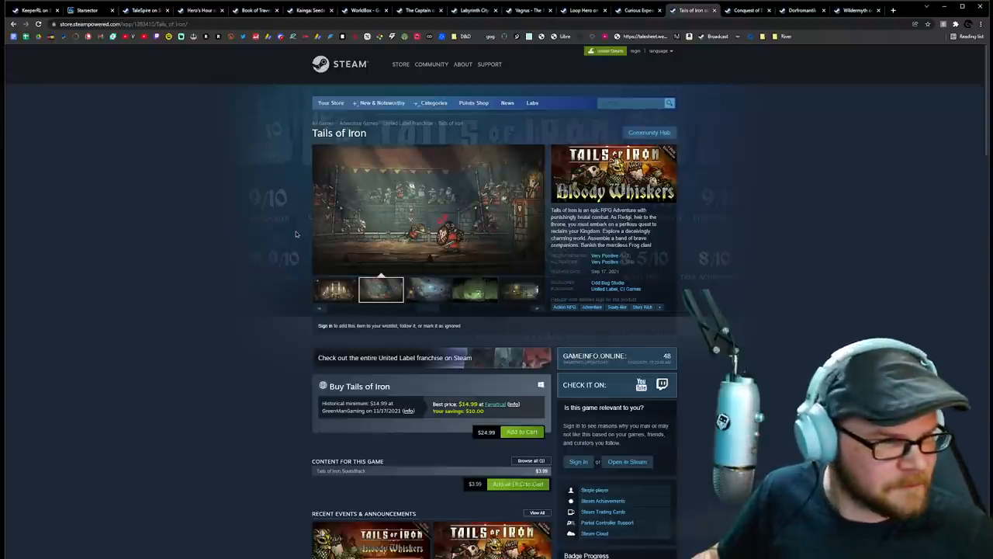
left_click(427, 291)
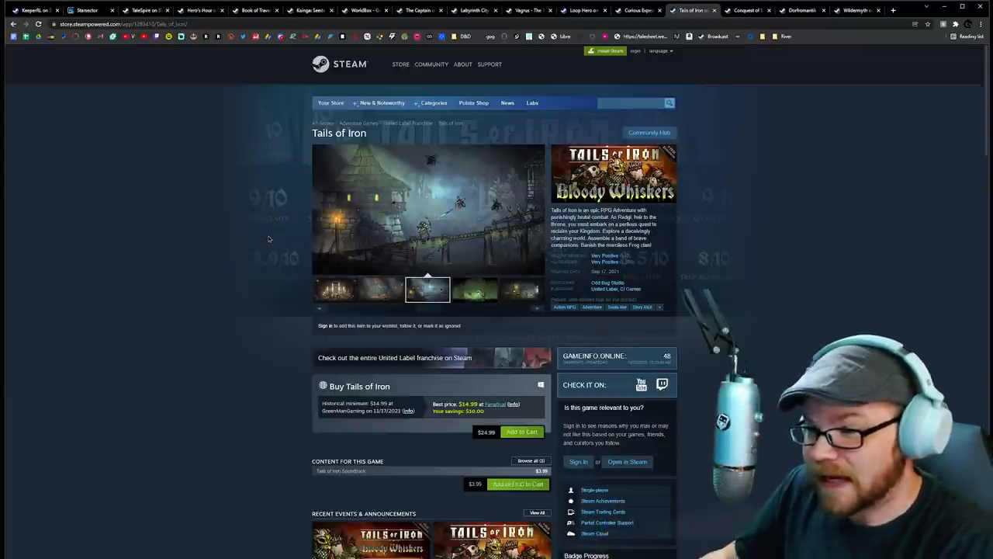
left_click(475, 290)
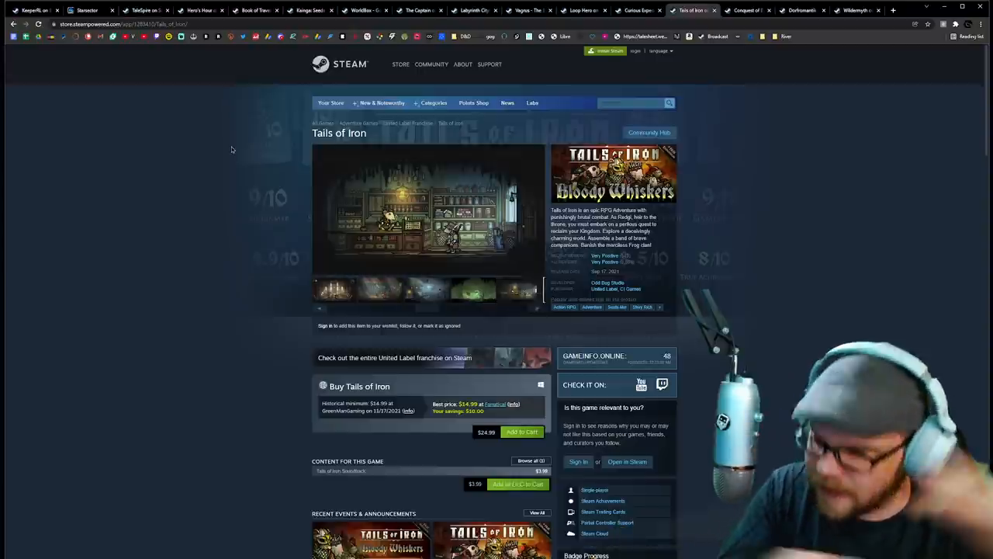
left_click(336, 290)
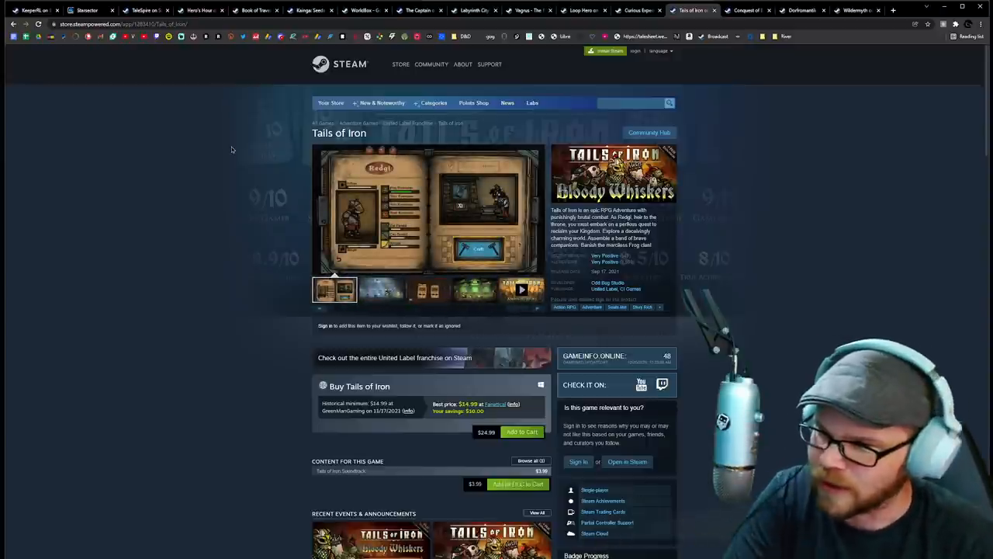
left_click(381, 290)
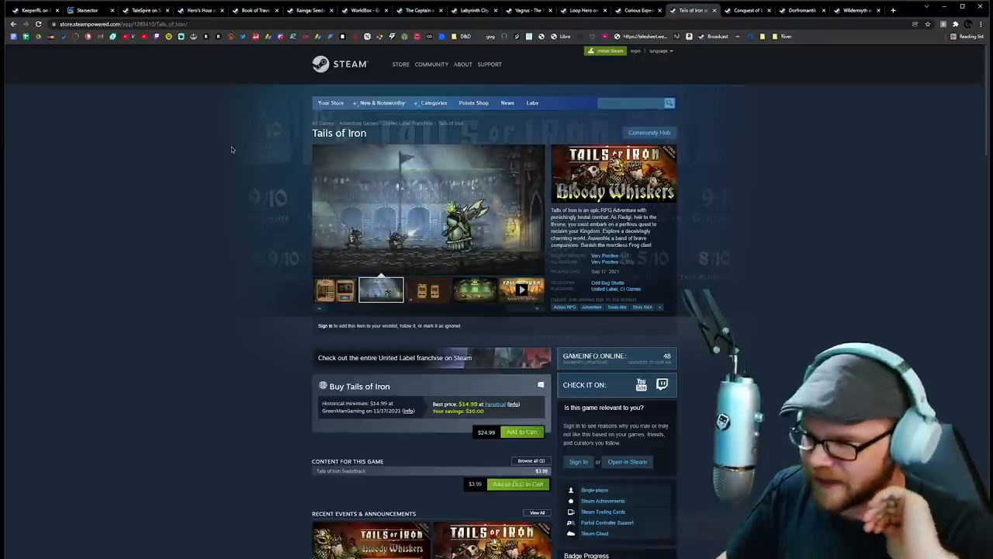
mouse_move(304, 146)
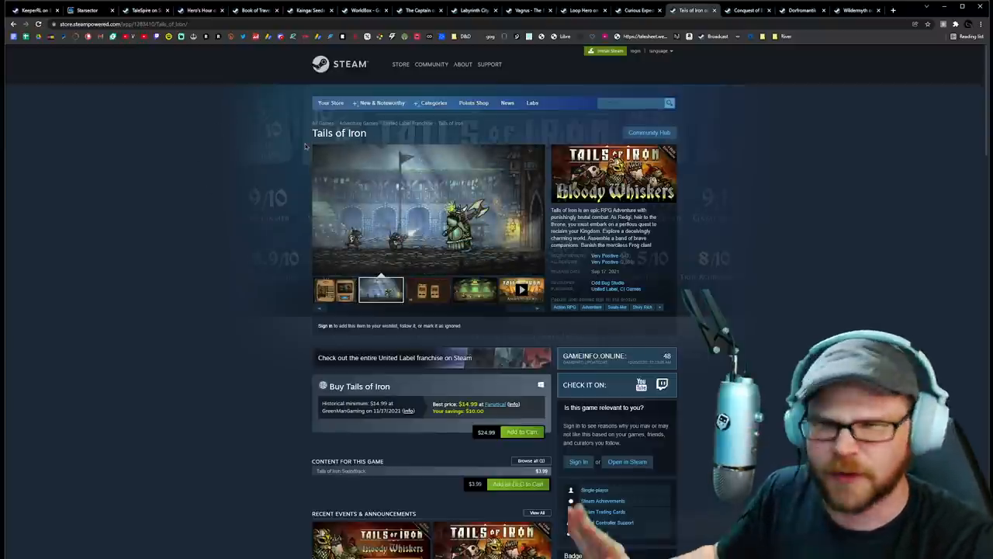
mouse_move(239, 155)
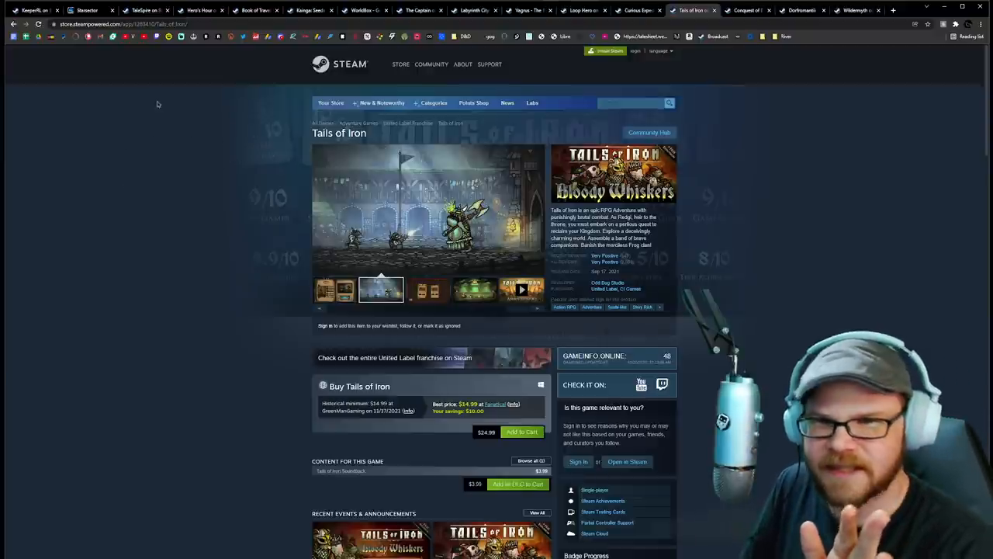
left_click(429, 290)
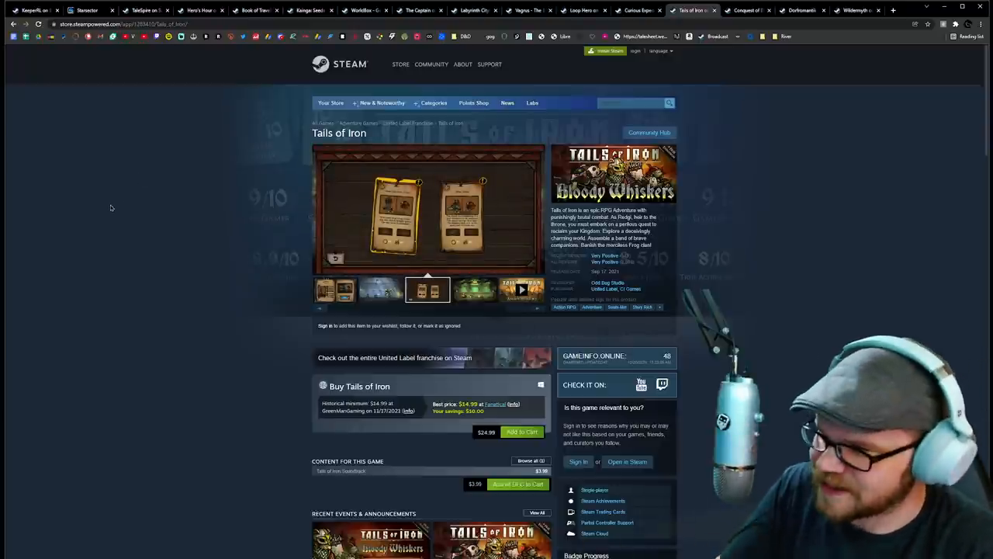
left_click(475, 290)
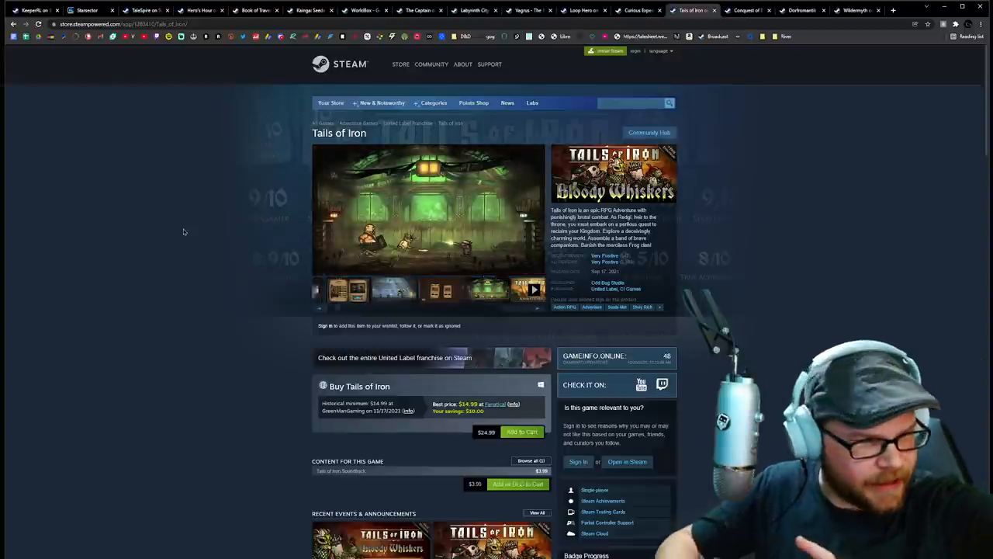
left_click(429, 290)
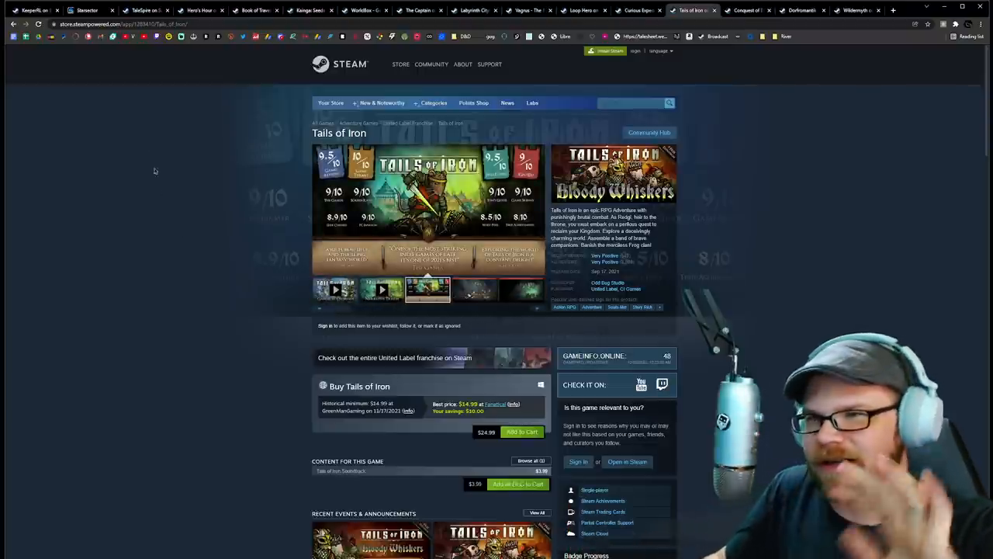
left_click(475, 290)
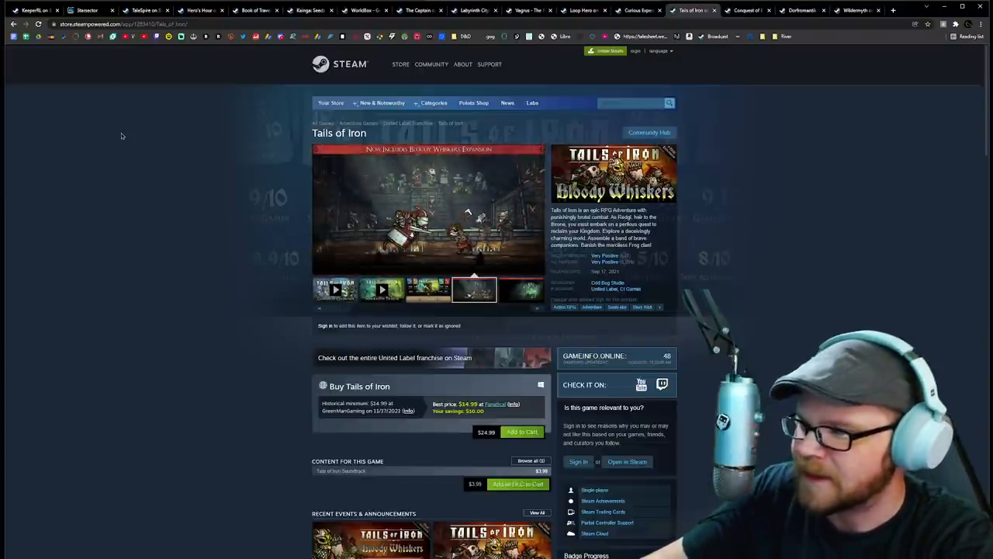
left_click(522, 290)
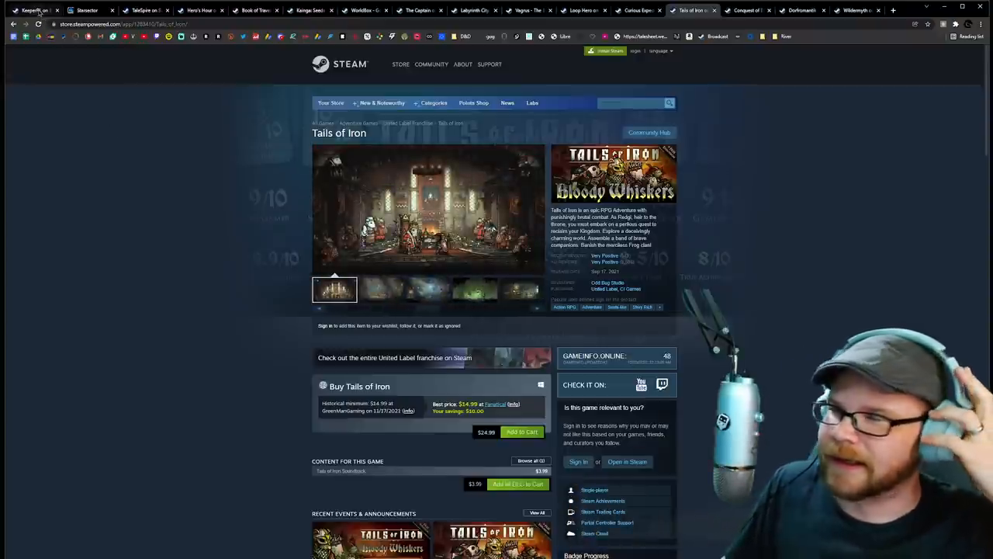
left_click(34, 10)
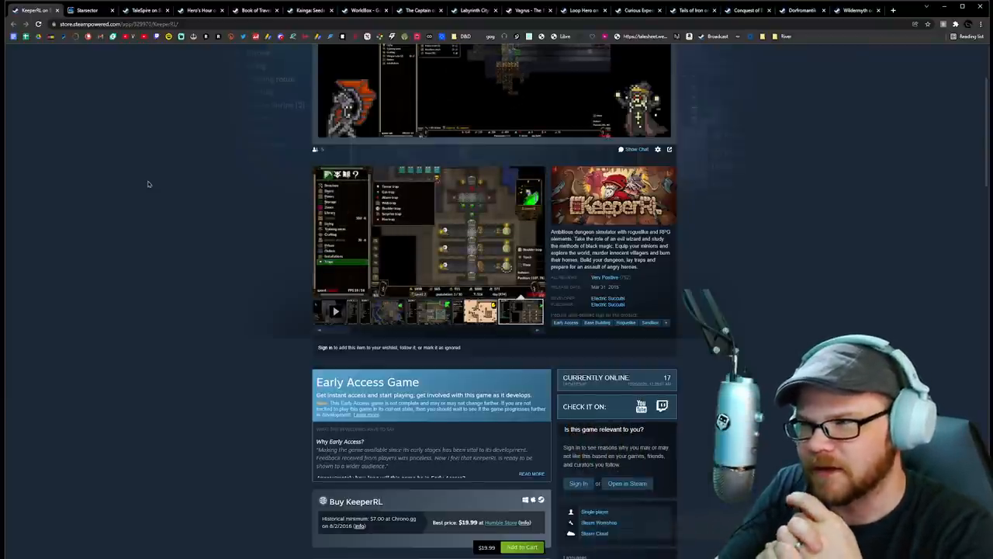
Browse KeeperRL's screenshots and page, return to the top, then switch to the Starsector website tab
left_click(336, 310)
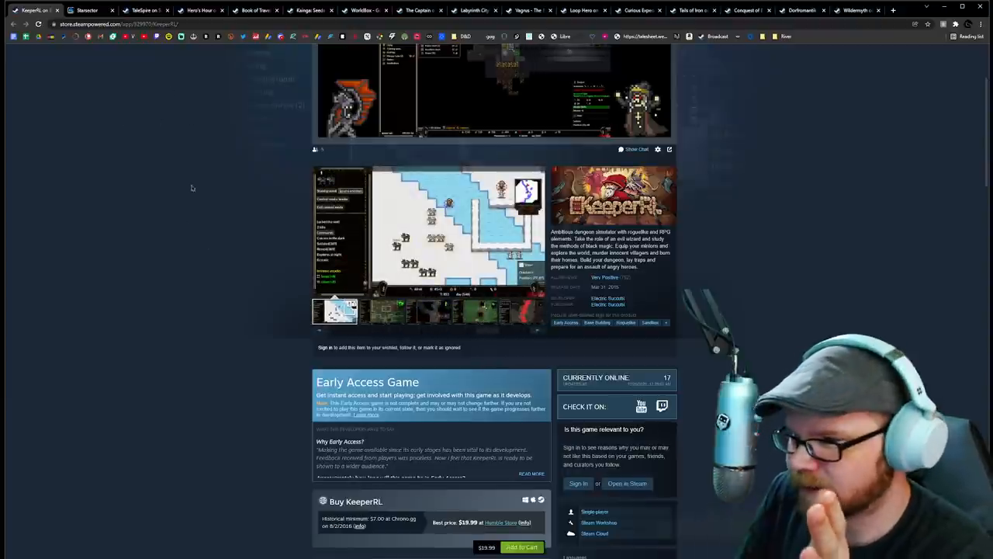
mouse_move(225, 140)
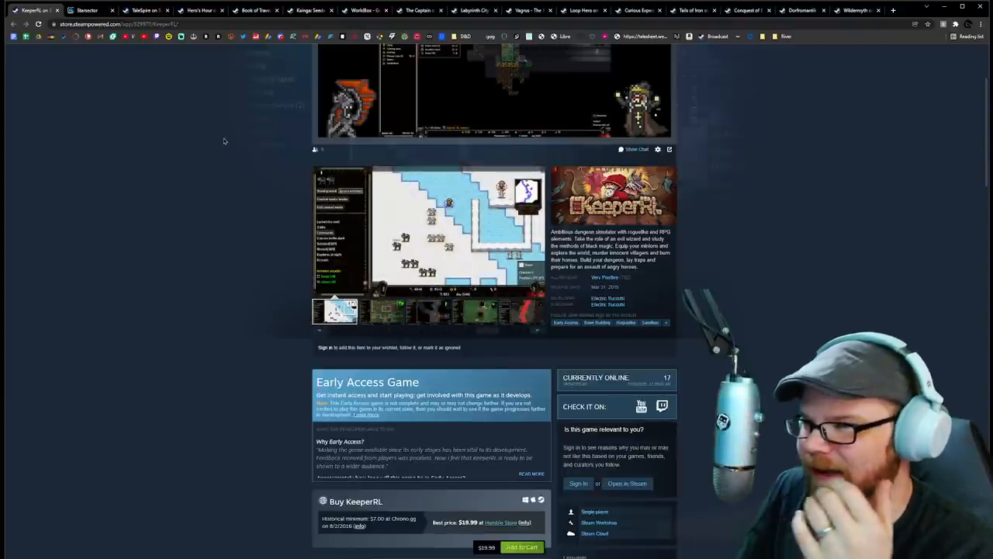
mouse_move(236, 117)
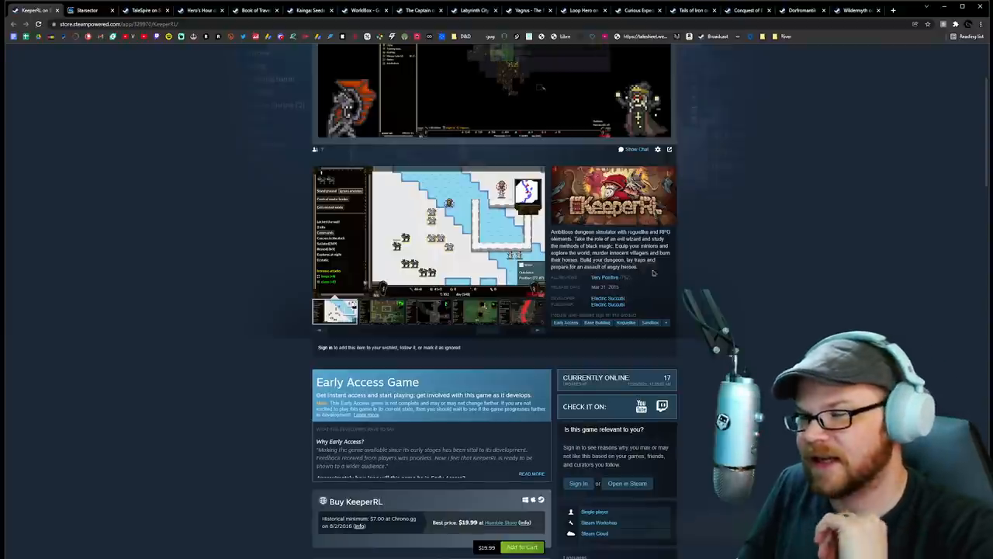
left_click(380, 311)
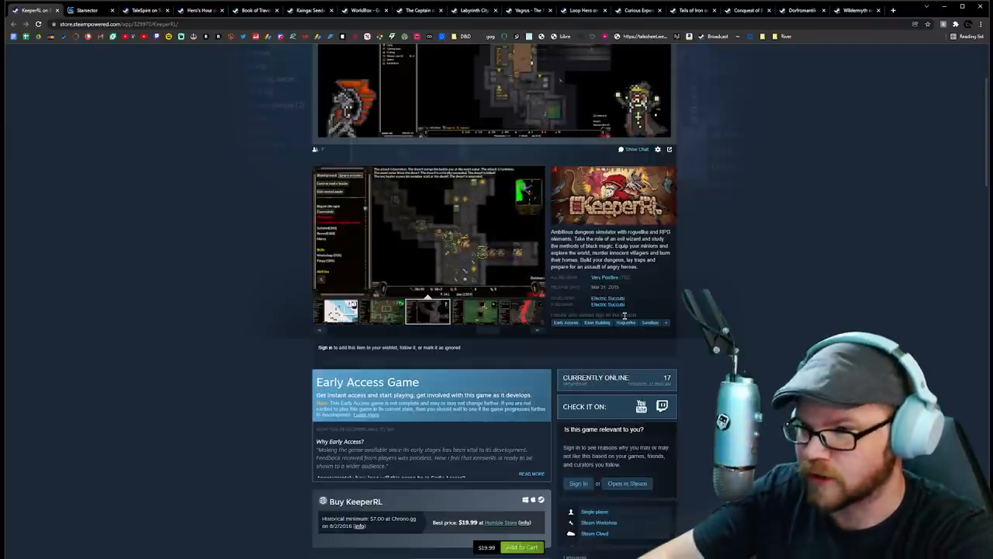
left_click(473, 311)
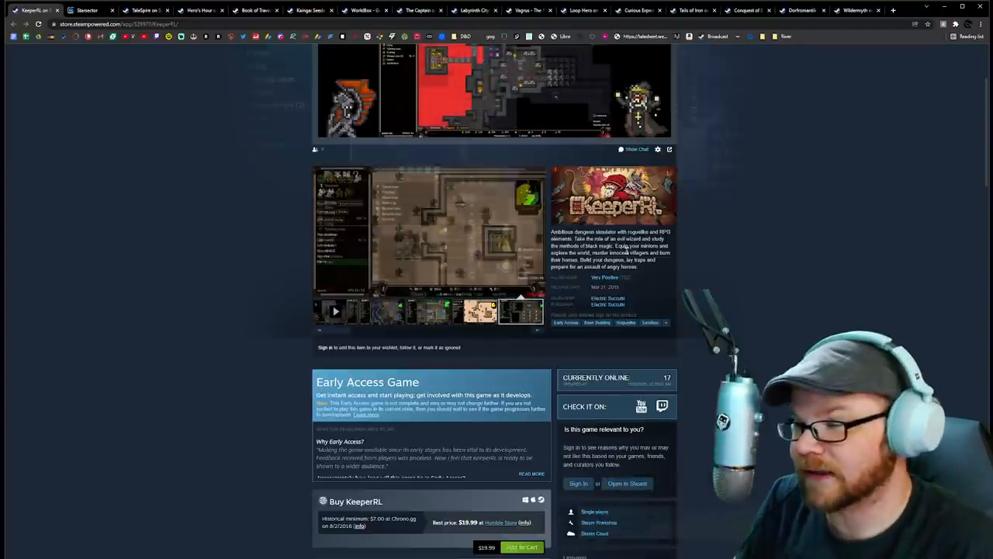
scroll("down", 3)
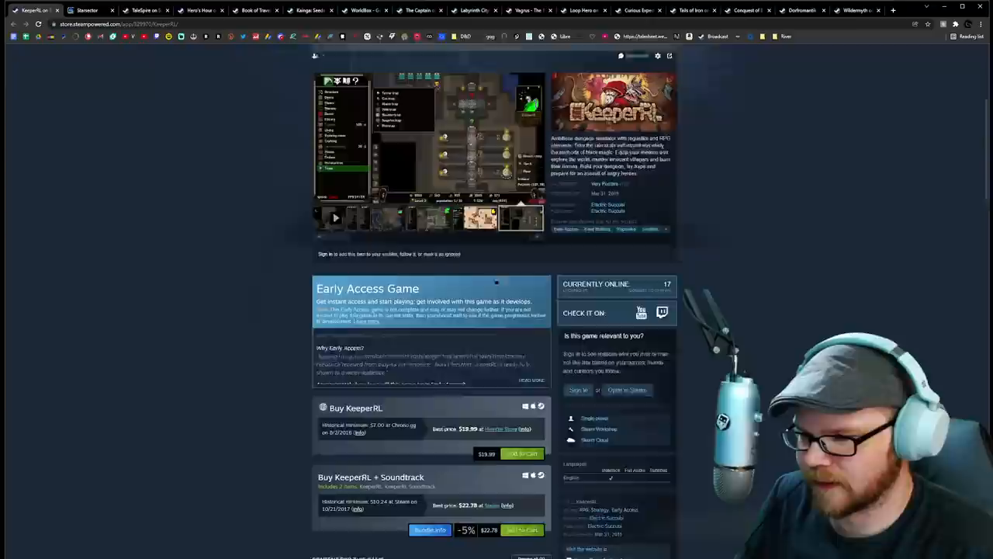
scroll("up", 3)
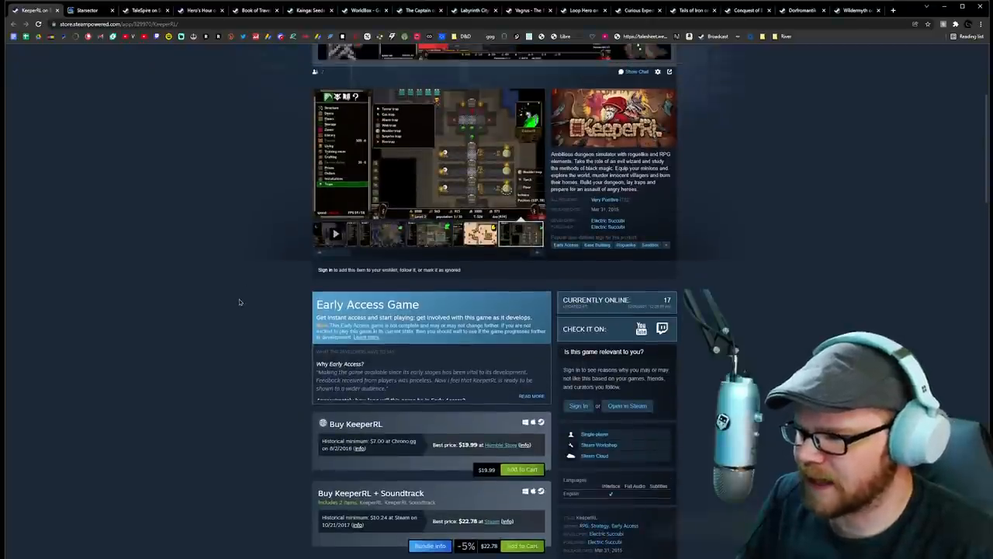
scroll("up", 3)
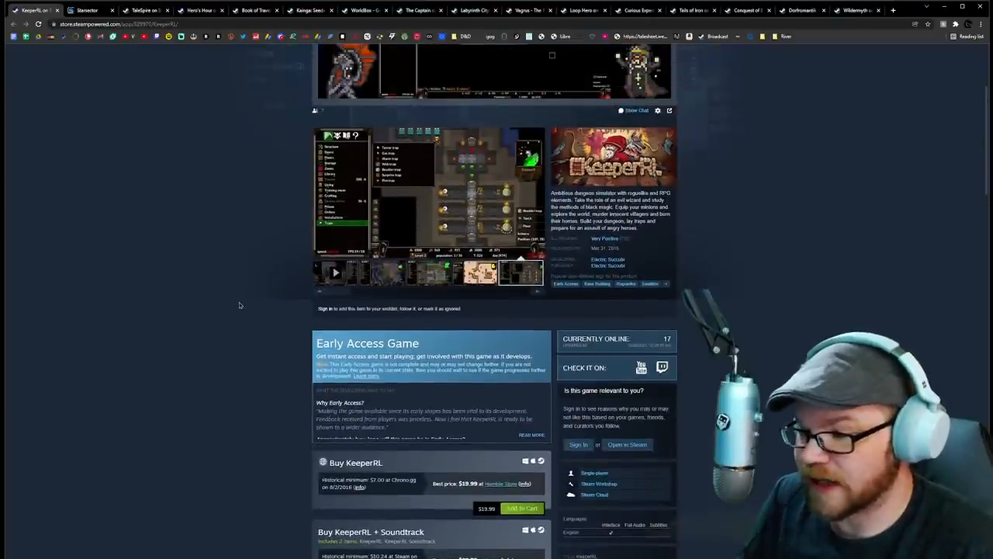
left_click(335, 272)
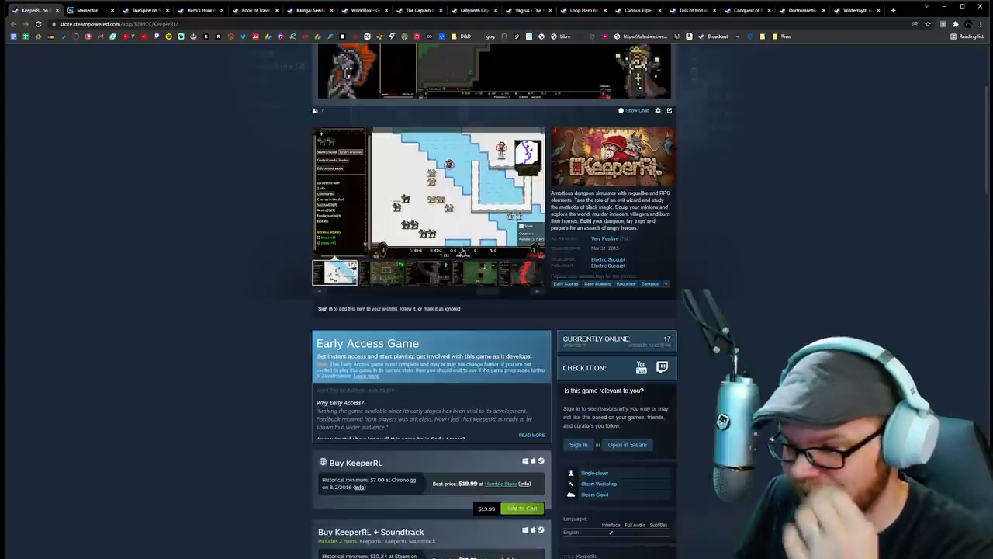
scroll("up", 3)
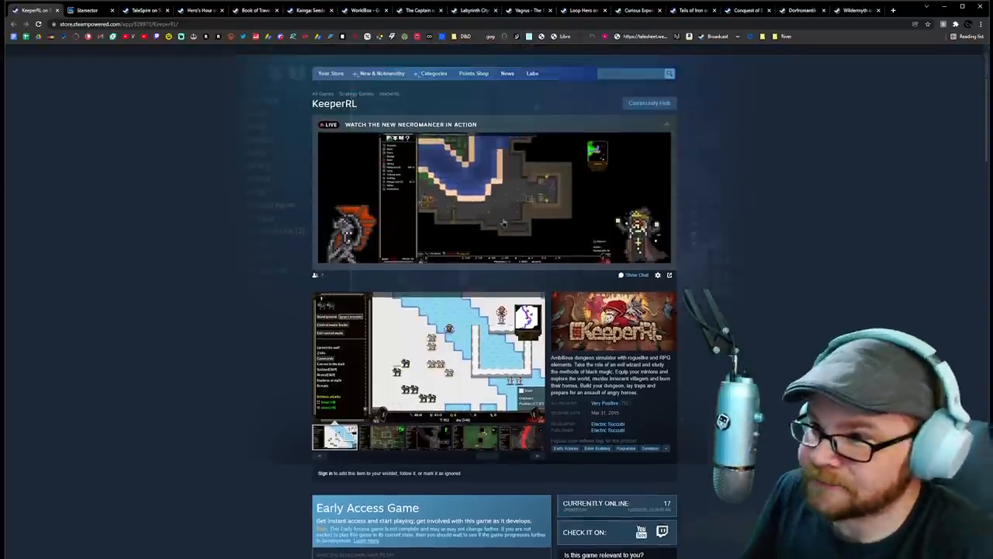
scroll("up", 3)
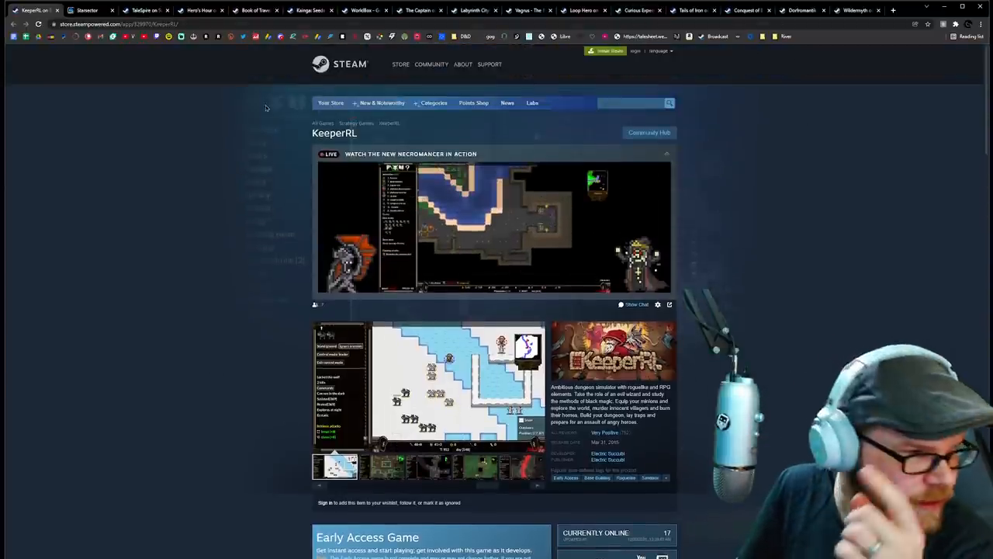
left_click(86, 9)
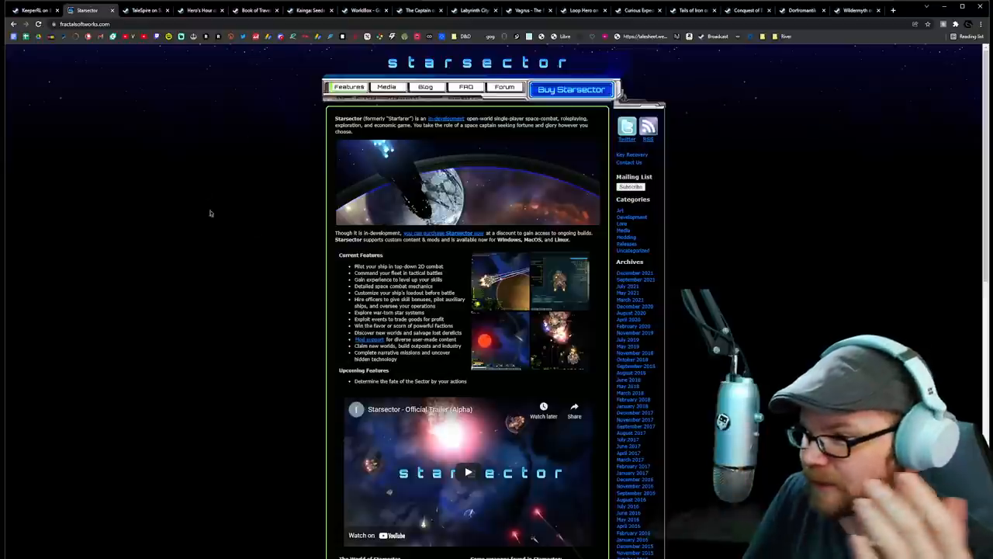
mouse_move(208, 169)
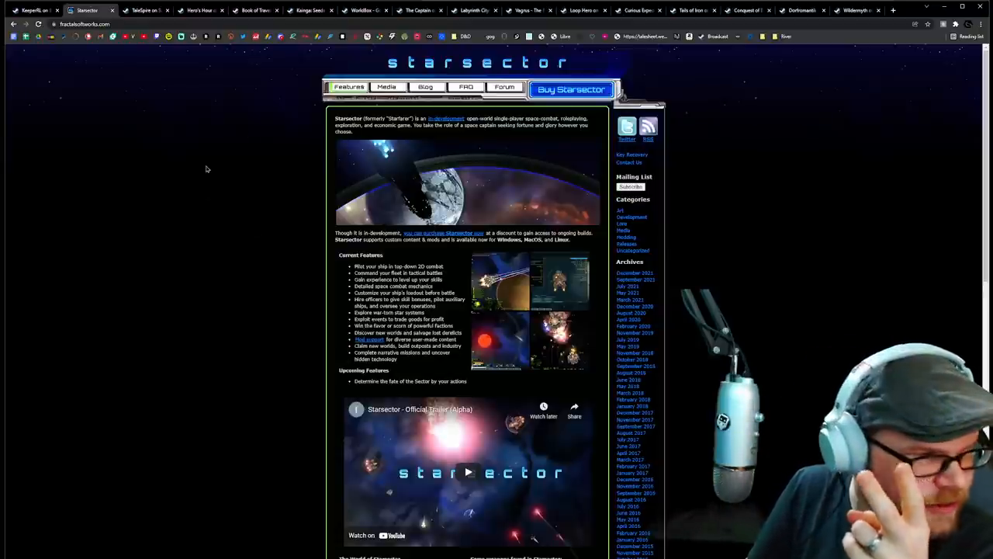
mouse_move(211, 154)
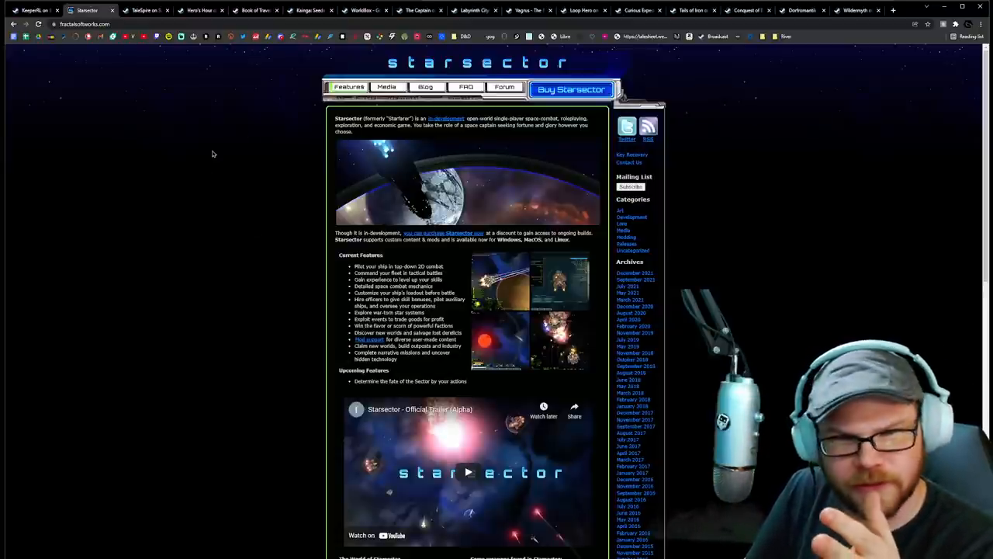
mouse_move(286, 138)
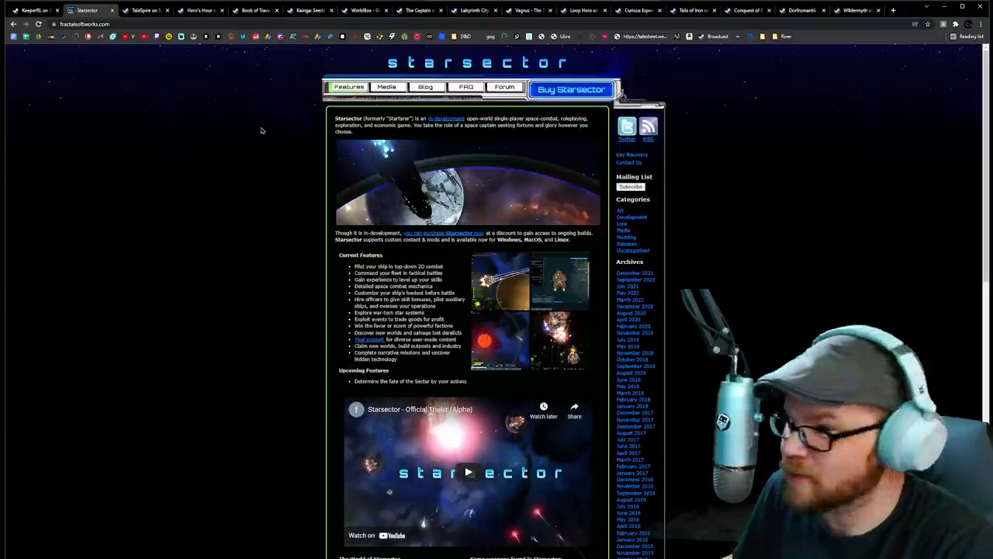
mouse_move(206, 160)
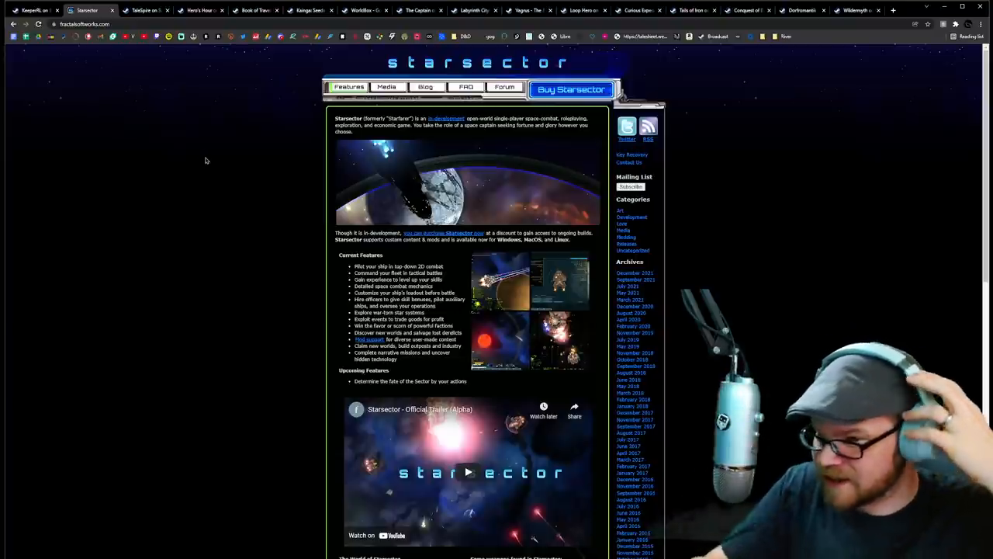
mouse_move(227, 148)
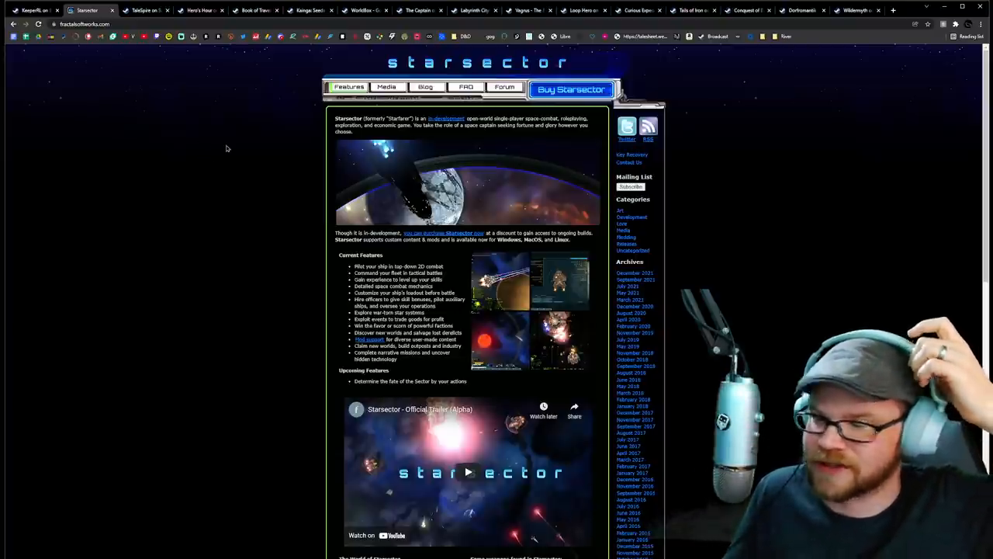
mouse_move(227, 170)
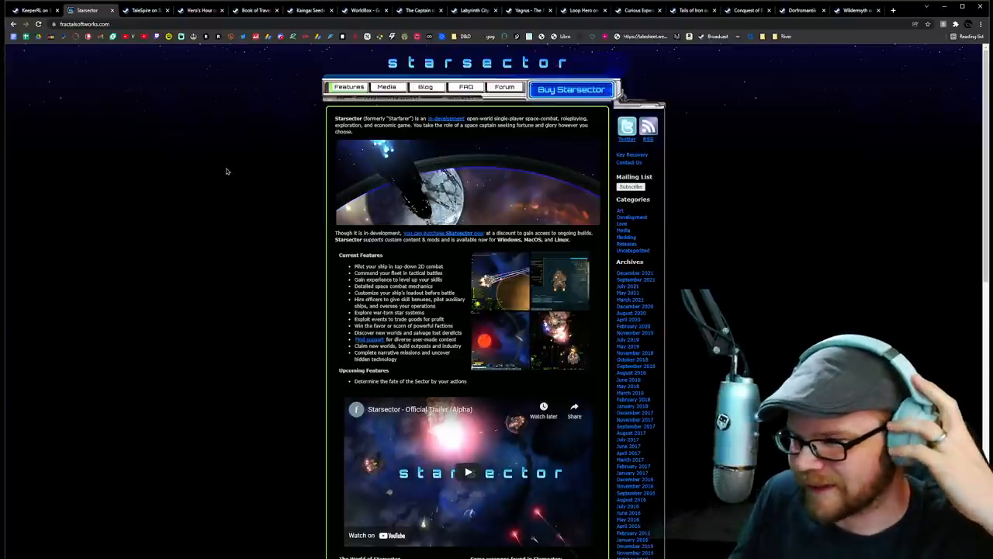
scroll("down", 3)
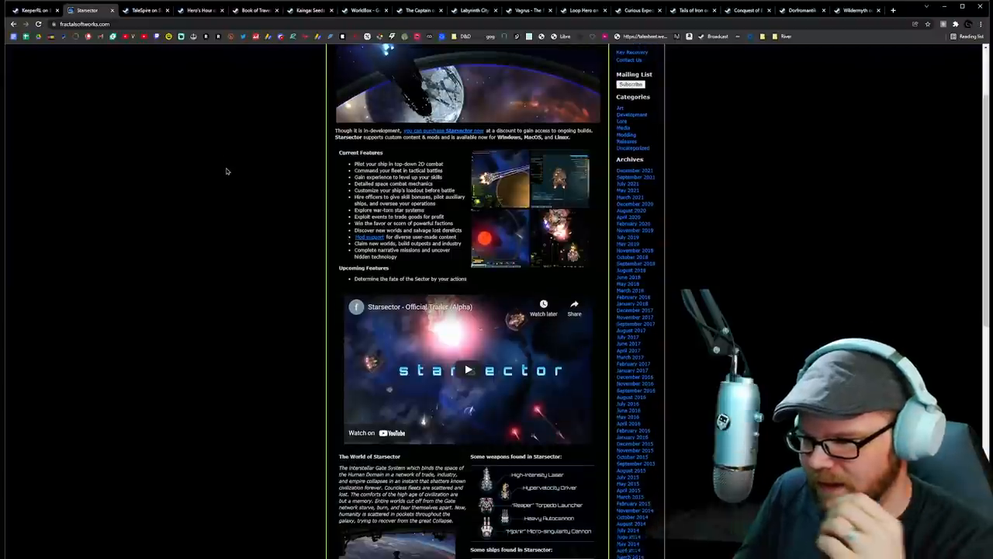
scroll("up", 3)
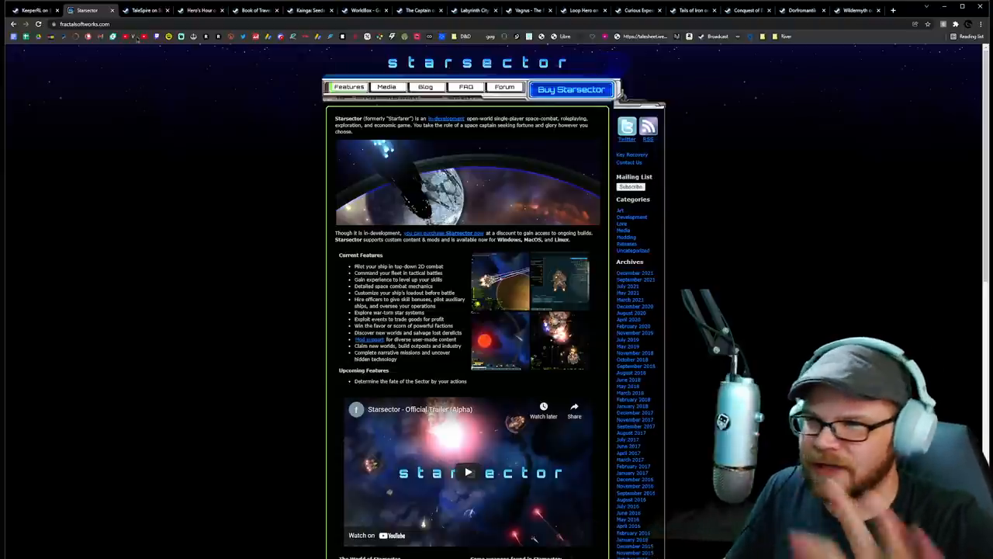
Switch to the TaleSpire store page and view a few of its screenshots
left_click(143, 9)
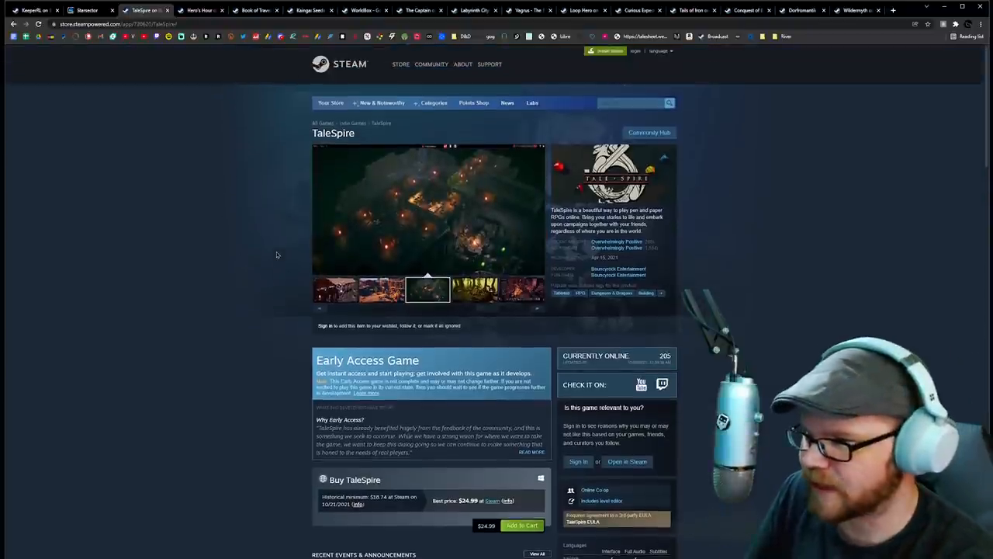
mouse_move(244, 223)
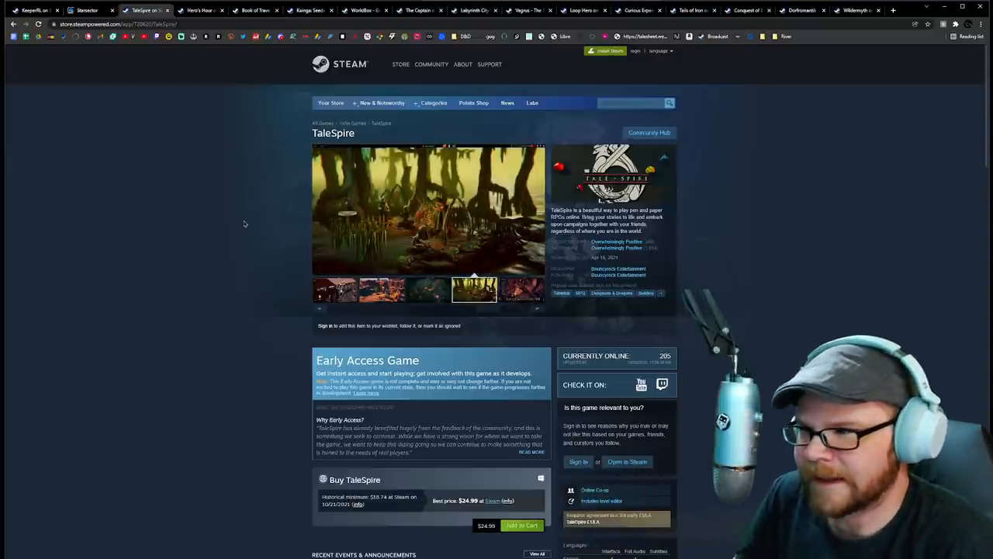
left_click(522, 290)
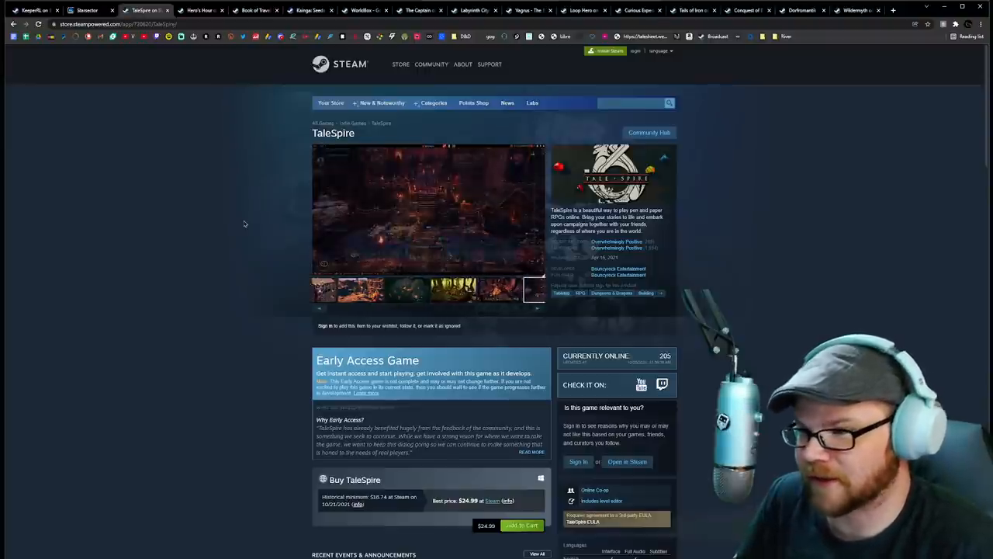
left_click(520, 289)
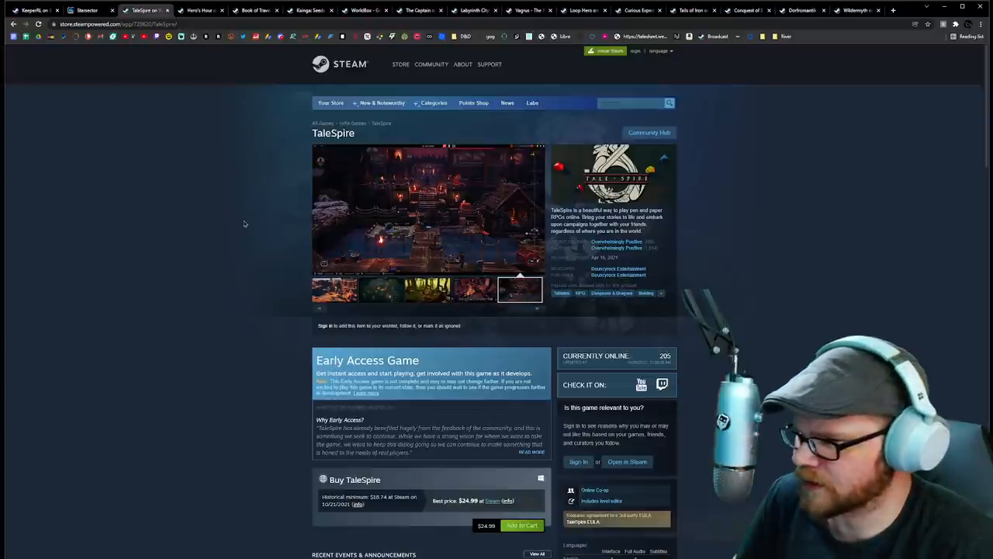
left_click(382, 290)
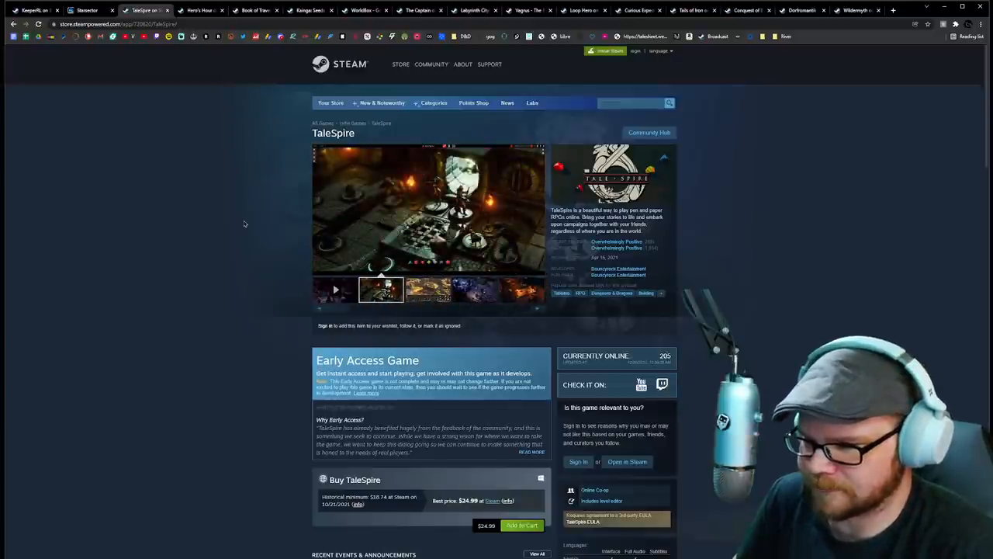
Scroll through TaleSpire's description and requirements, return to the top and view more screenshots
scroll("down", 3)
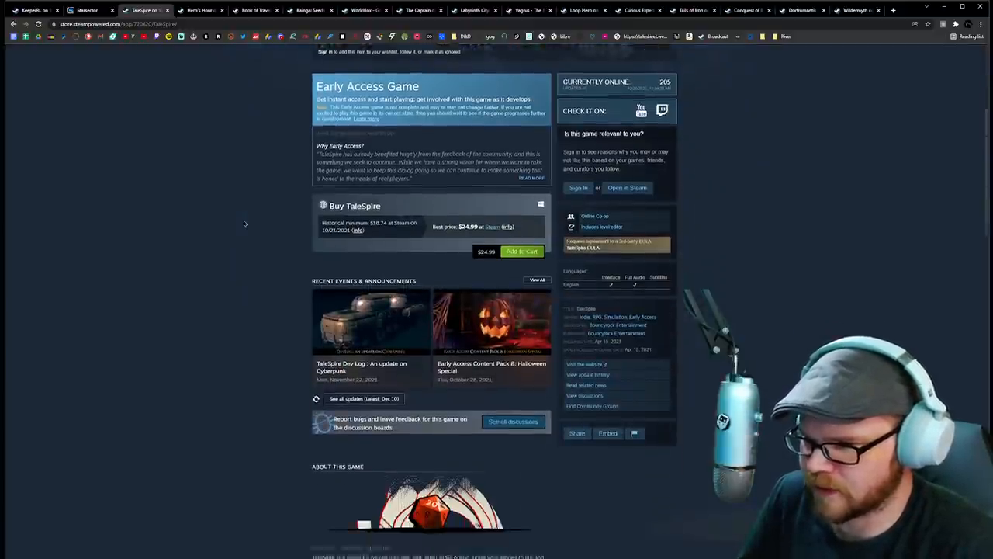
scroll("down", 3)
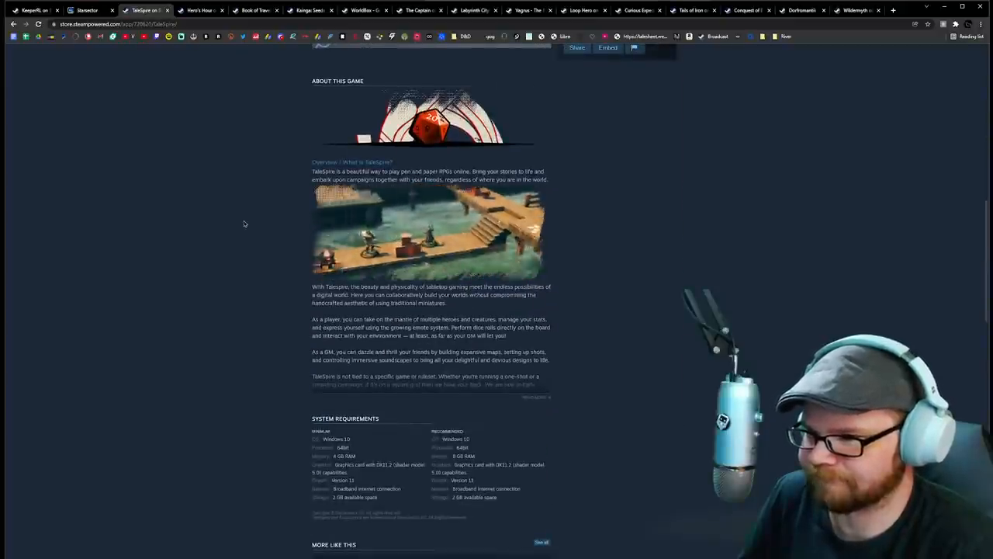
scroll("down", 3)
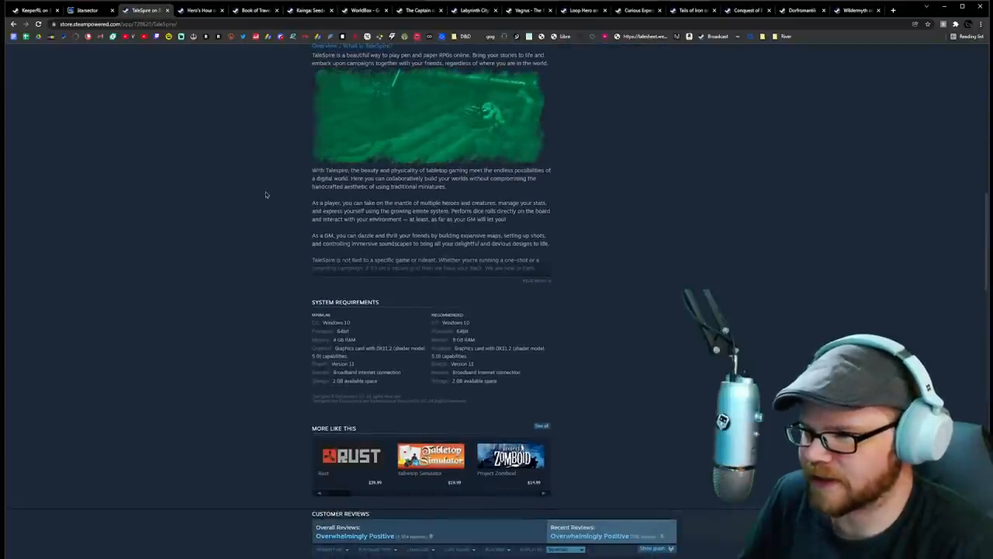
scroll("up", 3)
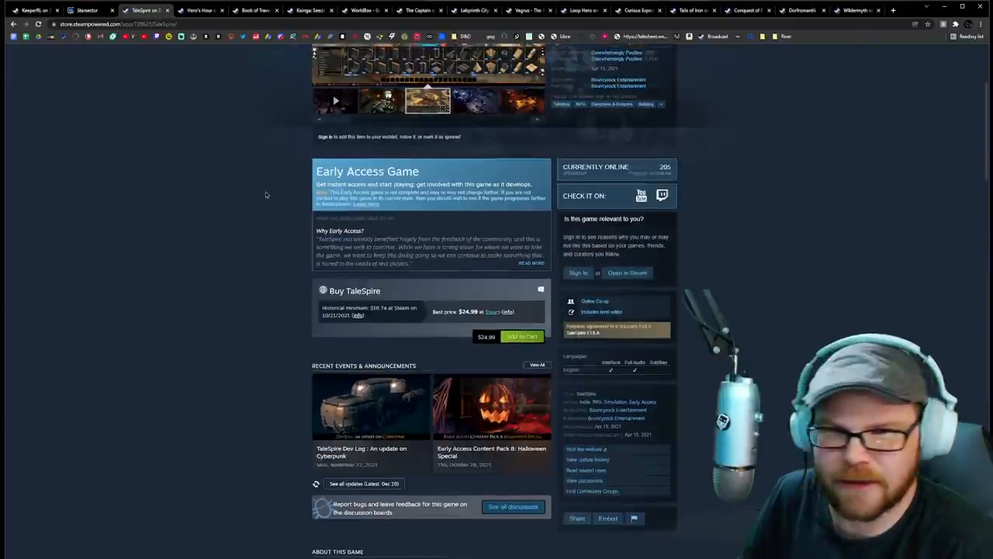
scroll("up", 3)
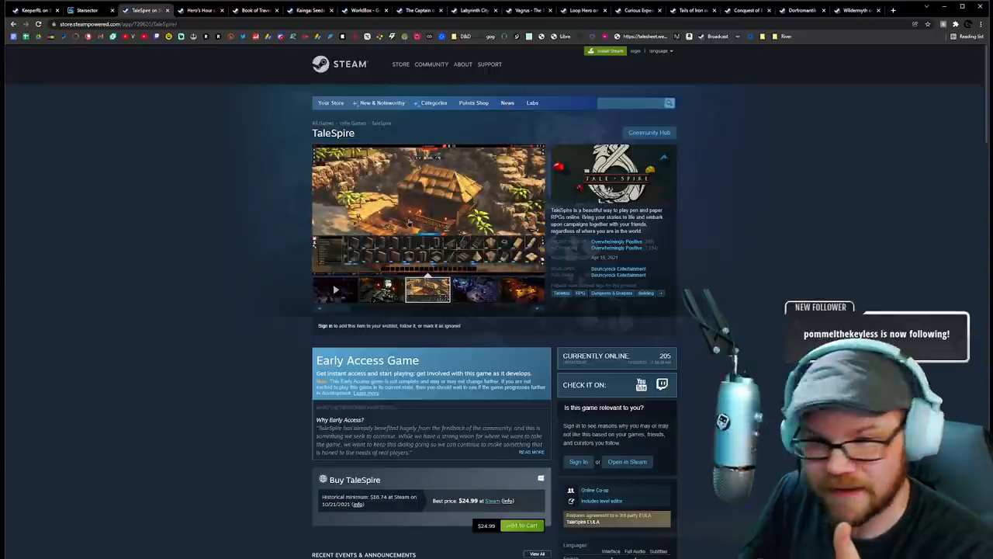
left_click(381, 290)
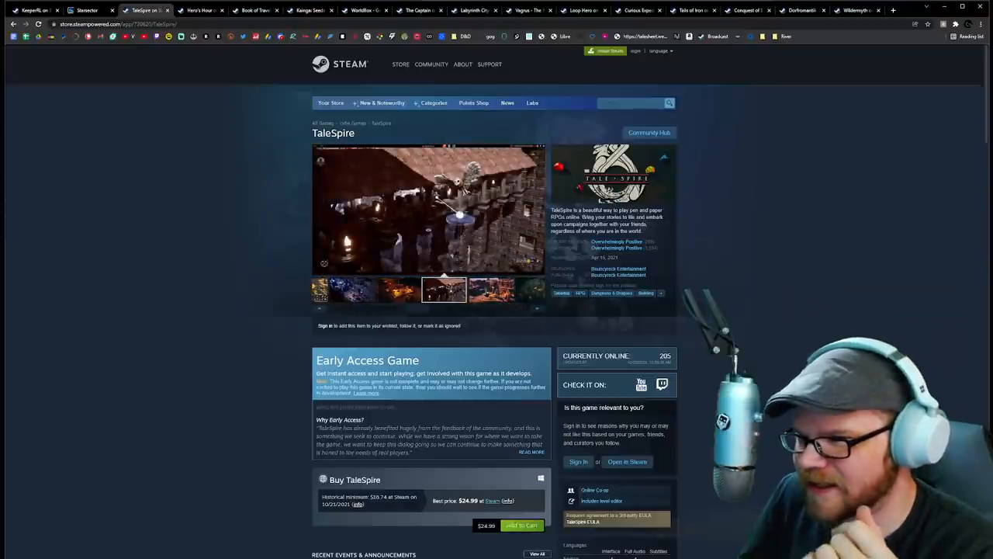
left_click(490, 291)
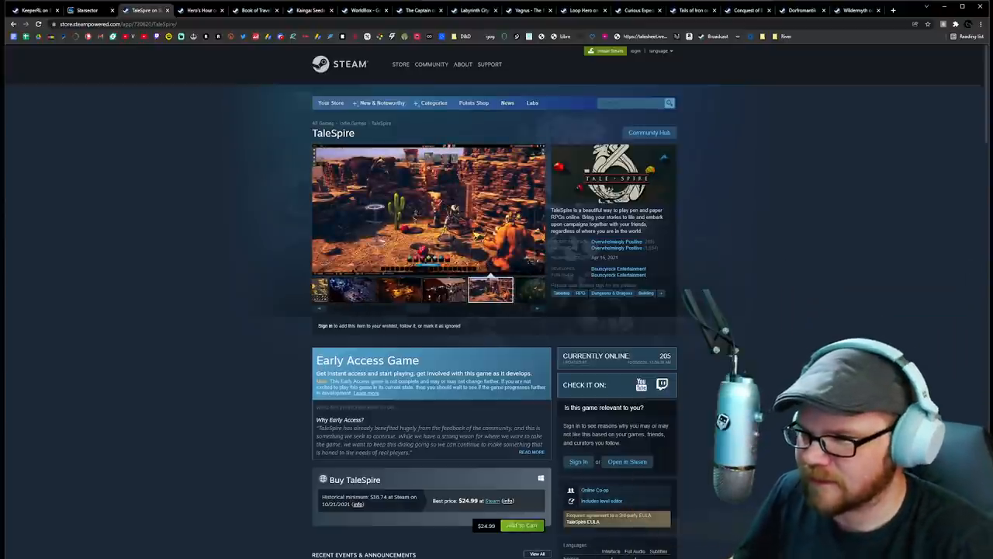
left_click(380, 291)
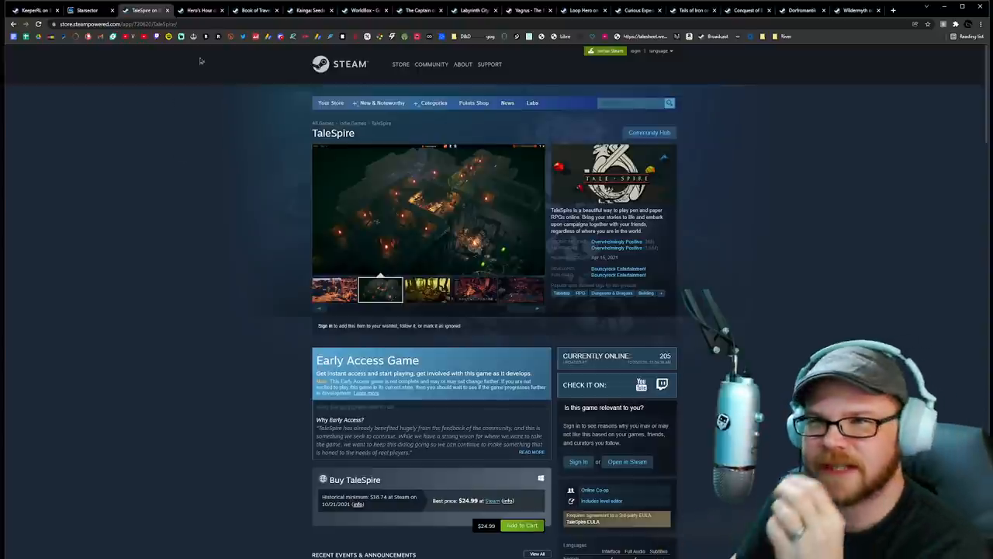
mouse_move(200, 10)
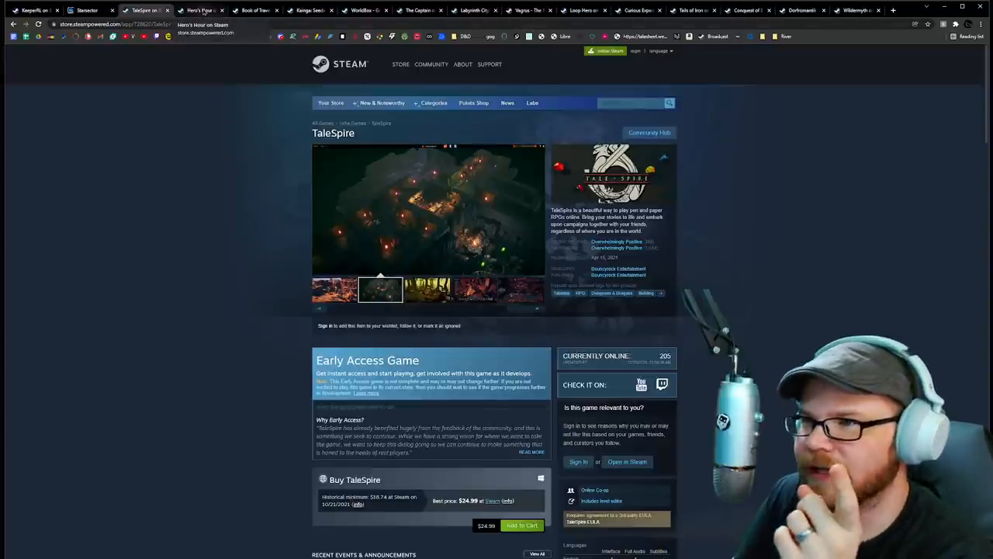
Switch to the Hero's Hour store page, scroll past its TBA release notice and announcements, and view screenshots
left_click(199, 9)
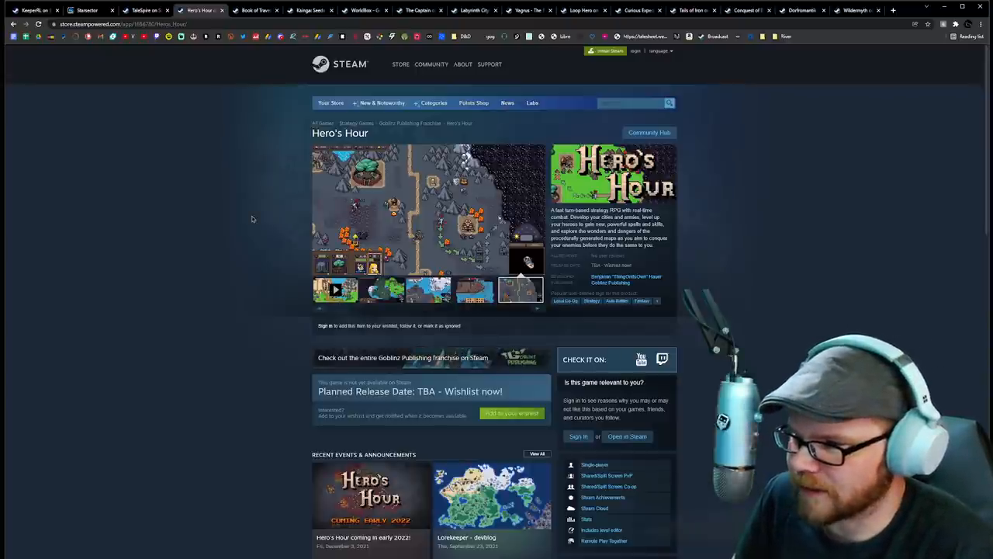
left_click(335, 290)
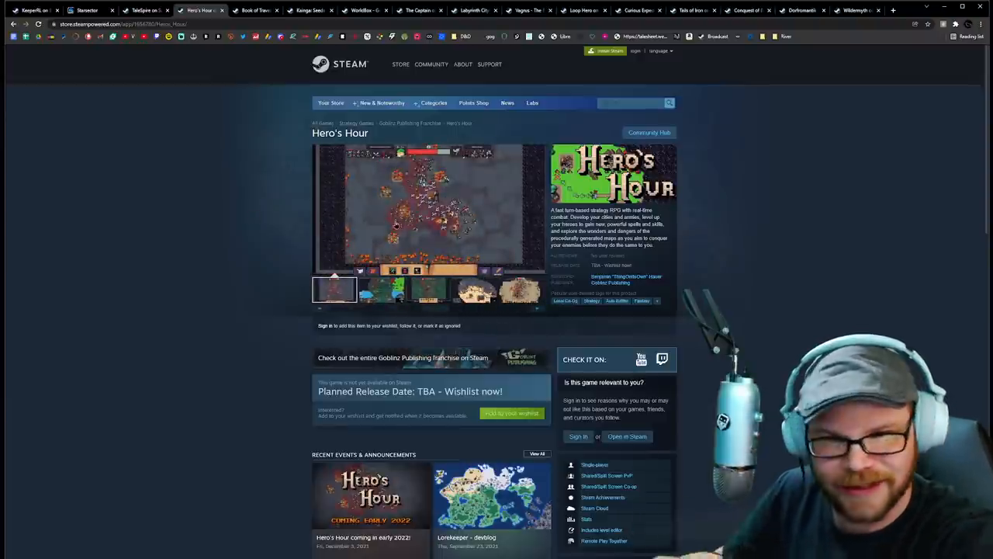
scroll("down", 3)
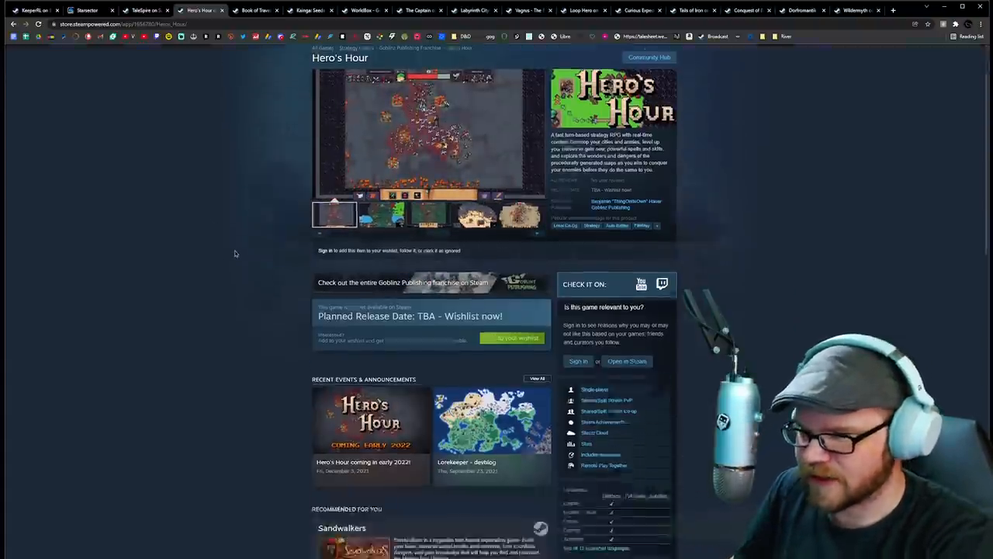
scroll("down", 3)
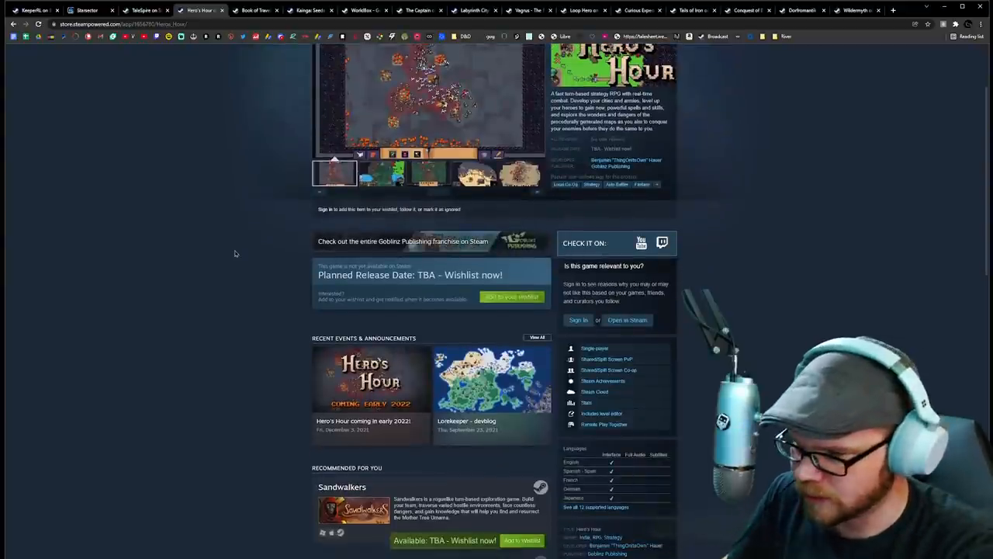
scroll("up", 3)
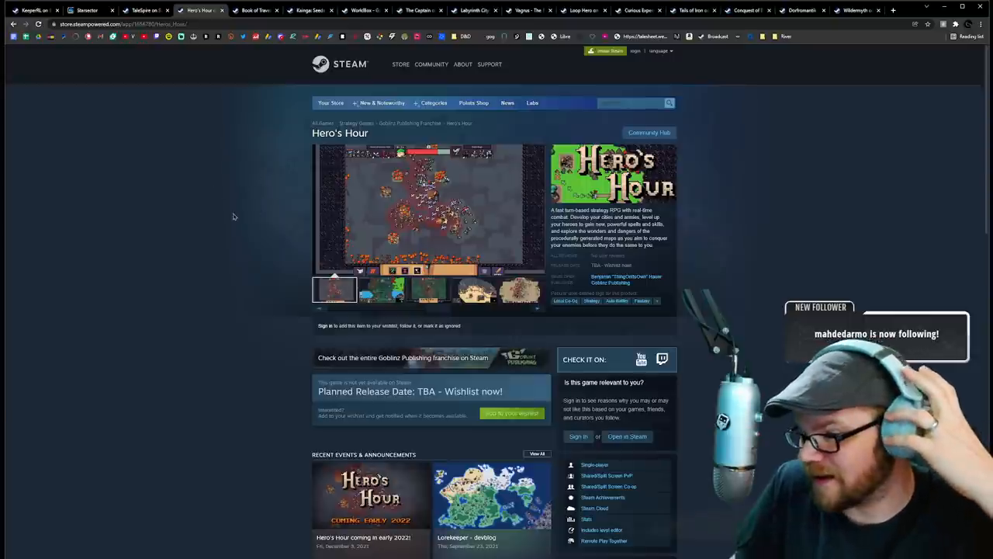
mouse_move(214, 178)
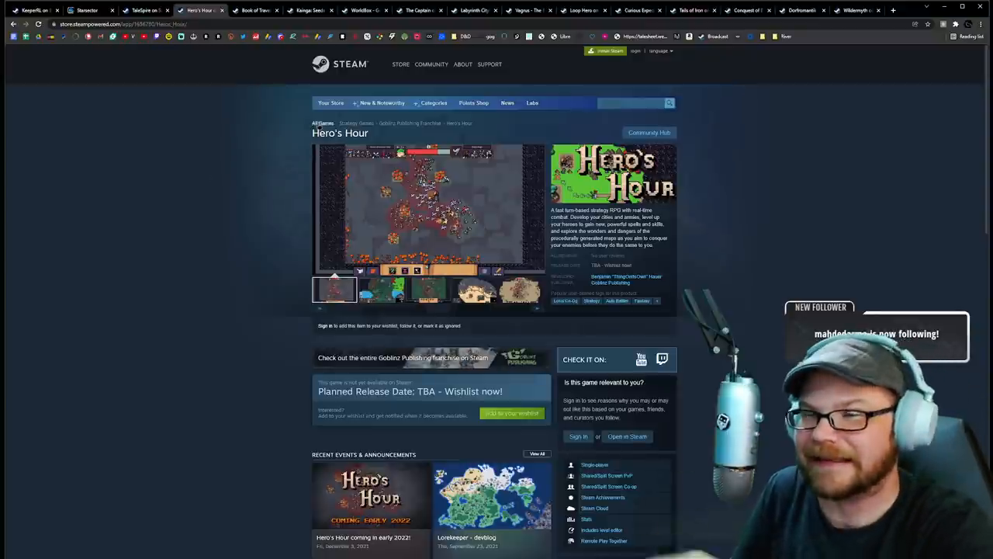
left_click(382, 289)
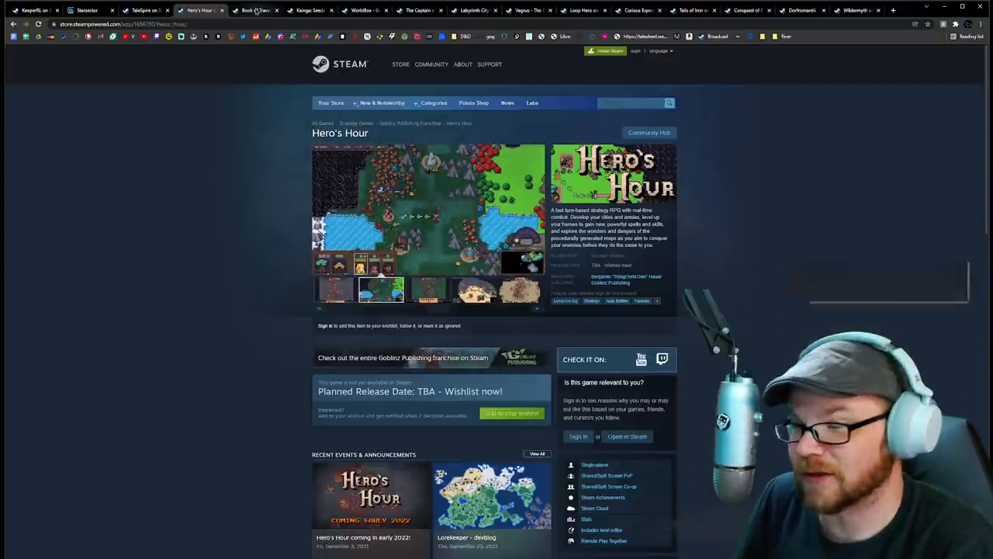
Switch to the Book of Travels page, scroll through its Early Access notice and description, then back to the header
left_click(252, 9)
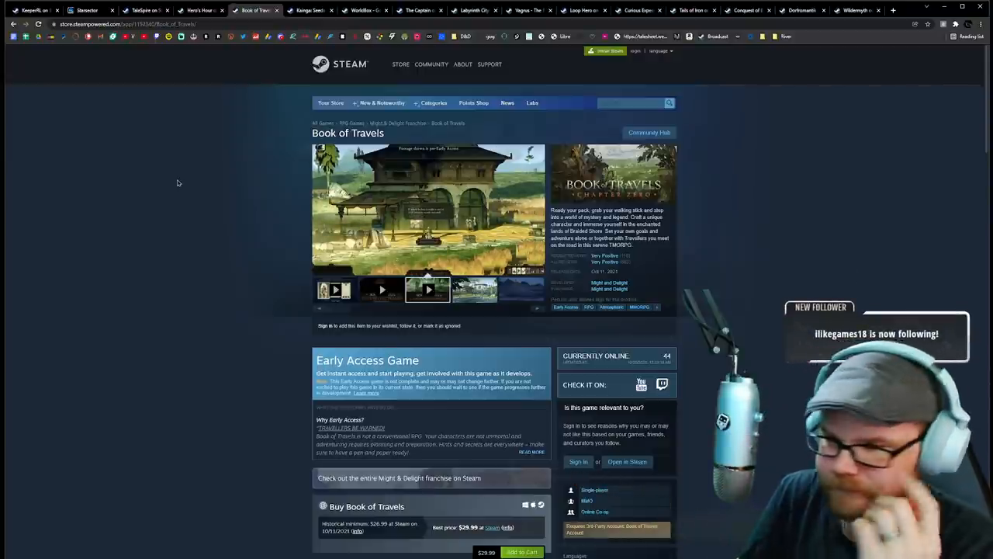
scroll("down", 3)
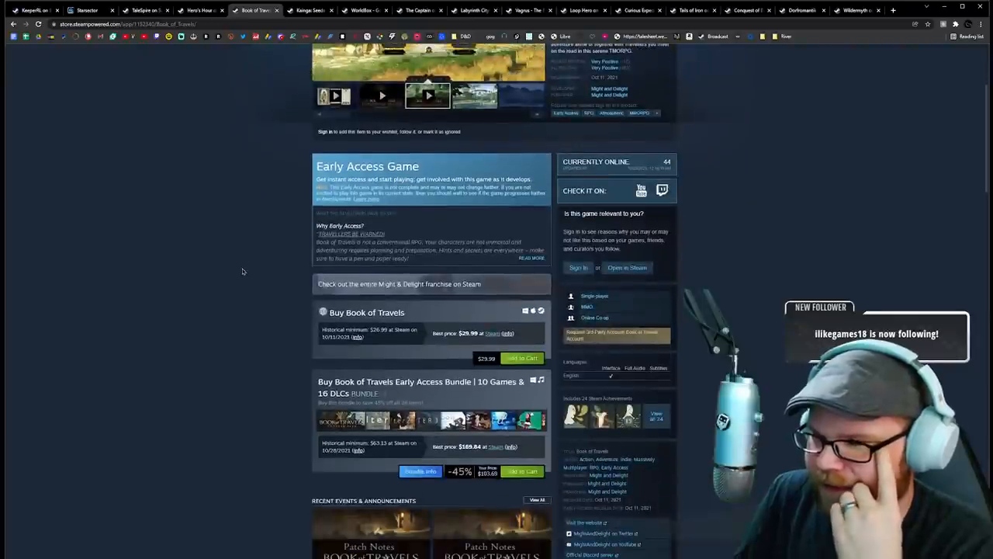
scroll("down", 3)
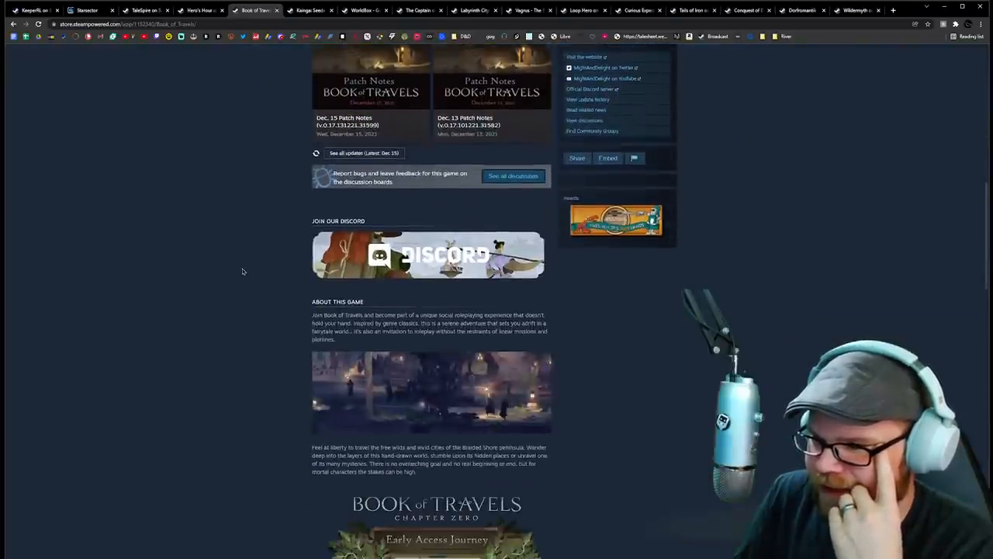
scroll("up", 3)
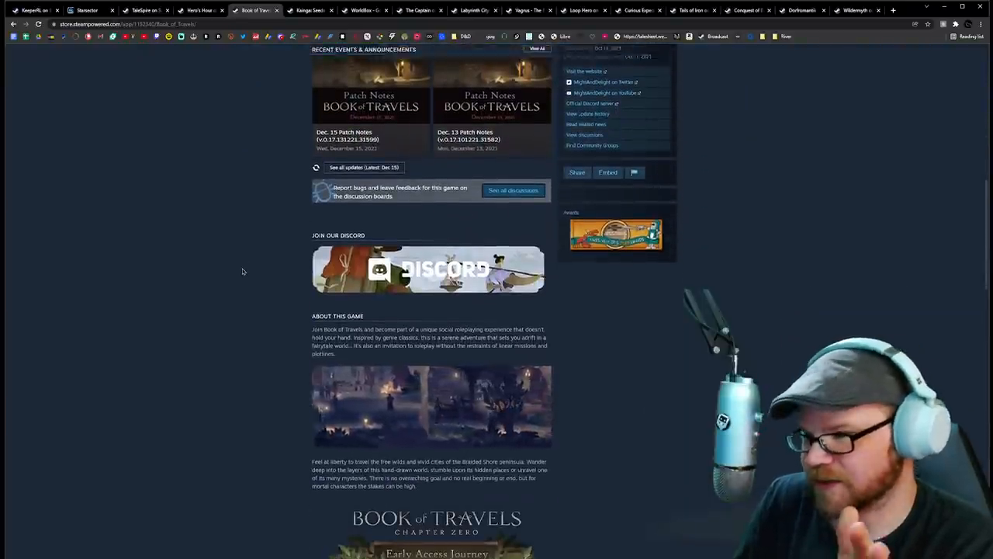
scroll("up", 3)
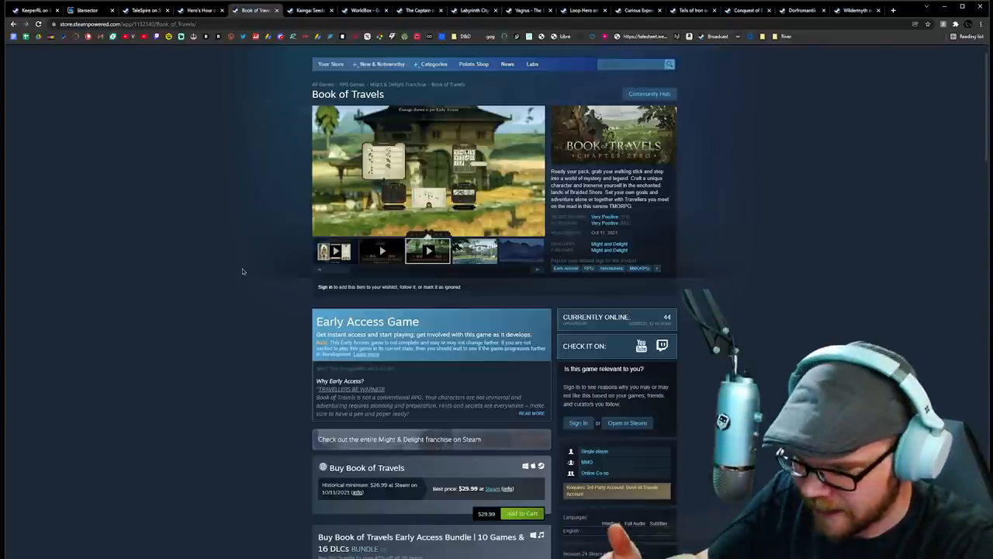
mouse_move(202, 230)
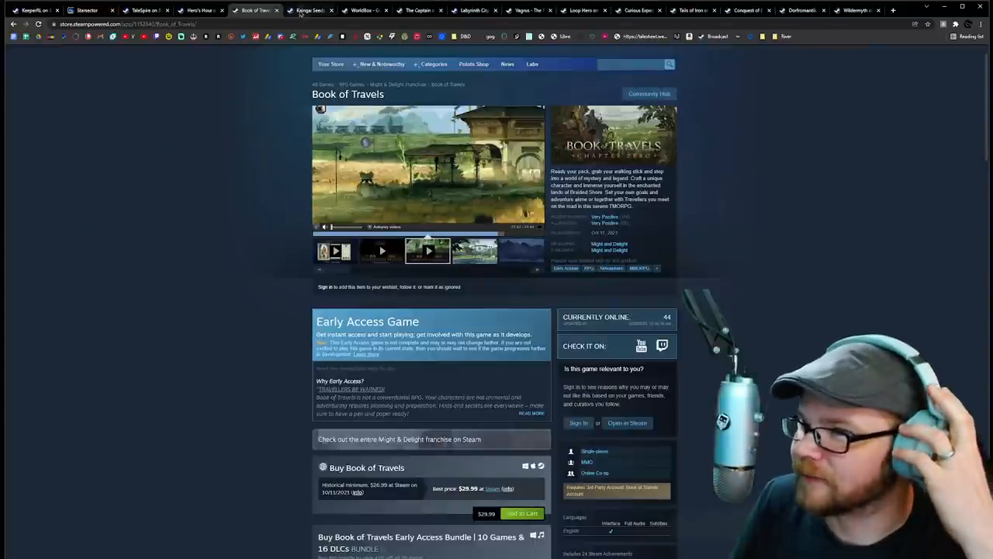
Bring up the Kainga: Seeds of Civilization store page and view its Early Access notice and recent events
left_click(309, 9)
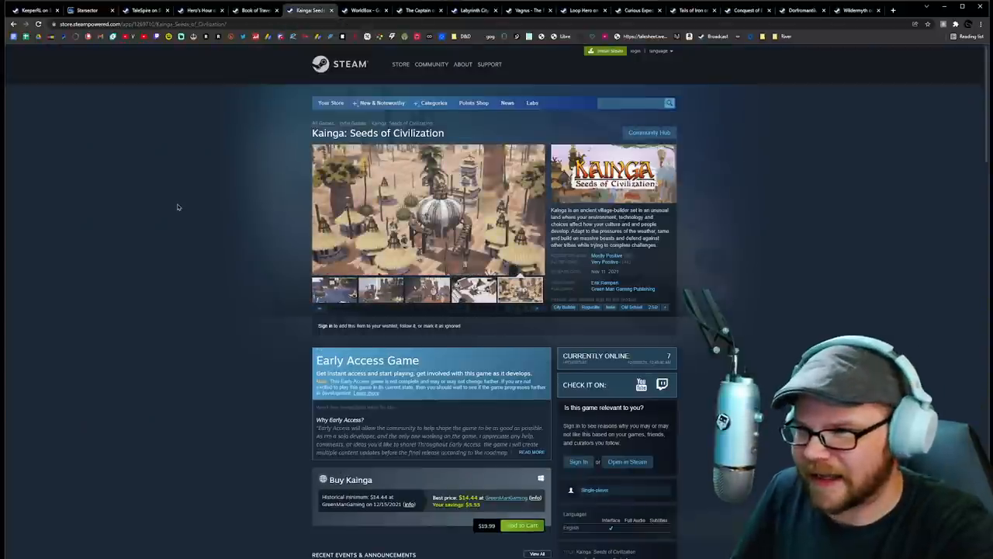
mouse_move(286, 350)
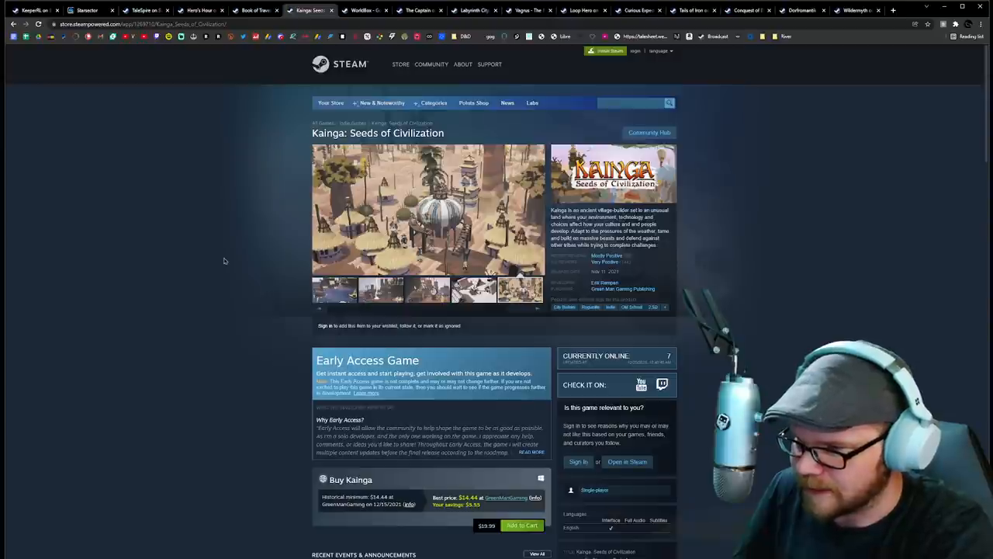
mouse_move(180, 257)
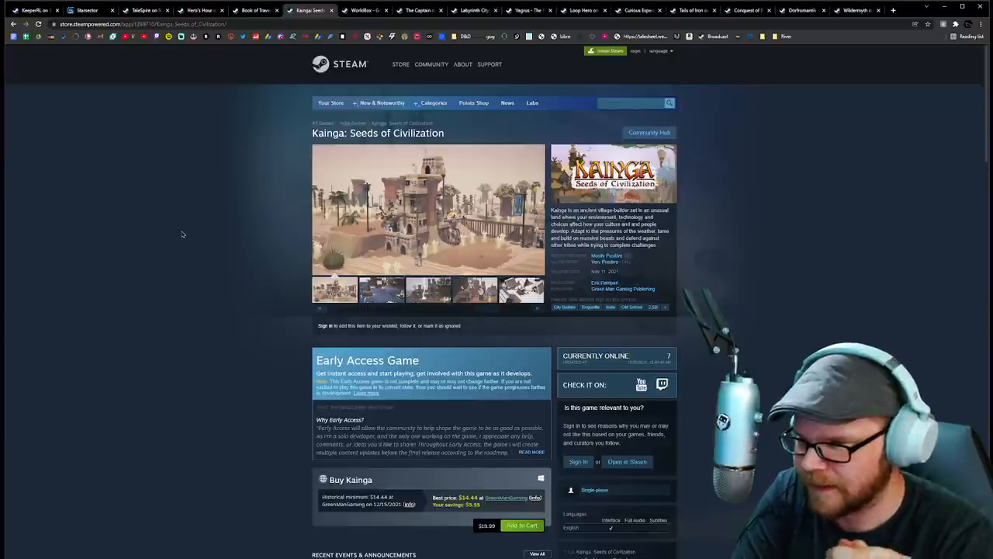
left_click(382, 290)
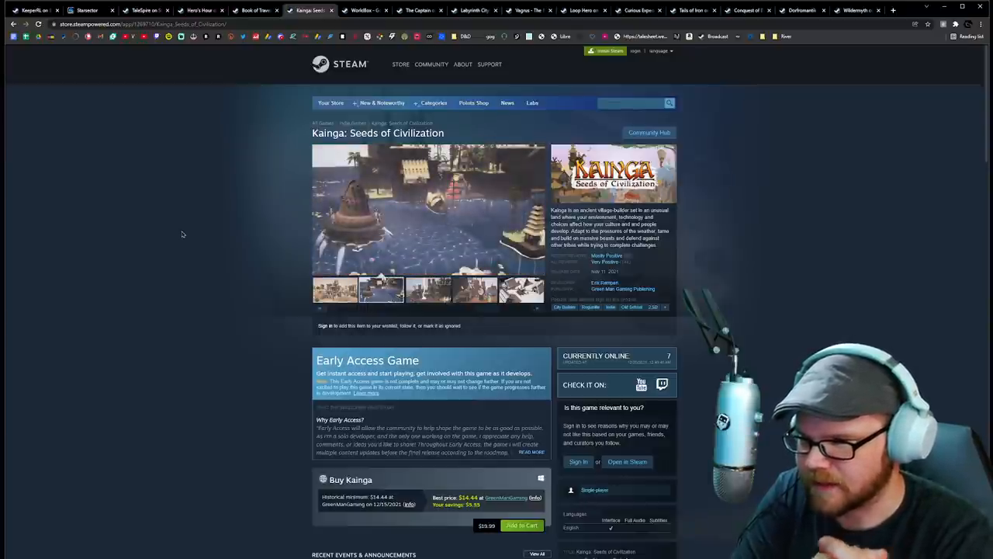
scroll("down", 3)
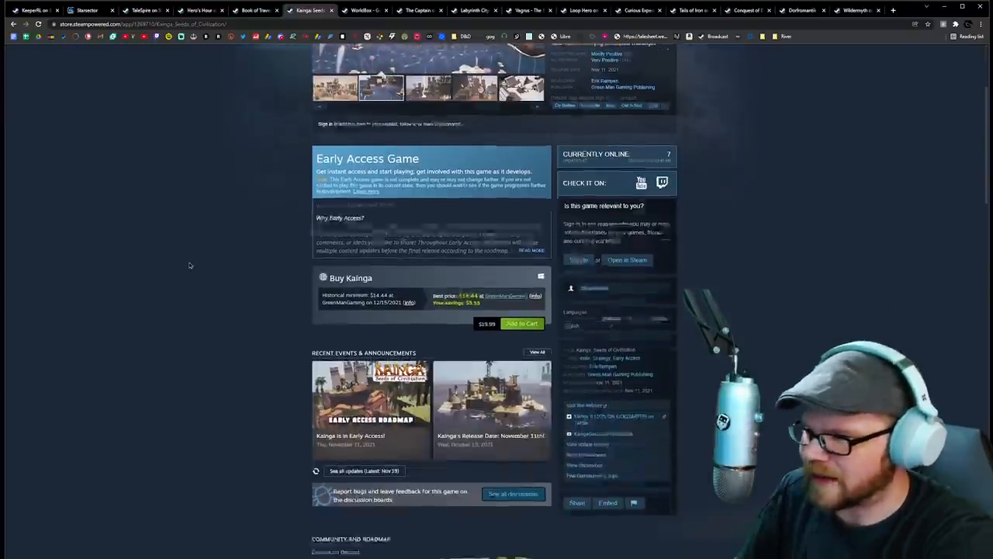
scroll("up", 3)
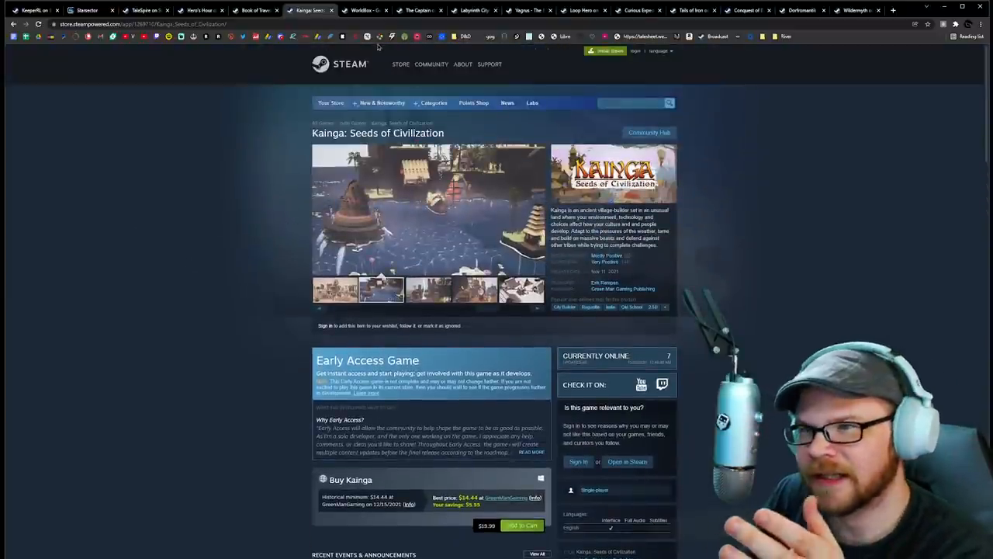
mouse_move(365, 10)
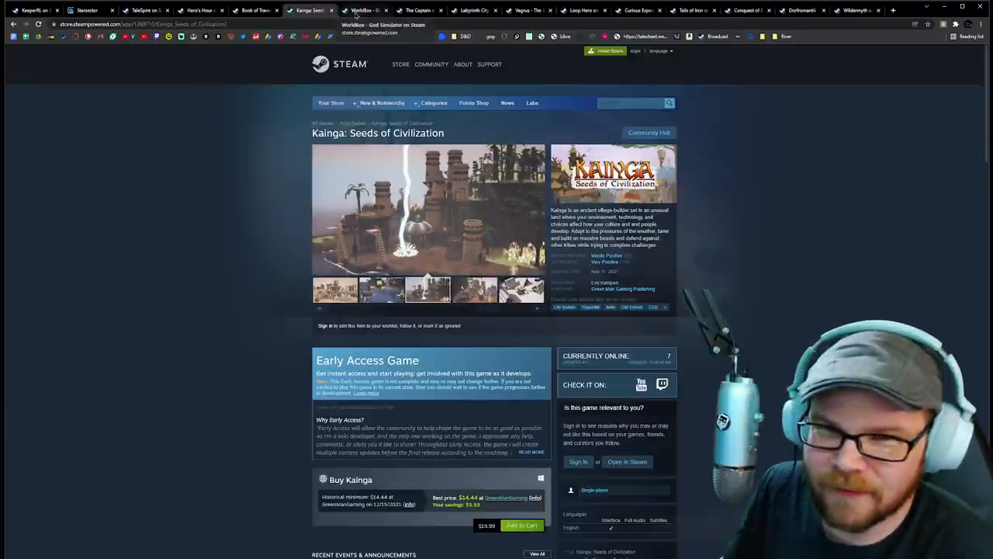
left_click(365, 10)
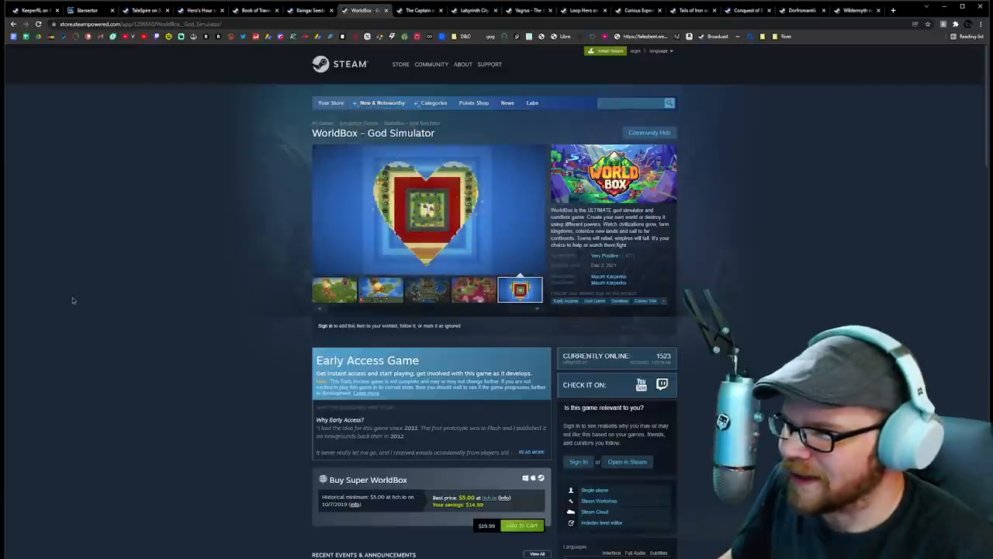
left_click(335, 290)
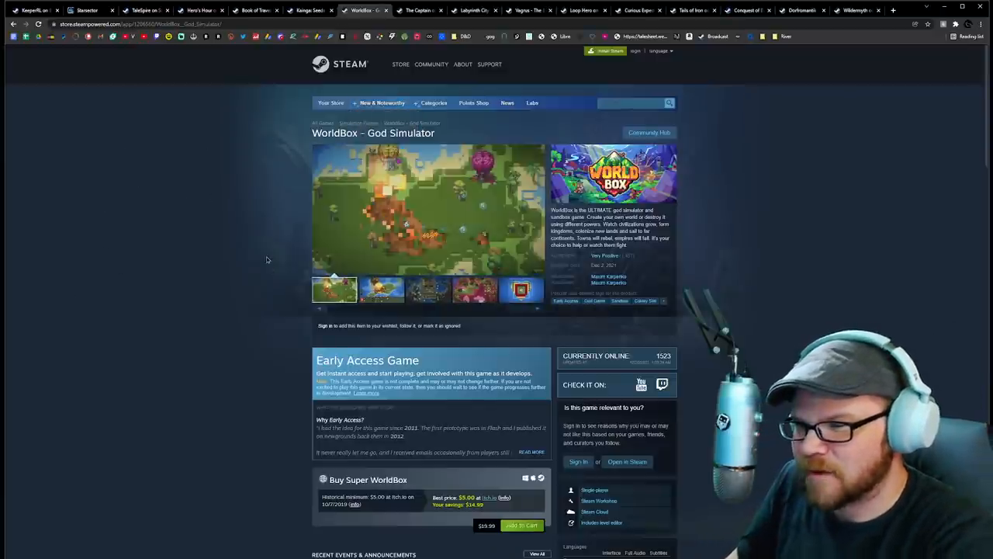
left_click(382, 289)
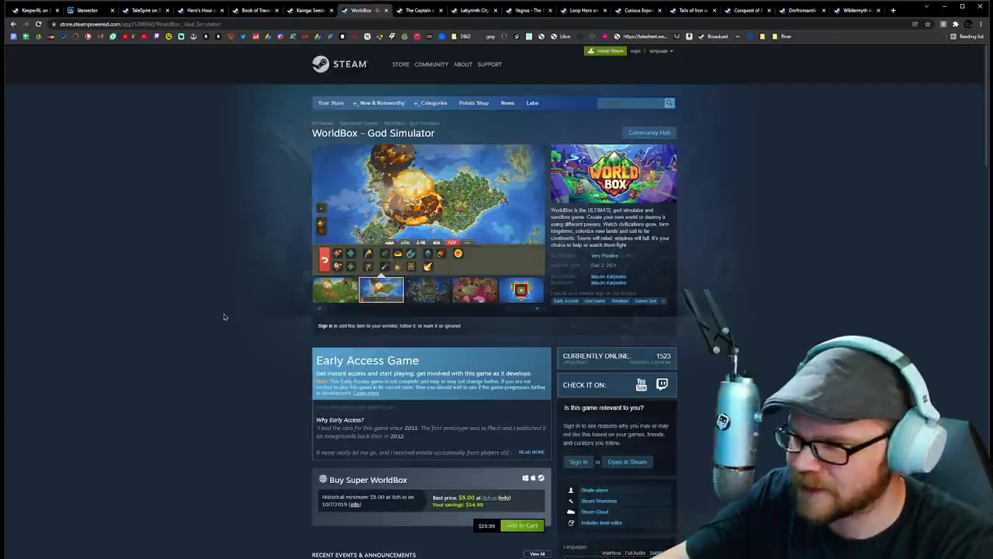
left_click(429, 290)
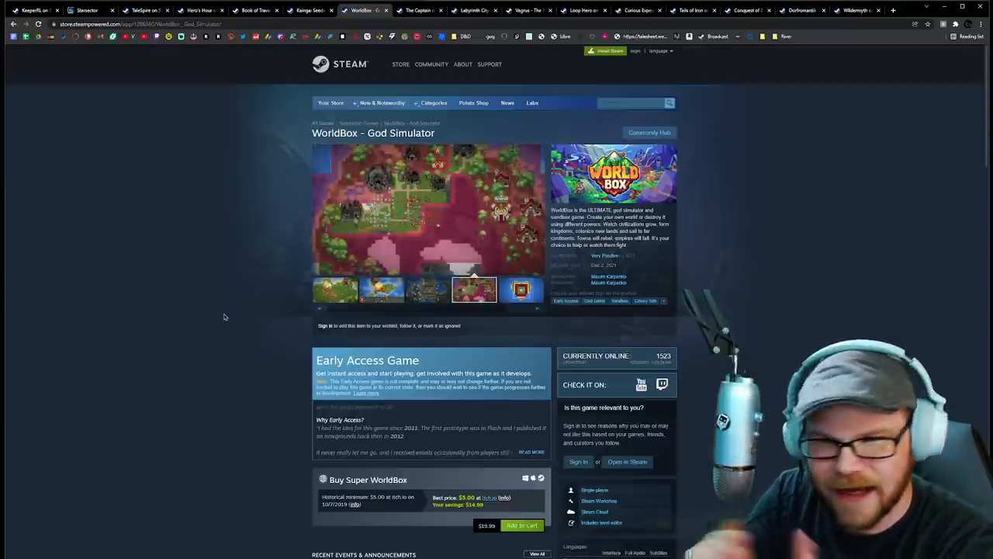
left_click(522, 290)
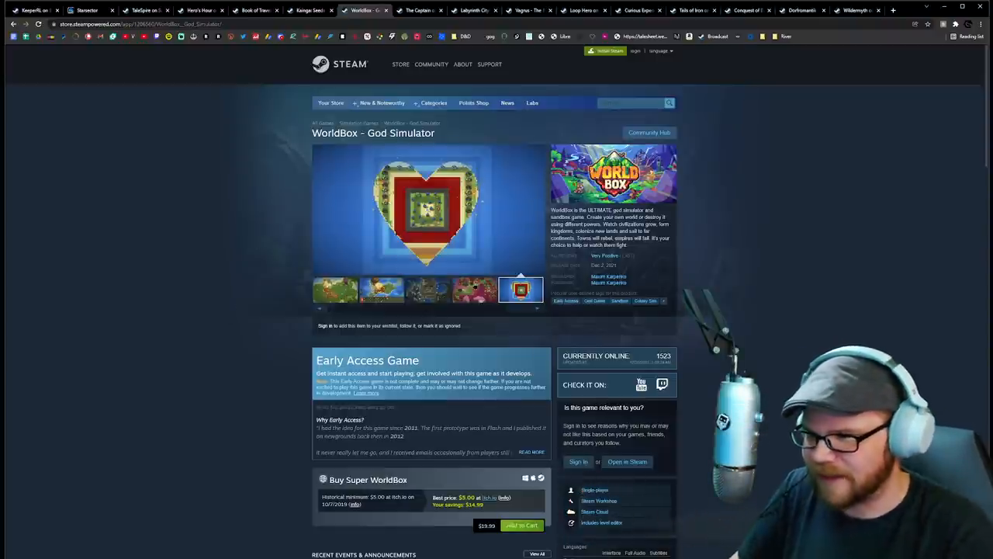
left_click(335, 290)
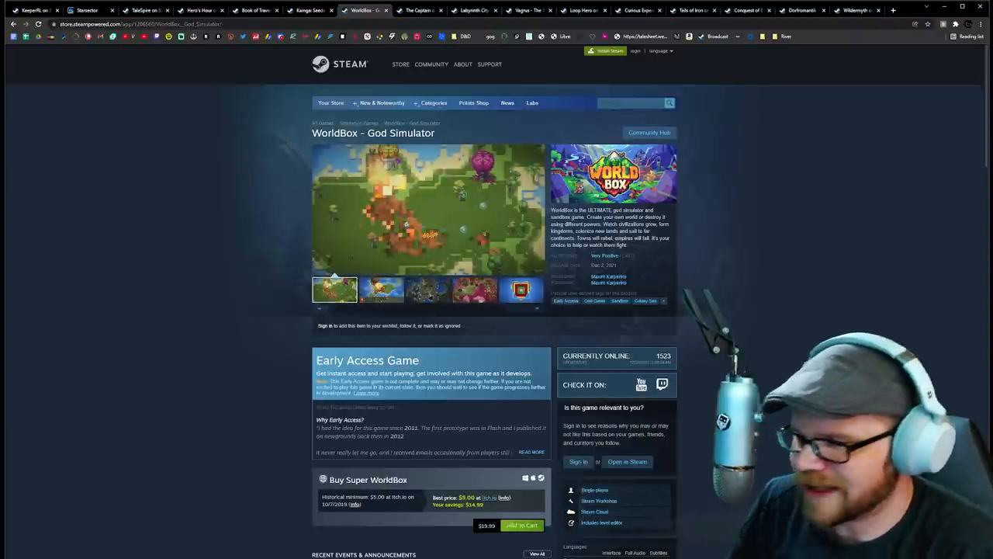
left_click(428, 290)
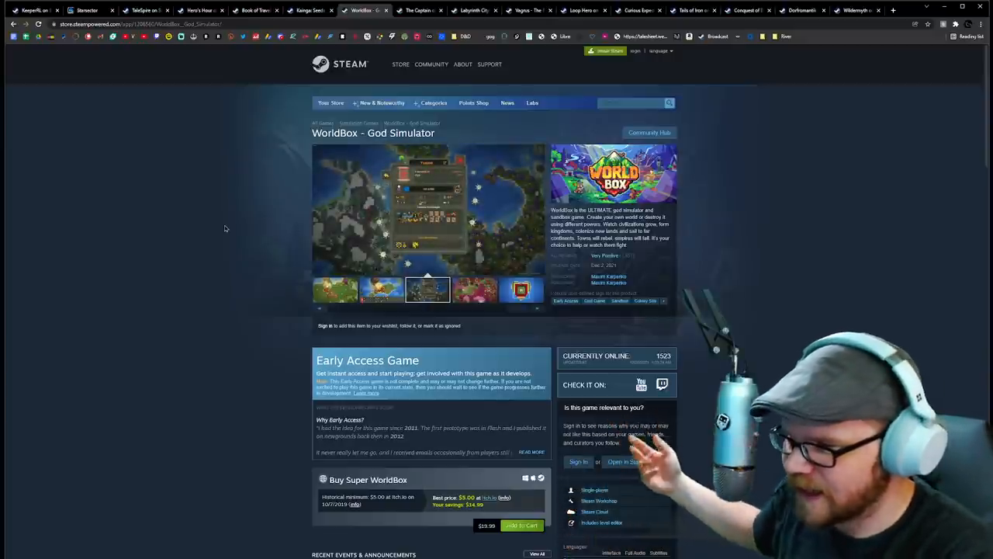
left_click(475, 289)
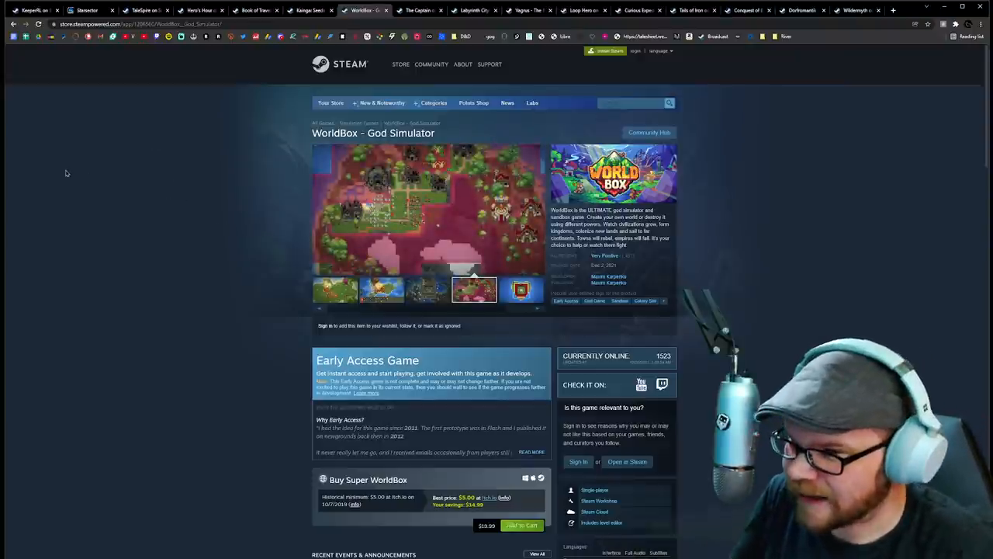
left_click(519, 290)
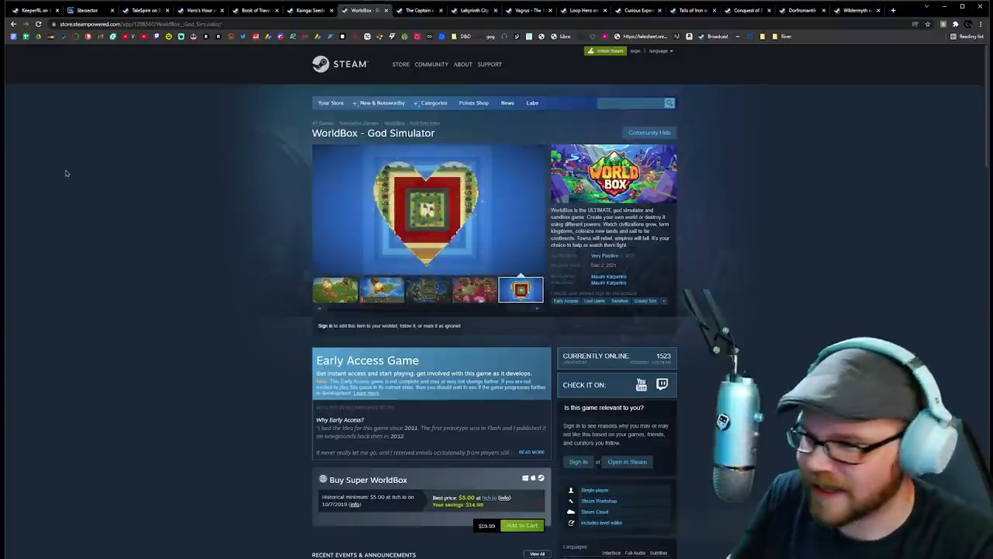
left_click(382, 290)
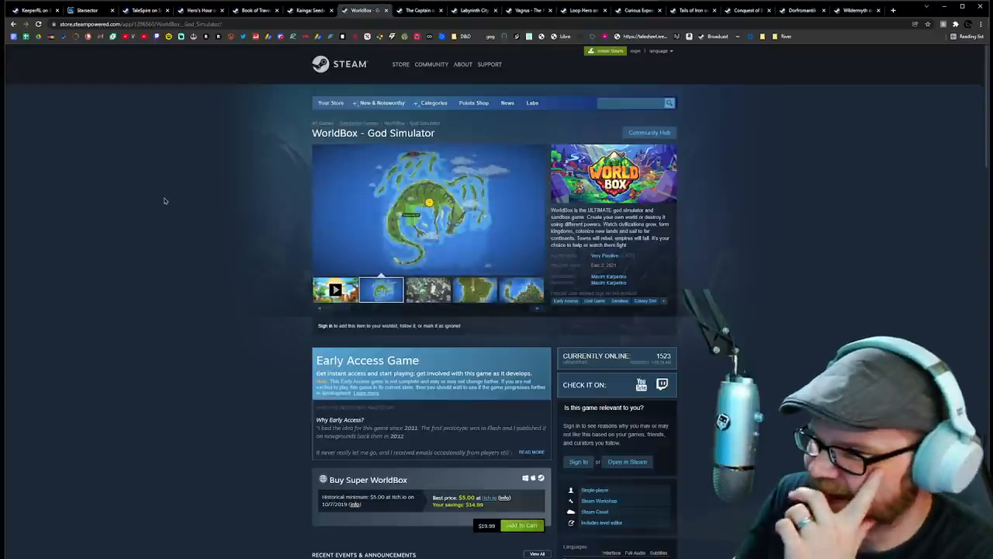
mouse_move(236, 220)
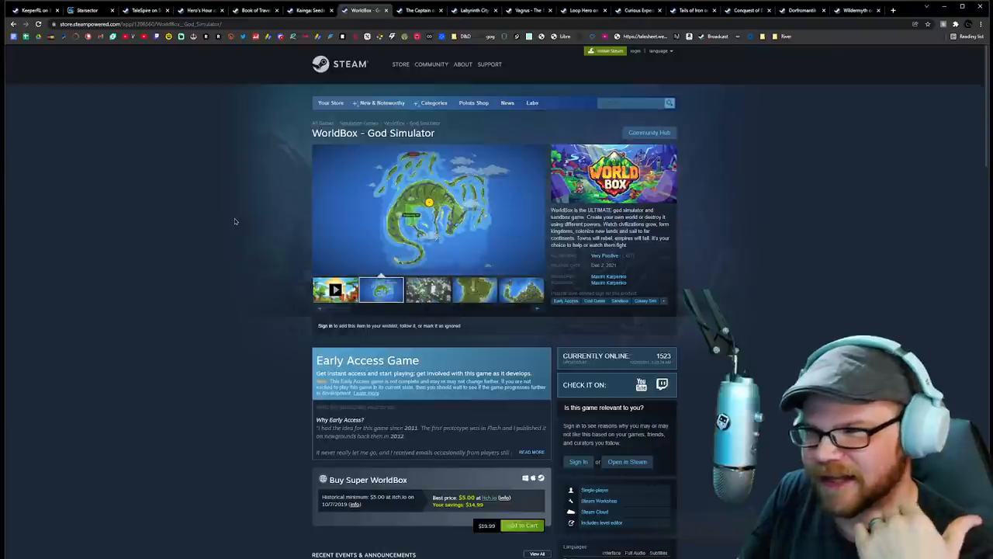
left_click(429, 290)
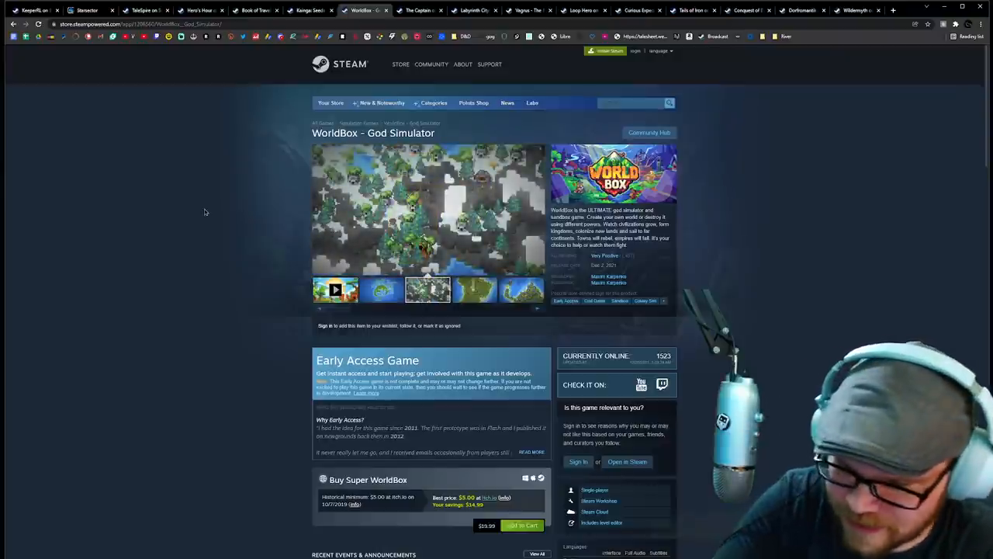
left_click(475, 290)
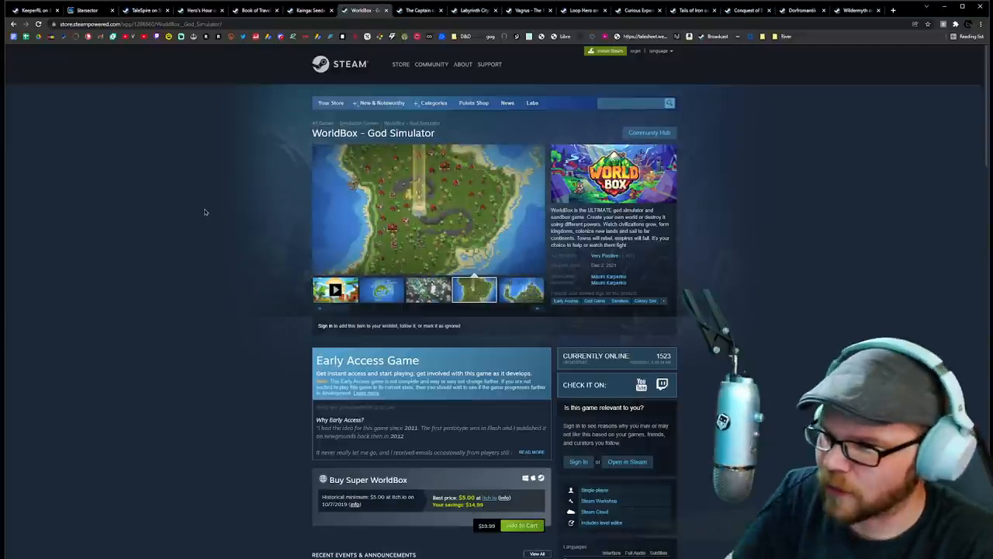
left_click(521, 290)
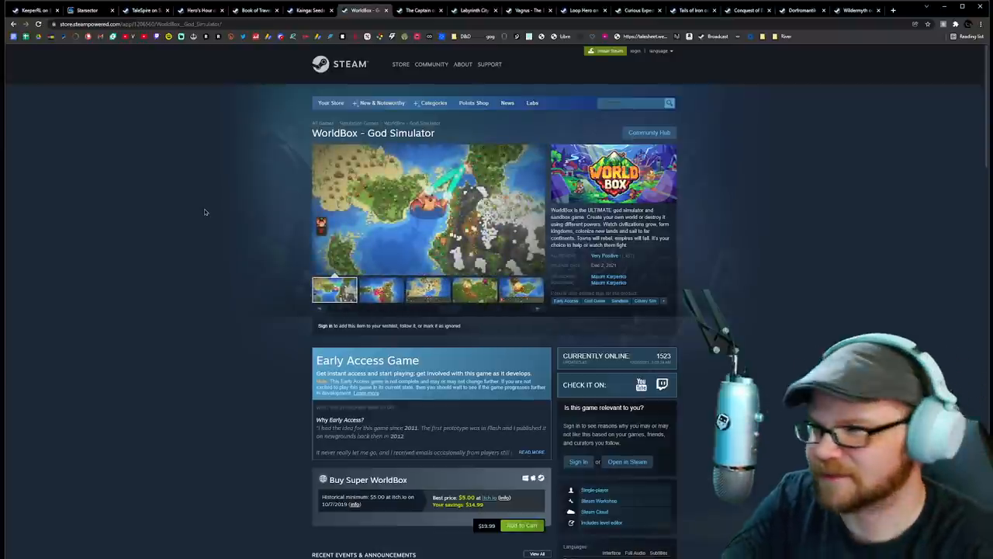
left_click(382, 289)
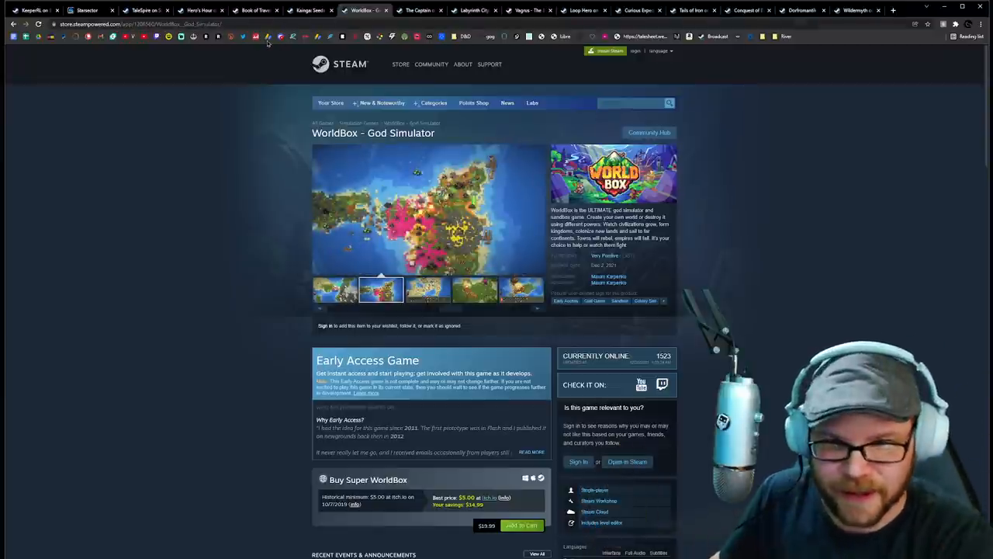
left_click(429, 291)
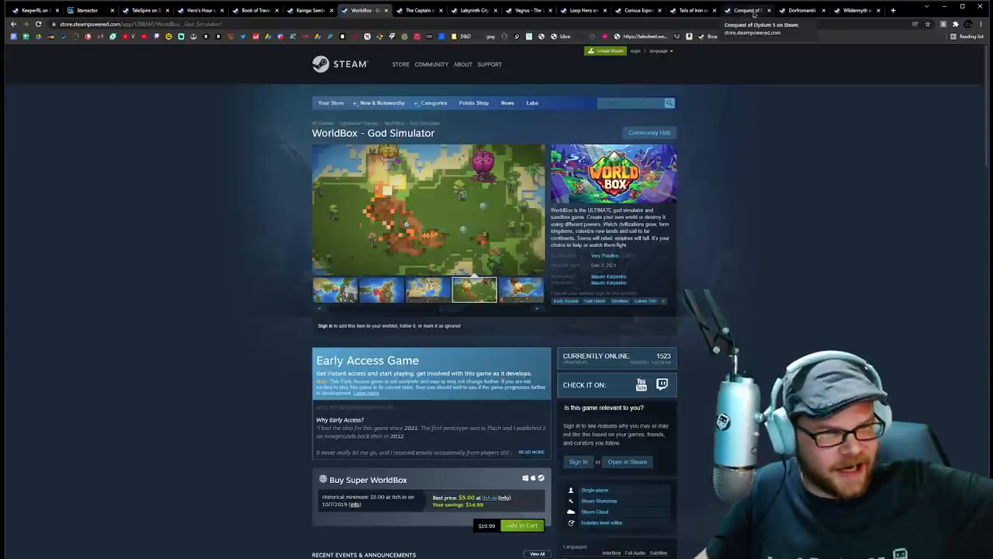
left_click(520, 290)
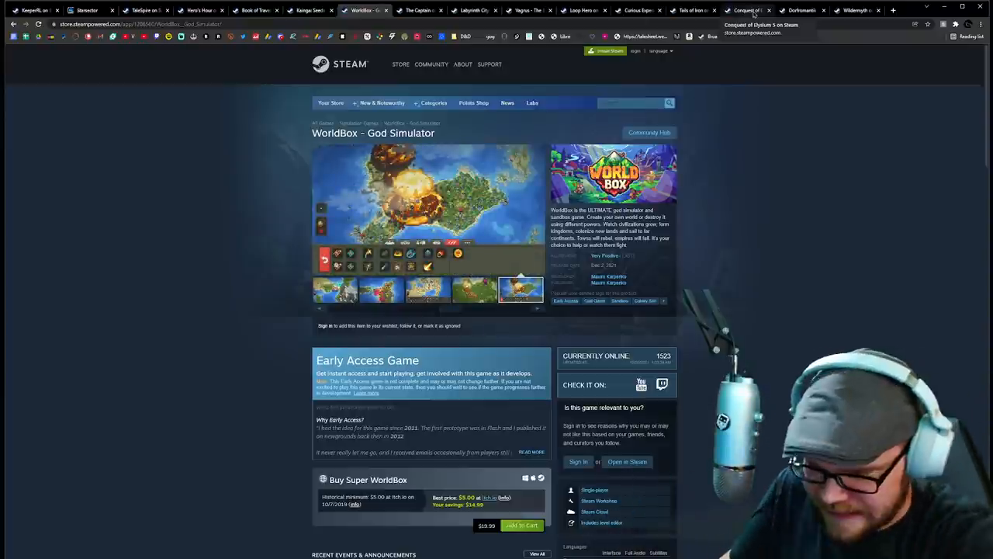
Bring up the Conquest of Elysium 5 store page and cycle through its first overhead-map screenshots
left_click(748, 10)
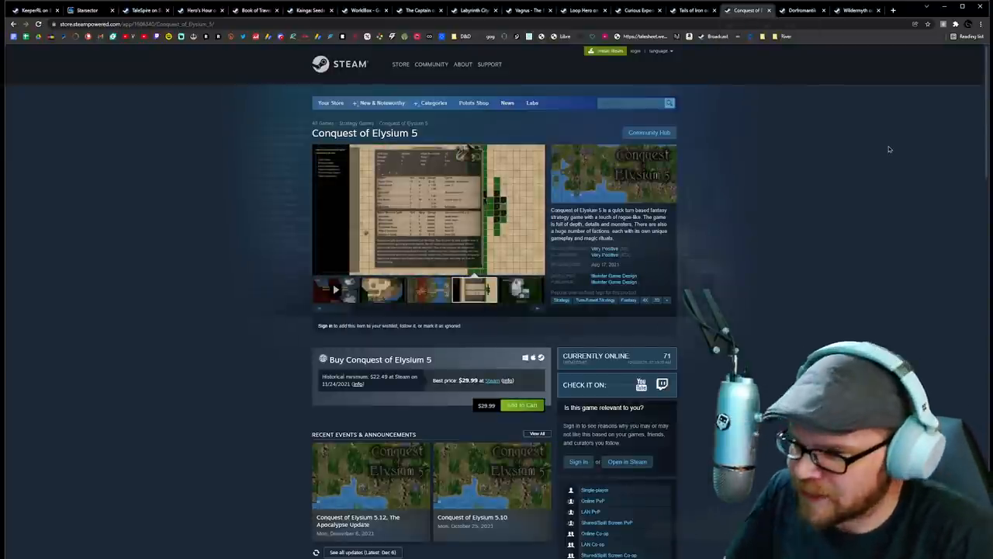
left_click(521, 290)
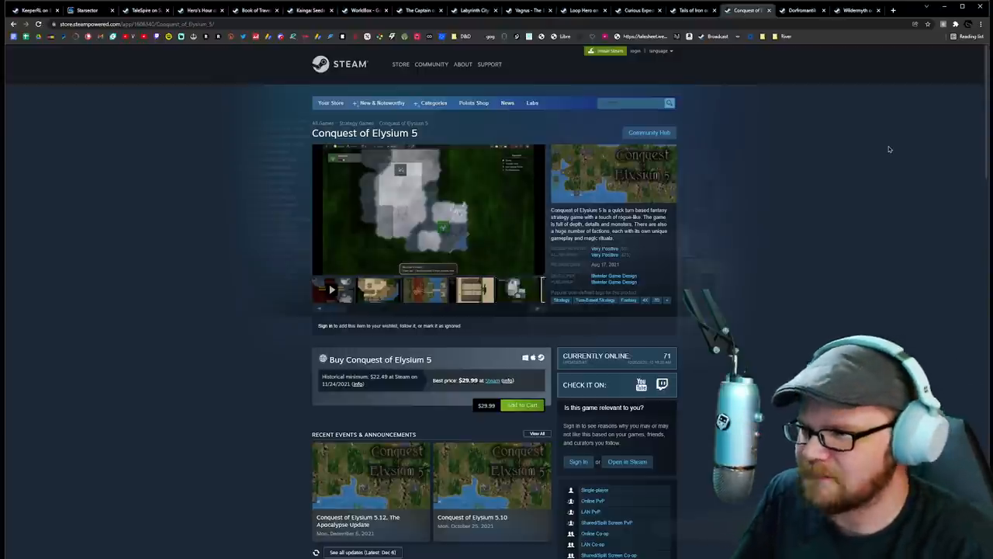
left_click(335, 290)
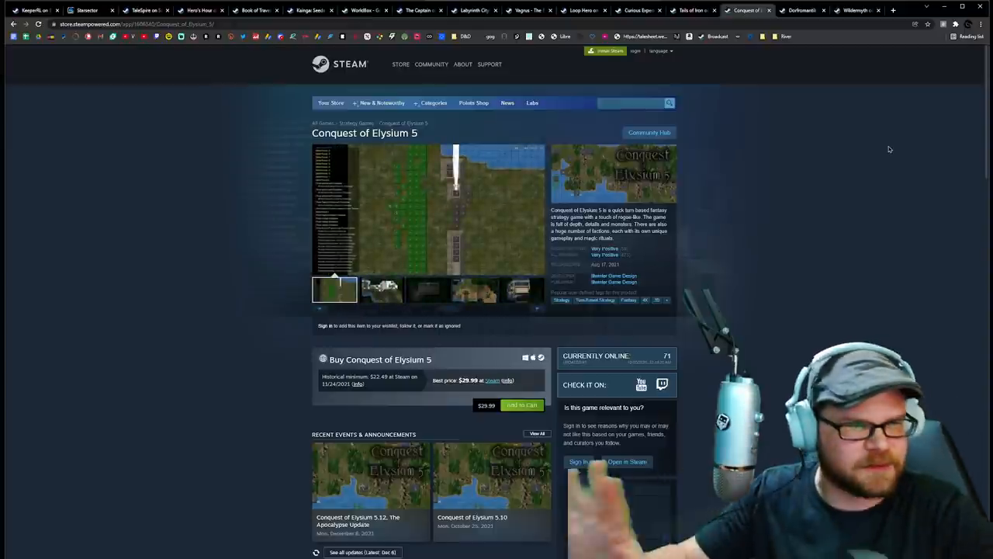
left_click(380, 289)
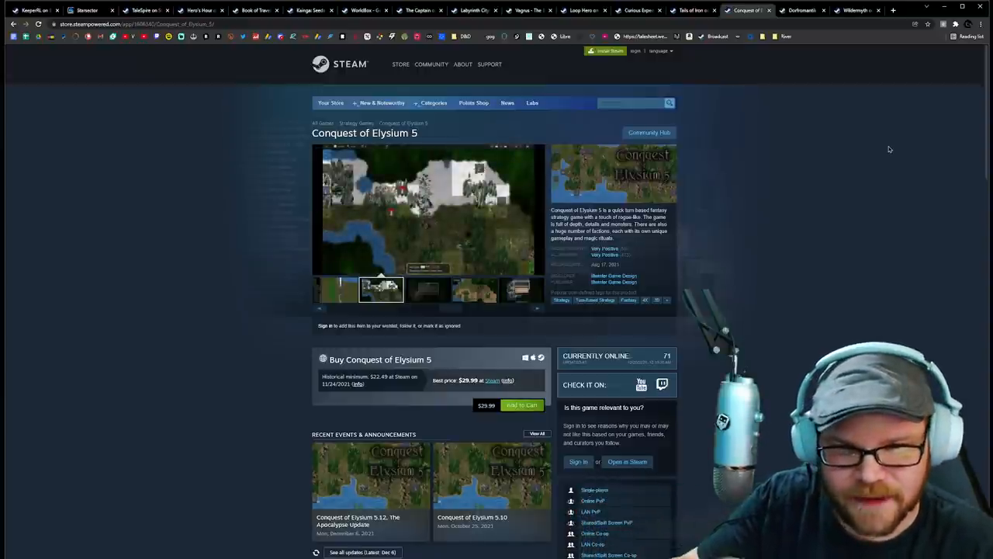
left_click(428, 290)
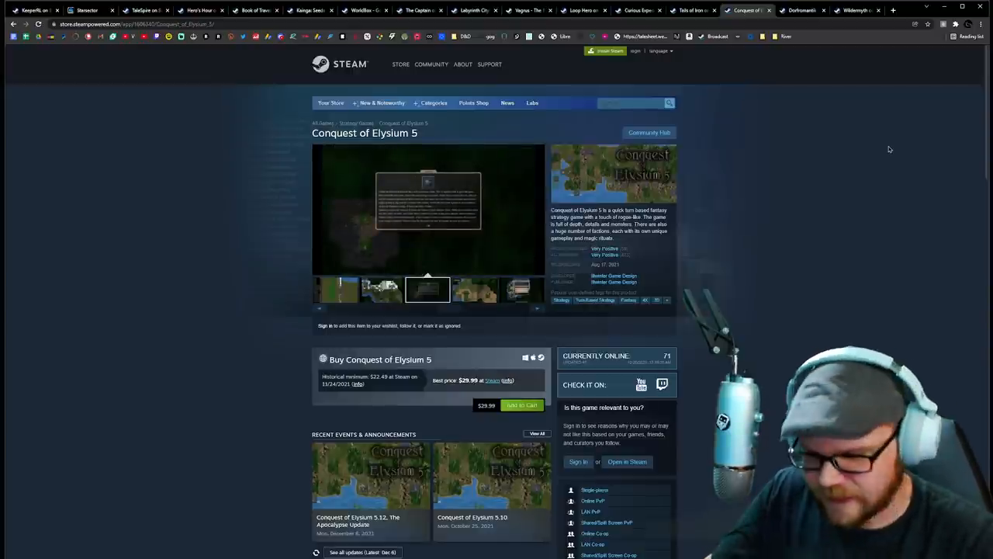
left_click(474, 290)
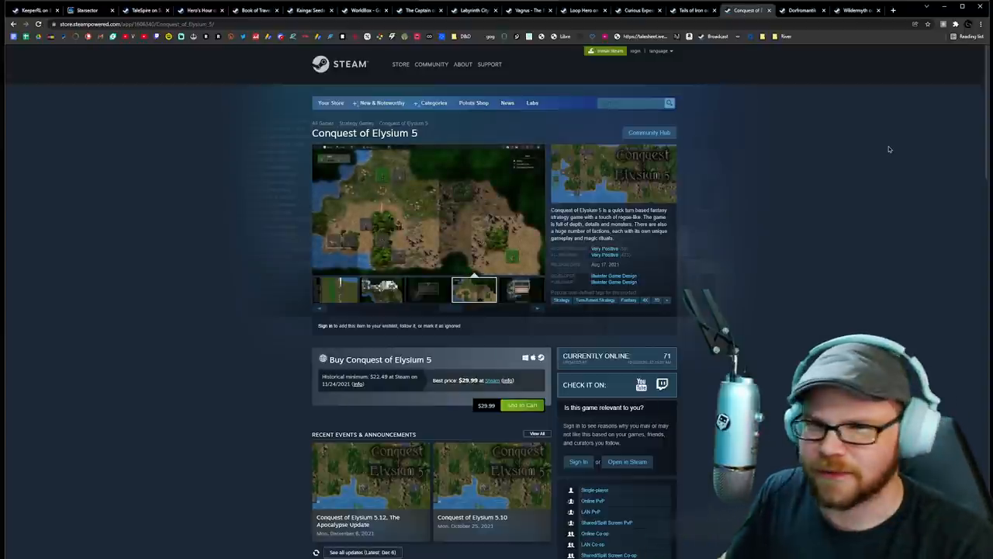
left_click(520, 290)
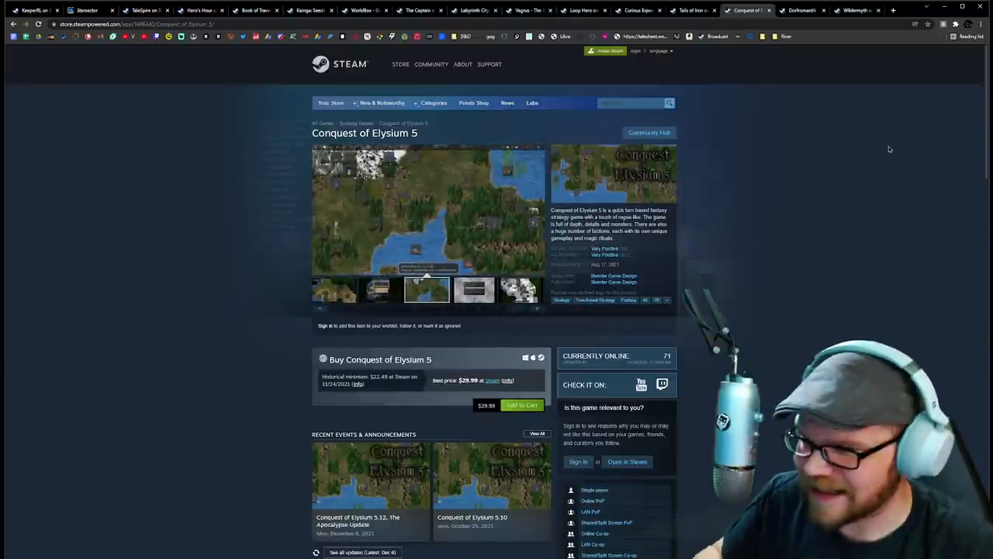
left_click(475, 290)
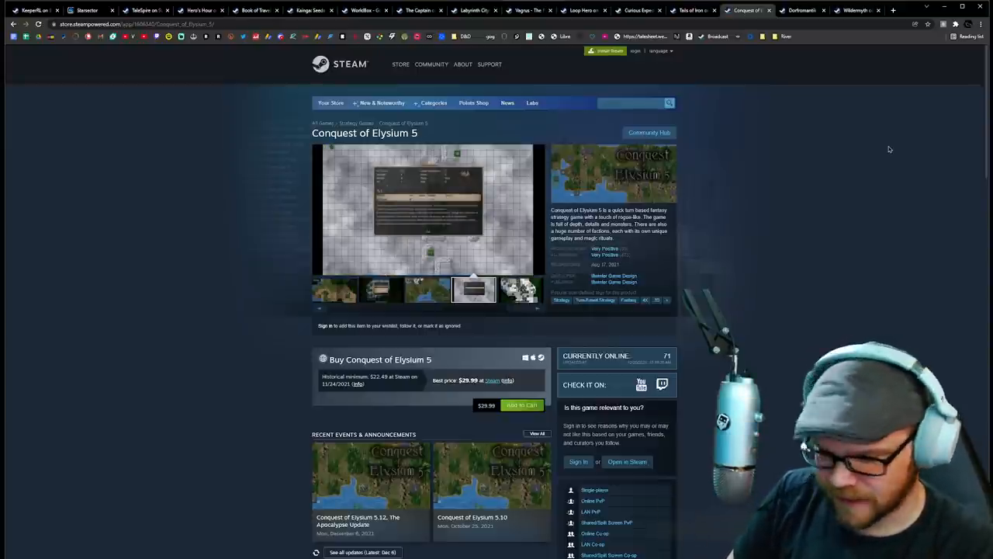
left_click(520, 290)
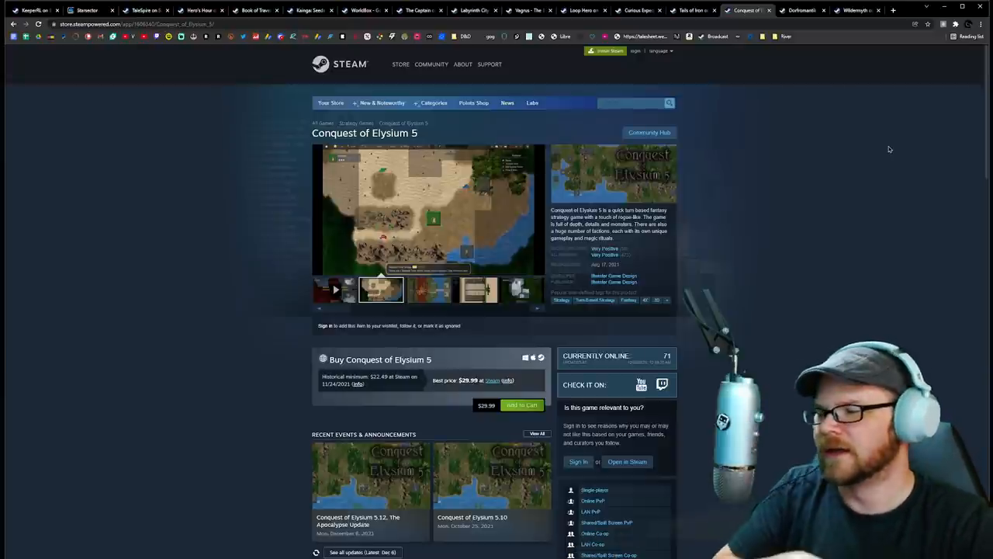
Browse the remaining Conquest of Elysium 5 gallery thumbnails back and forth
left_click(428, 291)
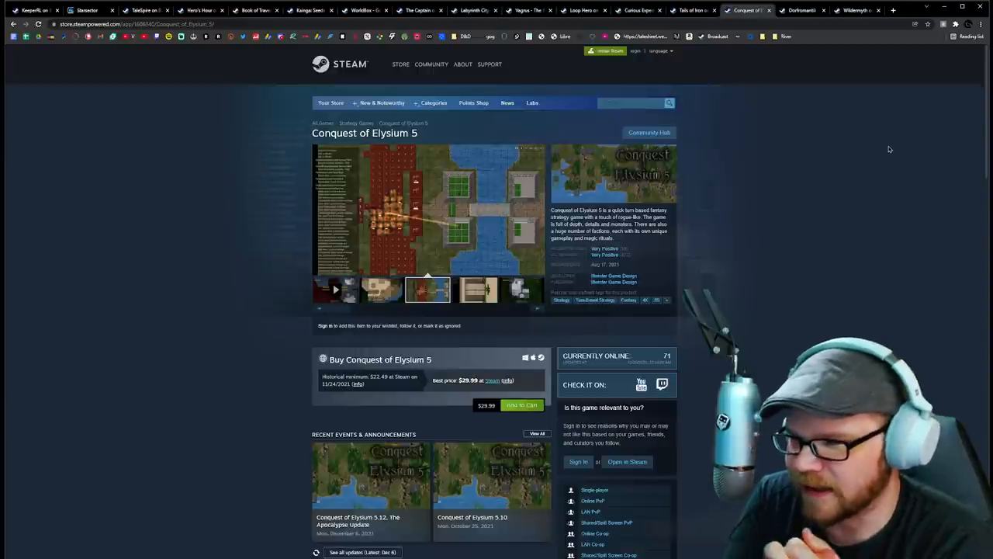
left_click(475, 291)
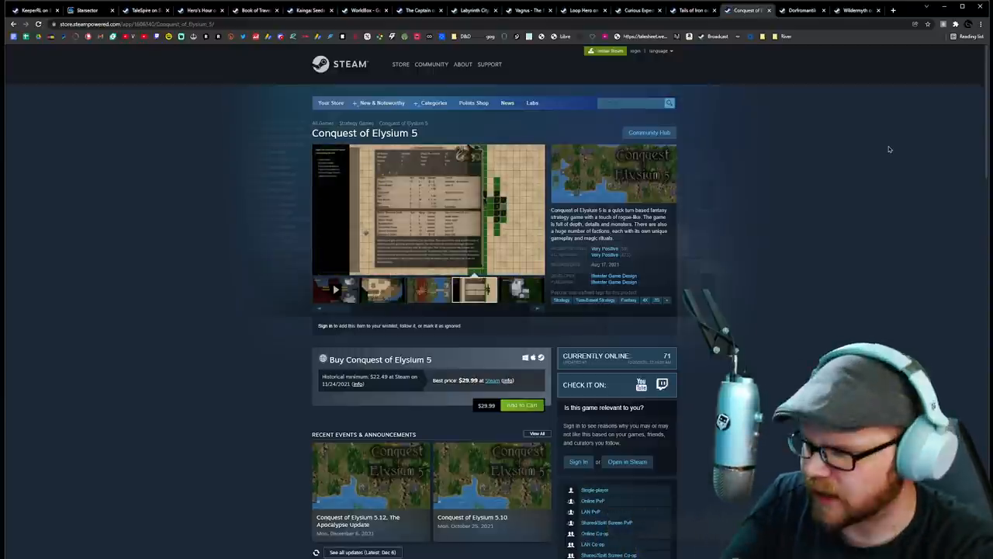
left_click(521, 291)
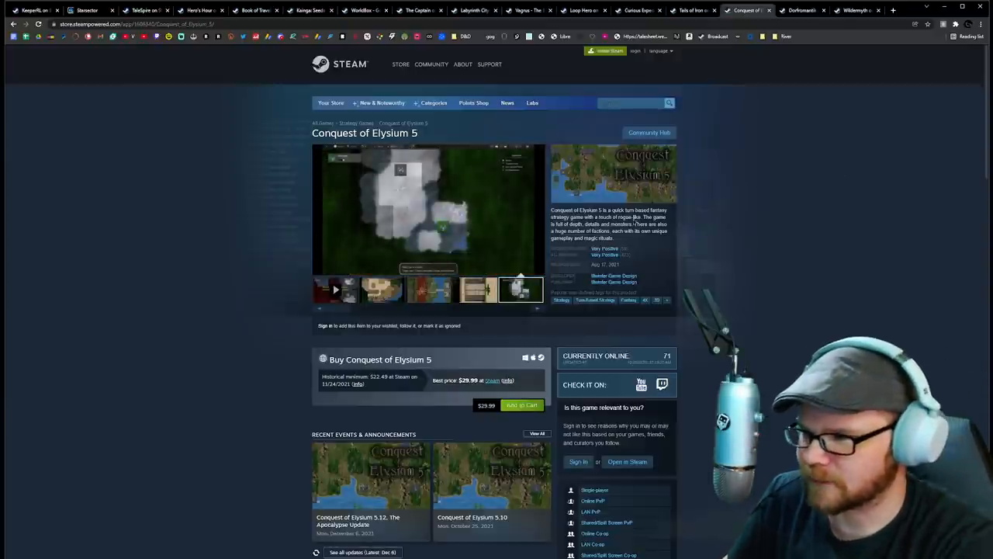
left_click(336, 290)
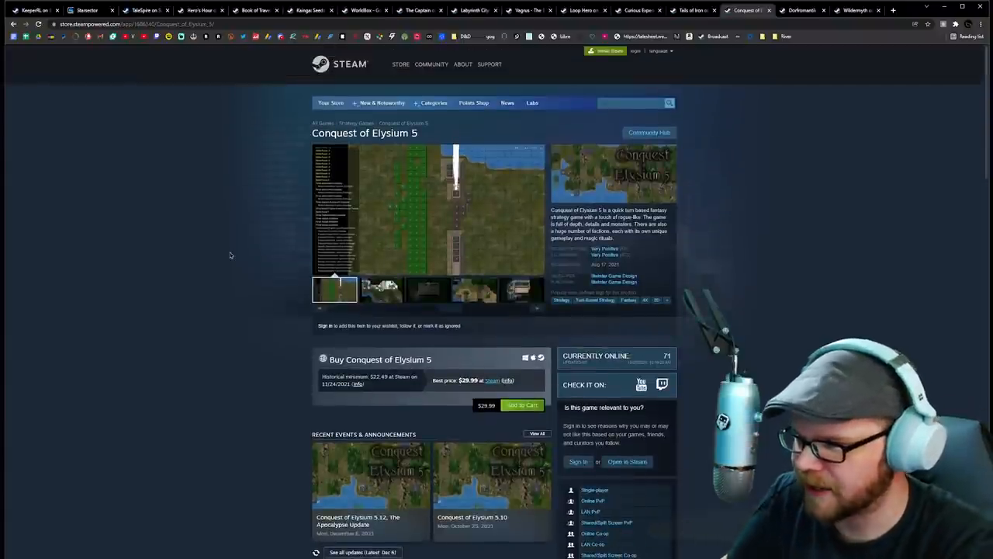
left_click(380, 290)
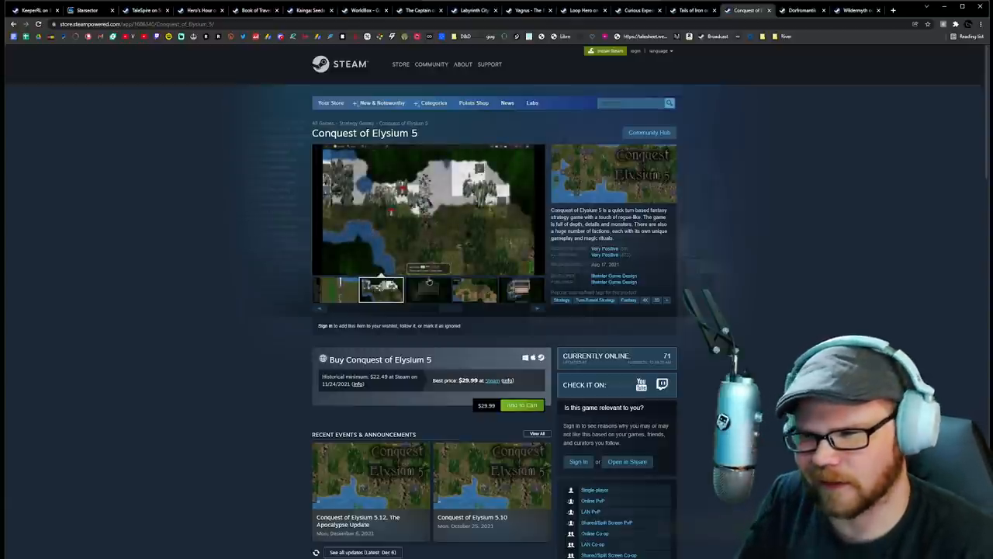
left_click(475, 289)
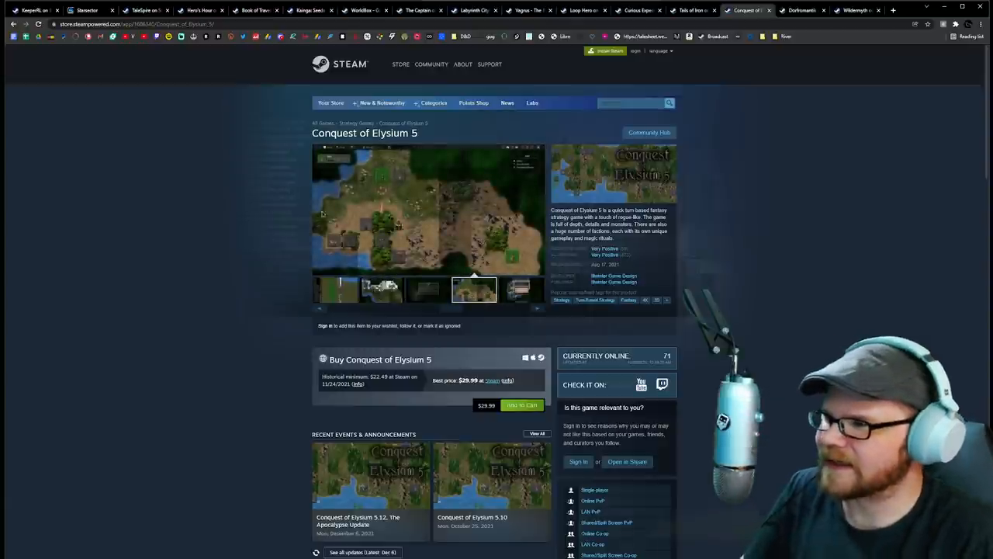
mouse_move(754, 158)
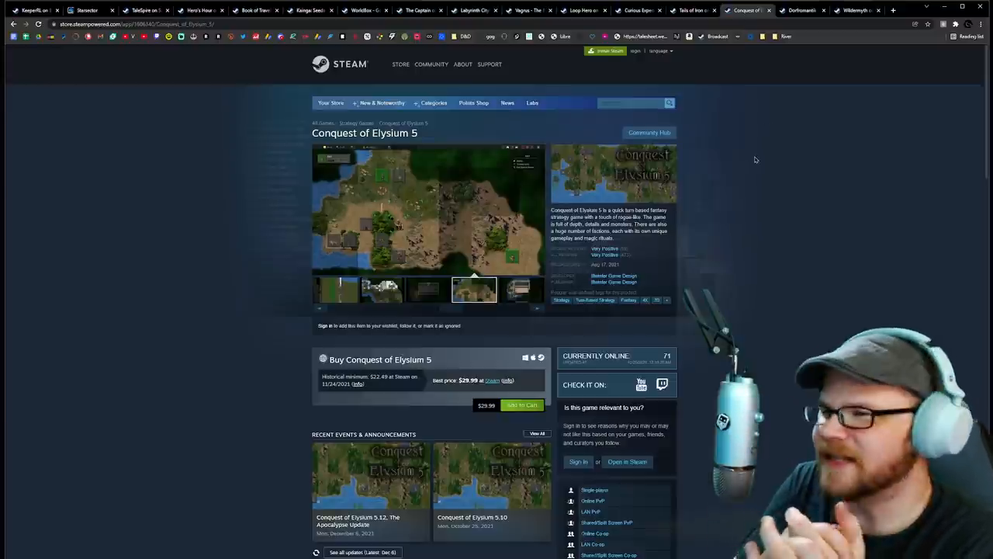
left_click(522, 289)
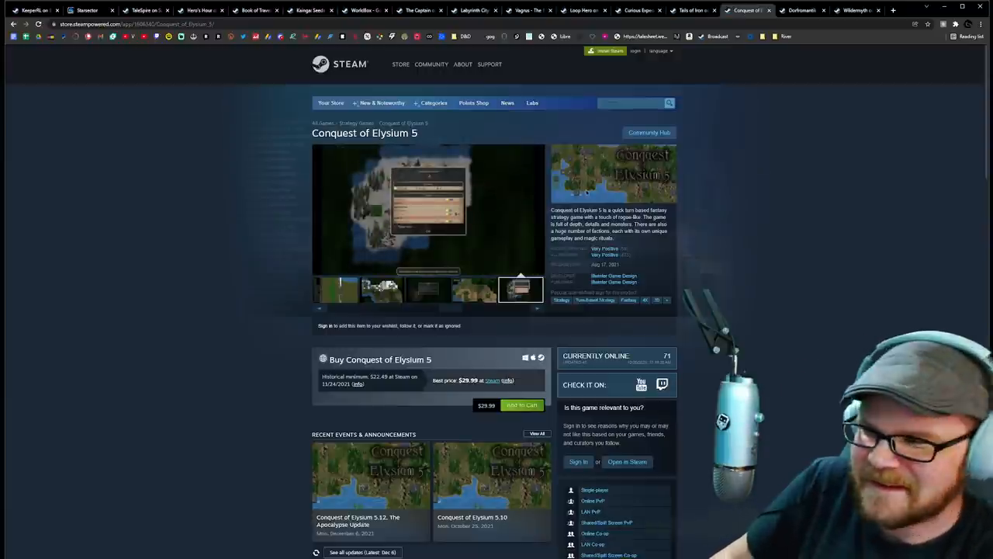
left_click(475, 290)
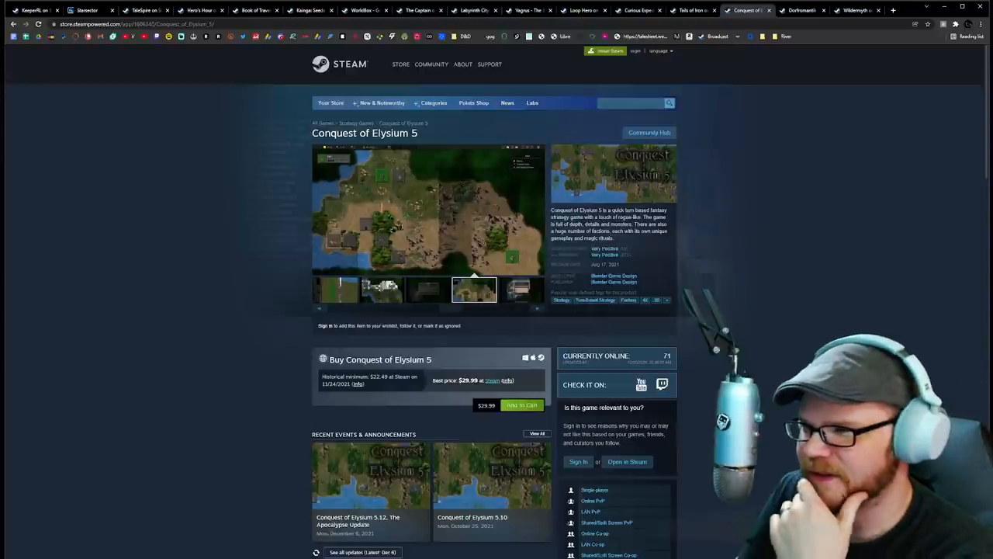
left_click(474, 290)
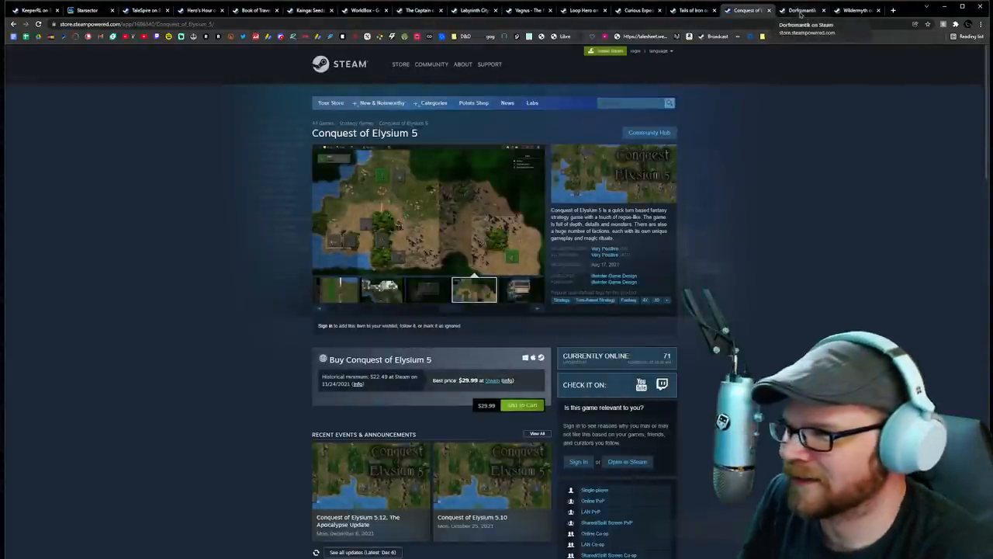
Bring up the Dorfromantik store page and view its Early Access notice above the purchase and bundle listings
left_click(804, 9)
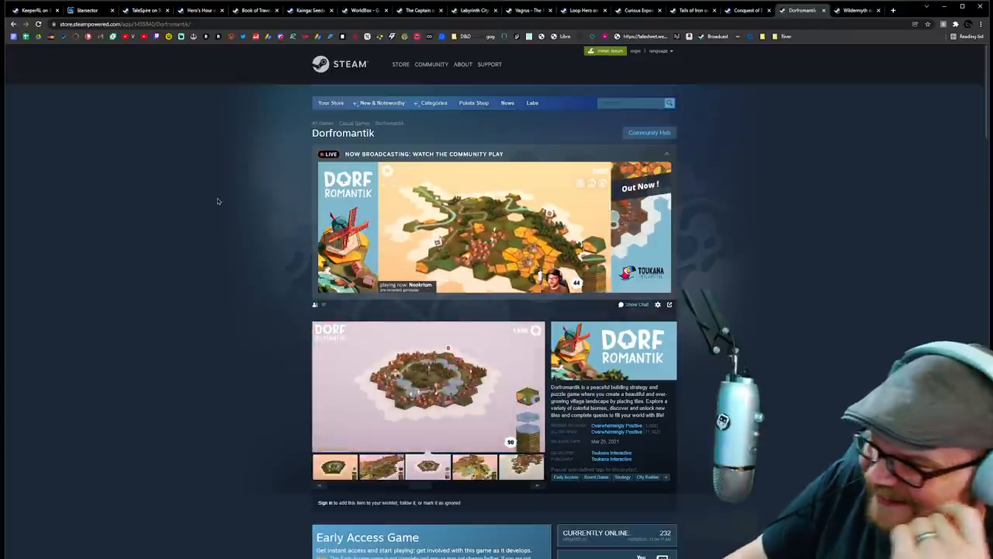
scroll("down", 3)
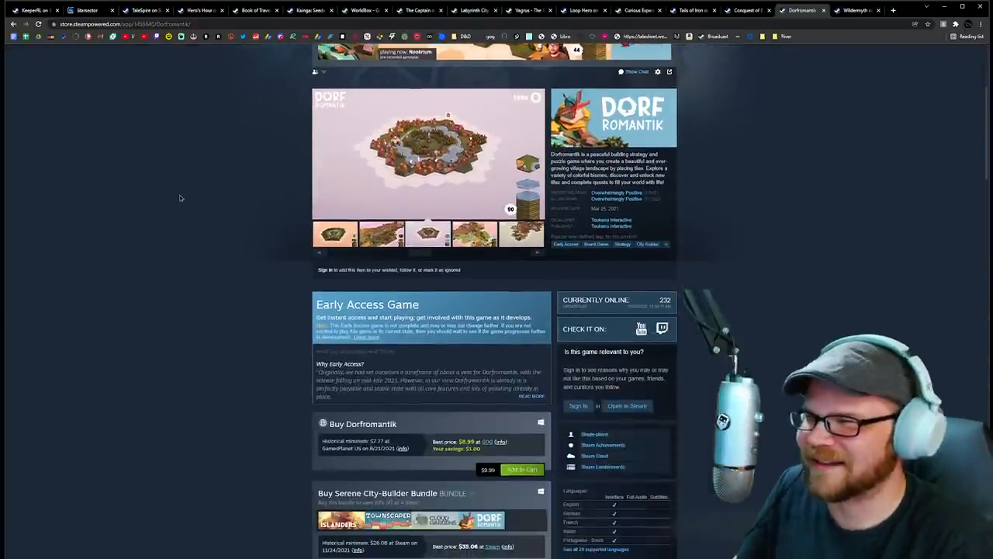
left_click(429, 154)
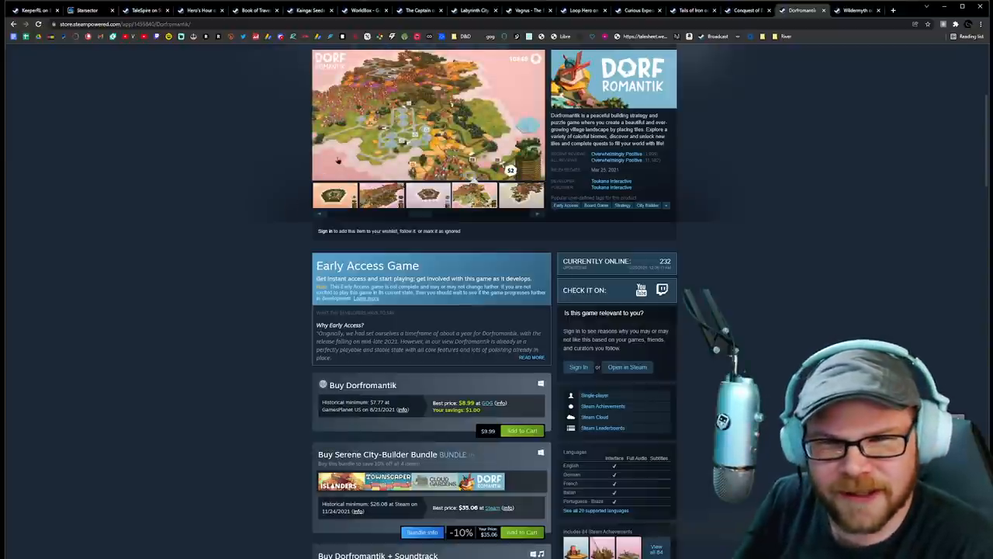
left_click(428, 115)
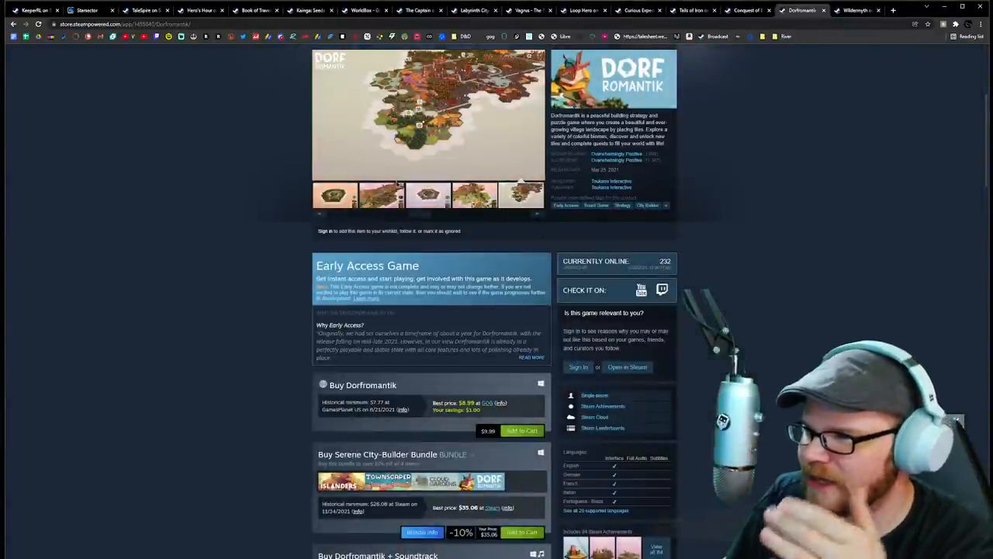
left_click(428, 115)
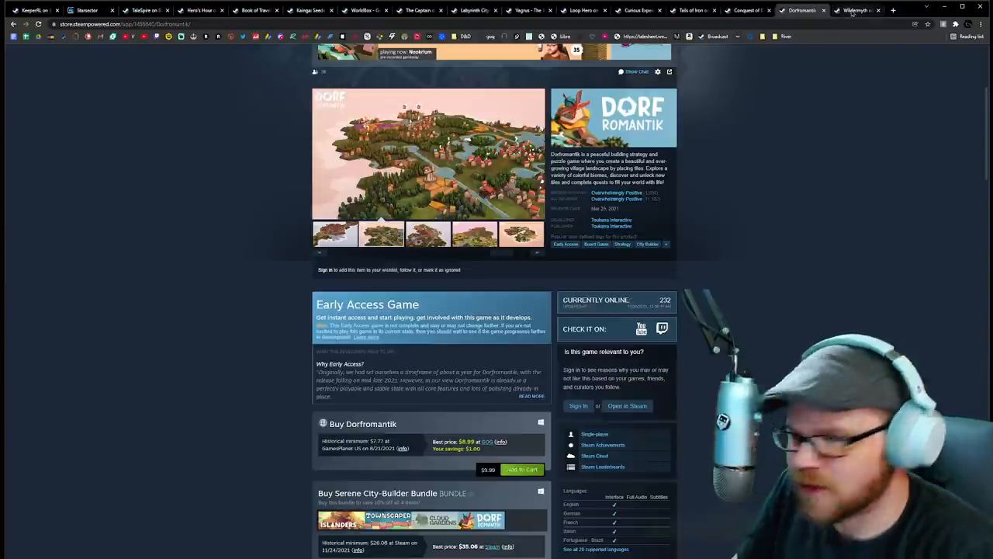
mouse_move(853, 10)
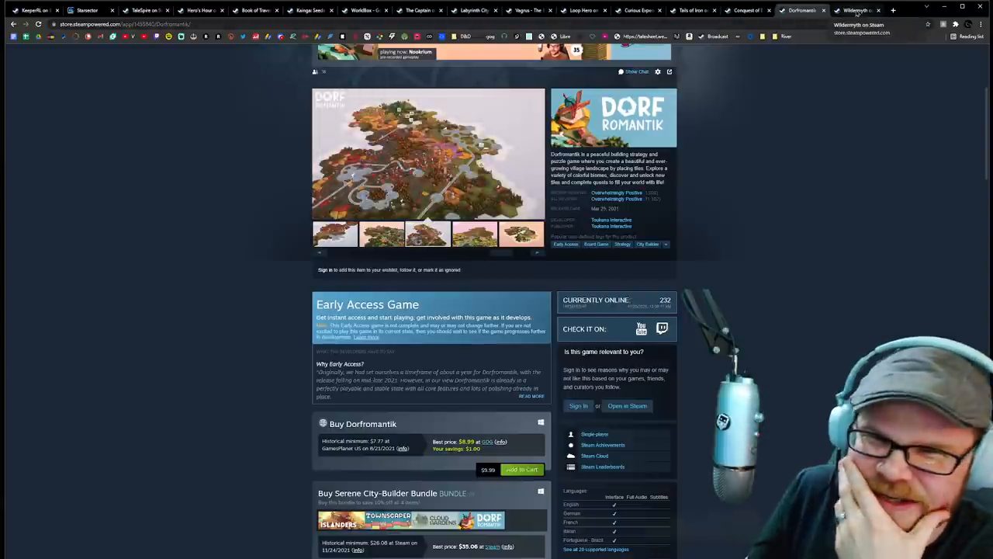
Bring up the Wildermyth store page and view several of its combat screenshots
left_click(854, 10)
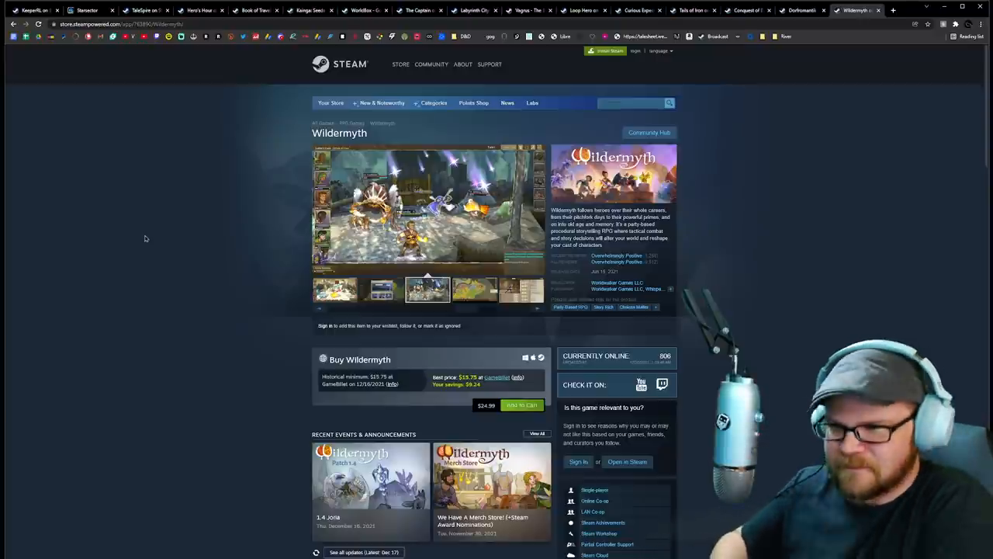
left_click(475, 290)
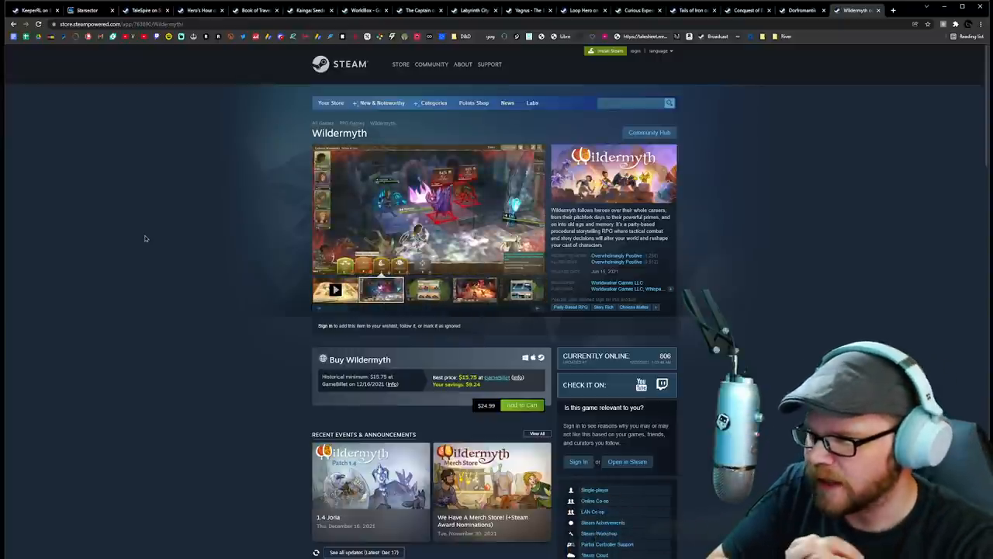
left_click(428, 290)
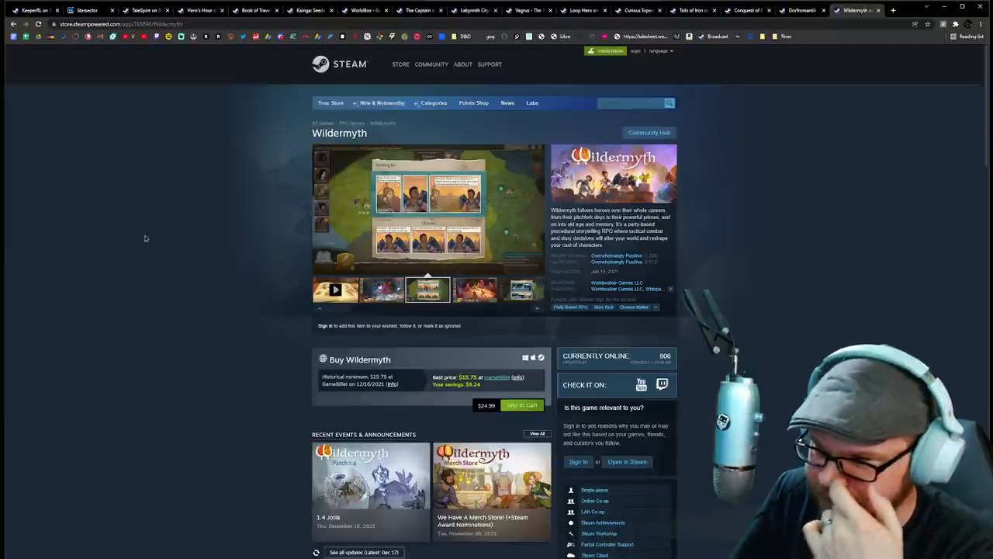
left_click(473, 290)
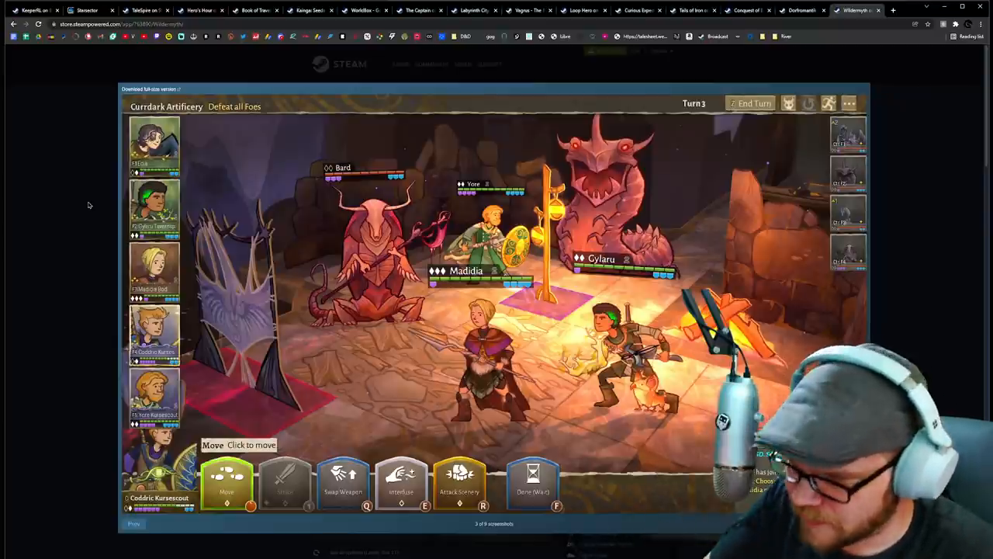
mouse_move(37, 154)
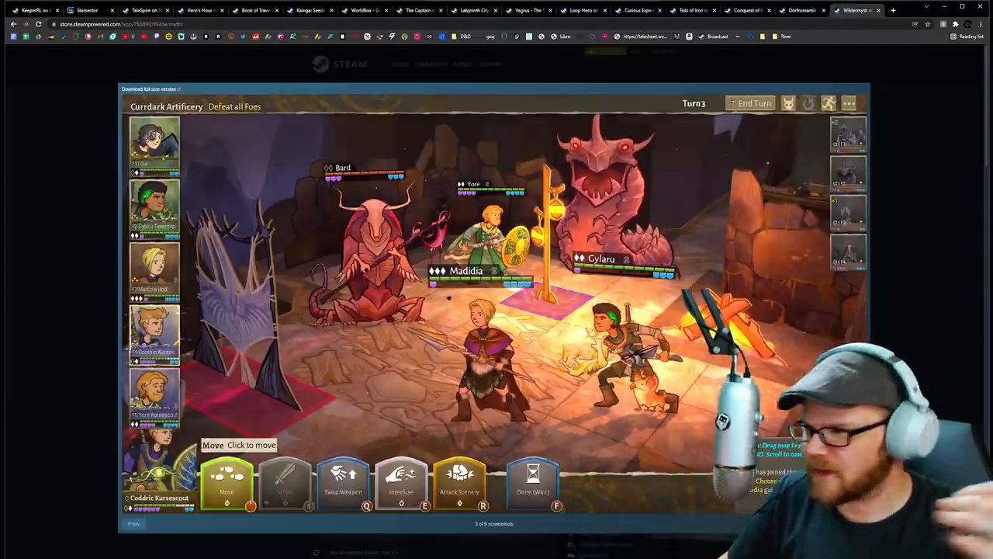
mouse_move(101, 166)
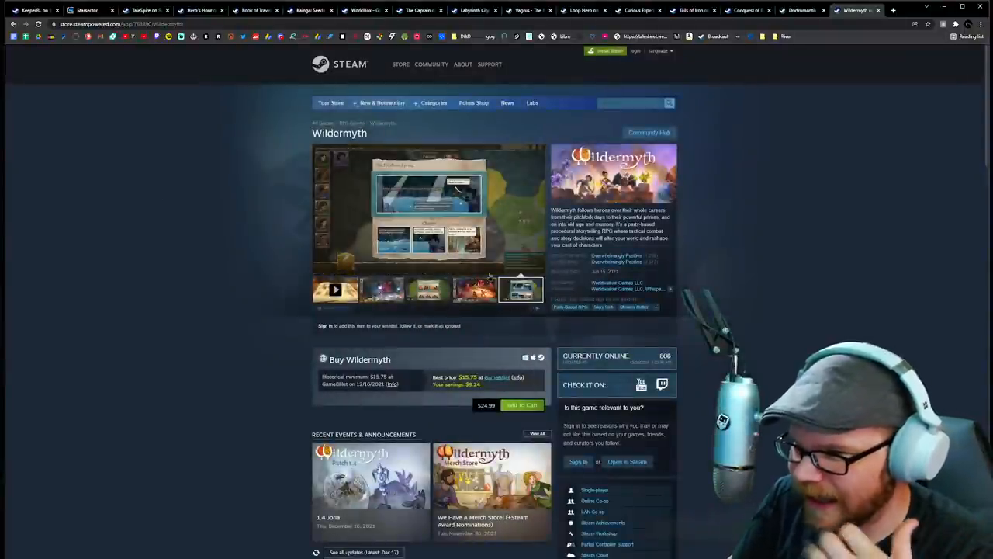
left_click(382, 290)
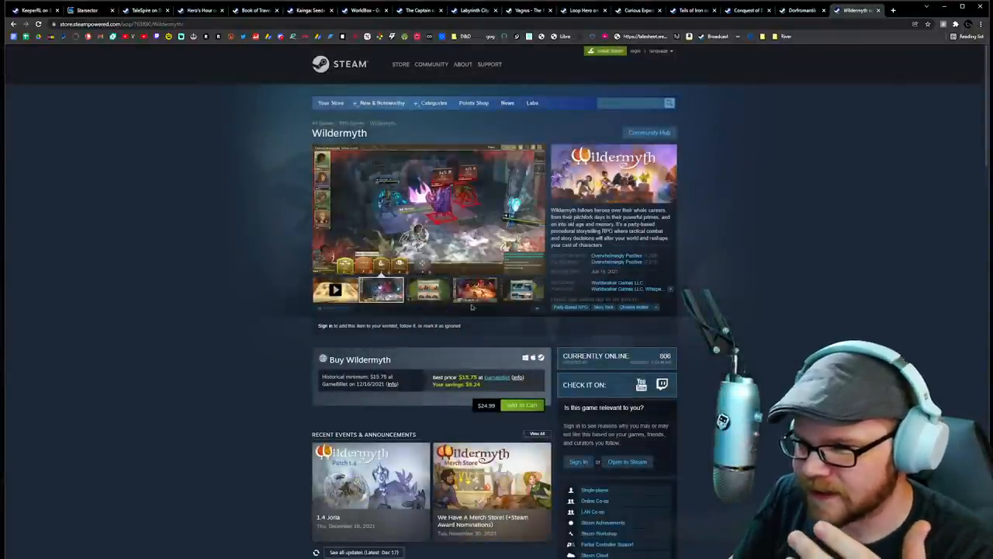
left_click(412, 290)
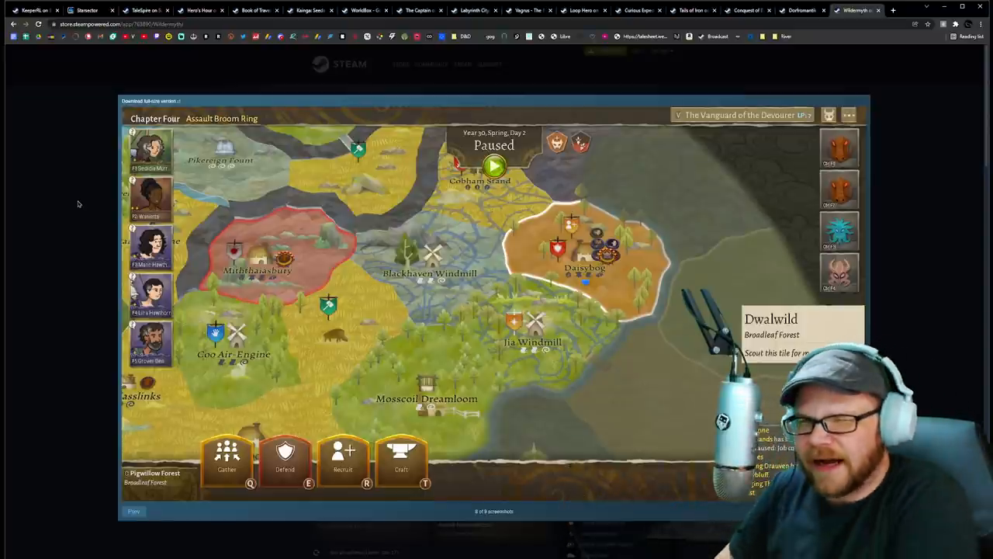
mouse_move(85, 347)
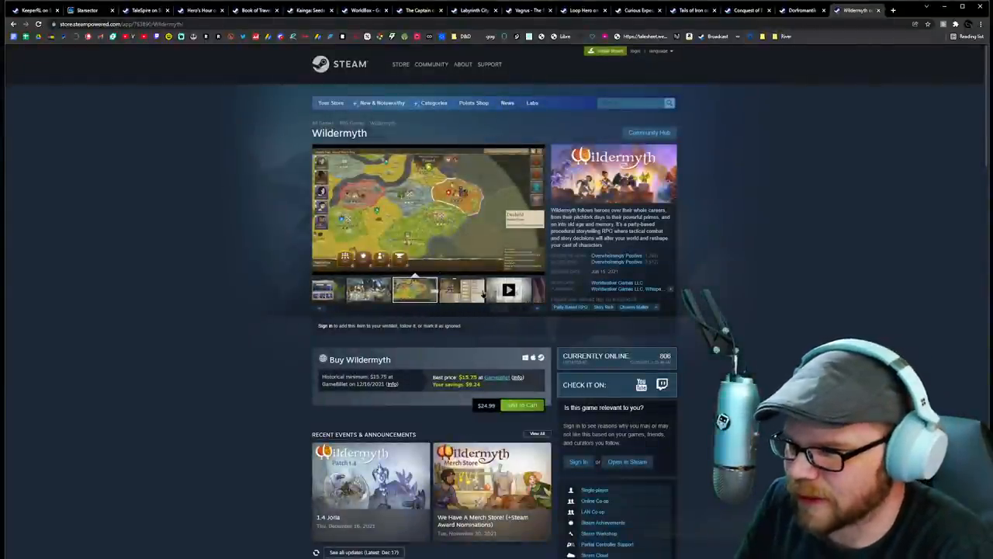
left_click(368, 291)
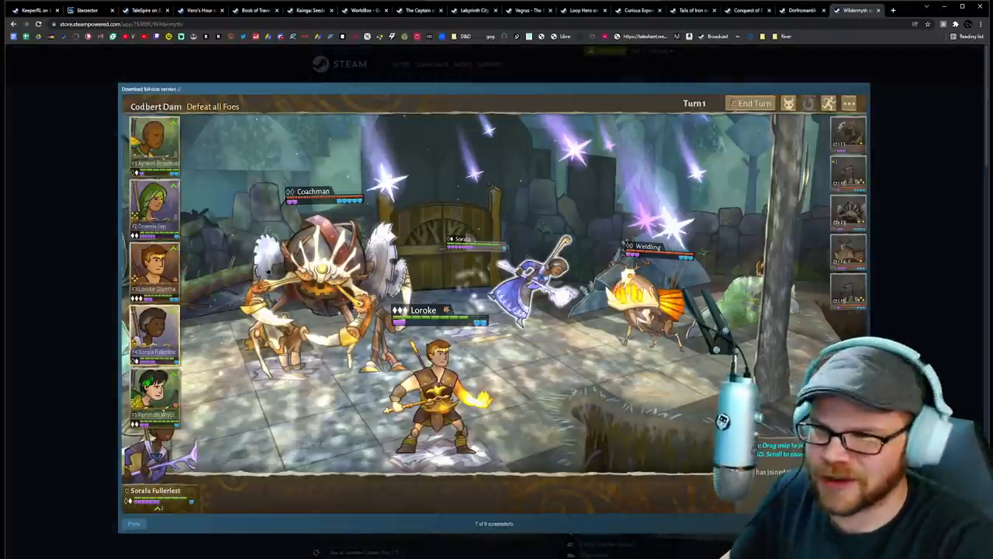
mouse_move(84, 143)
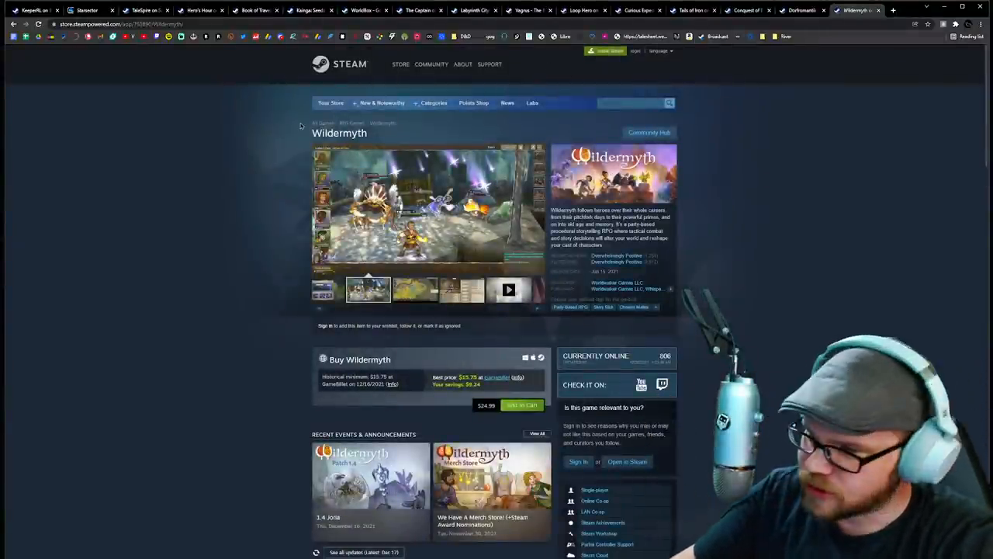
left_click(416, 290)
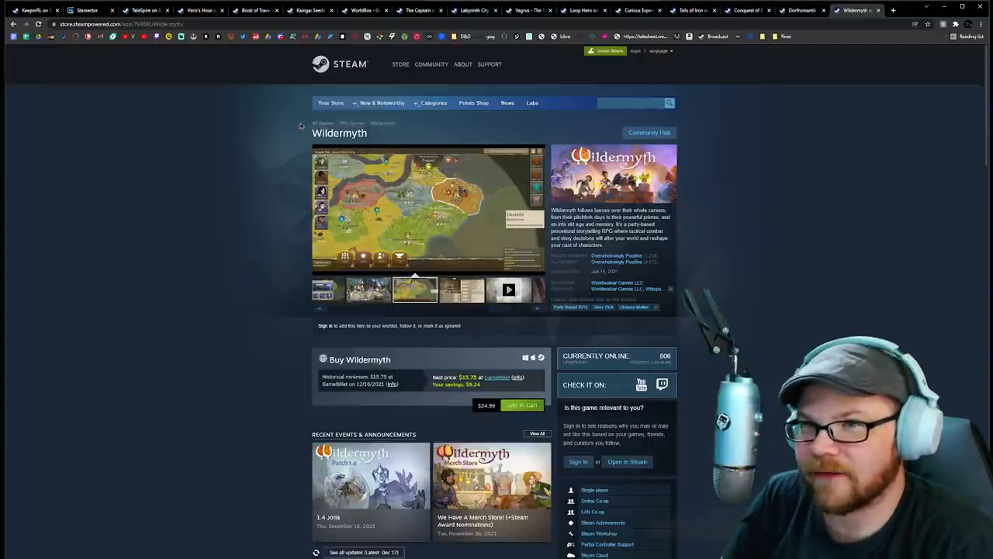
left_click(462, 291)
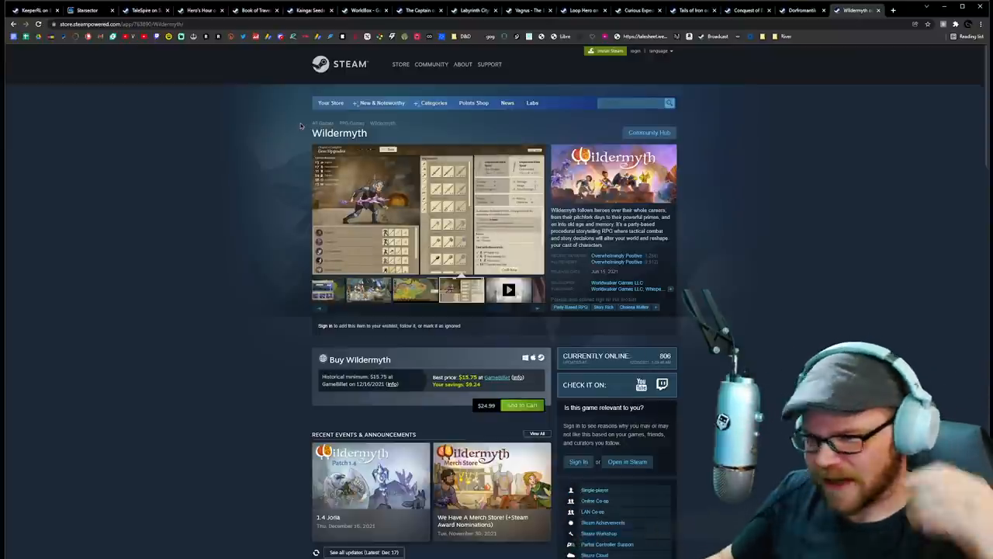
mouse_move(228, 122)
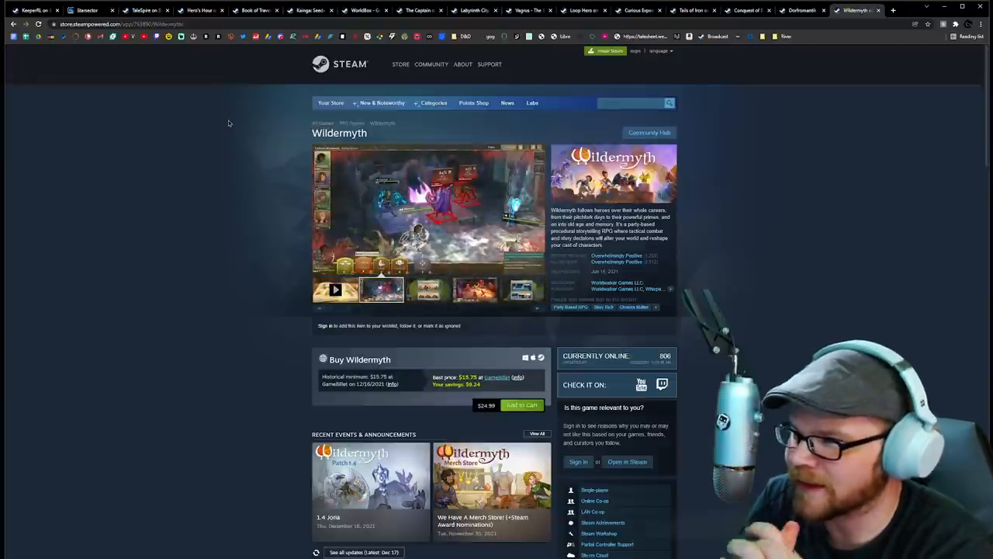
left_click(429, 290)
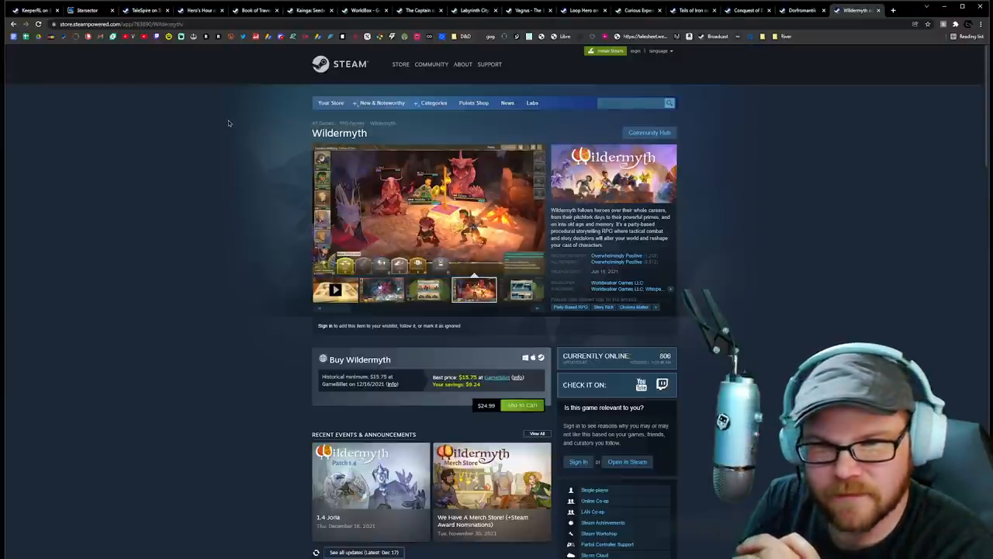
left_click(522, 290)
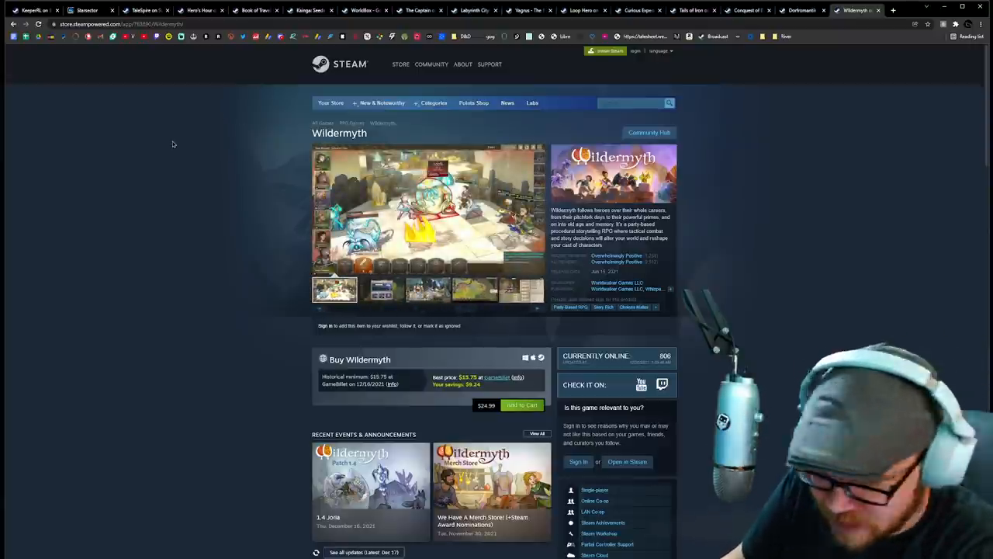
left_click(382, 289)
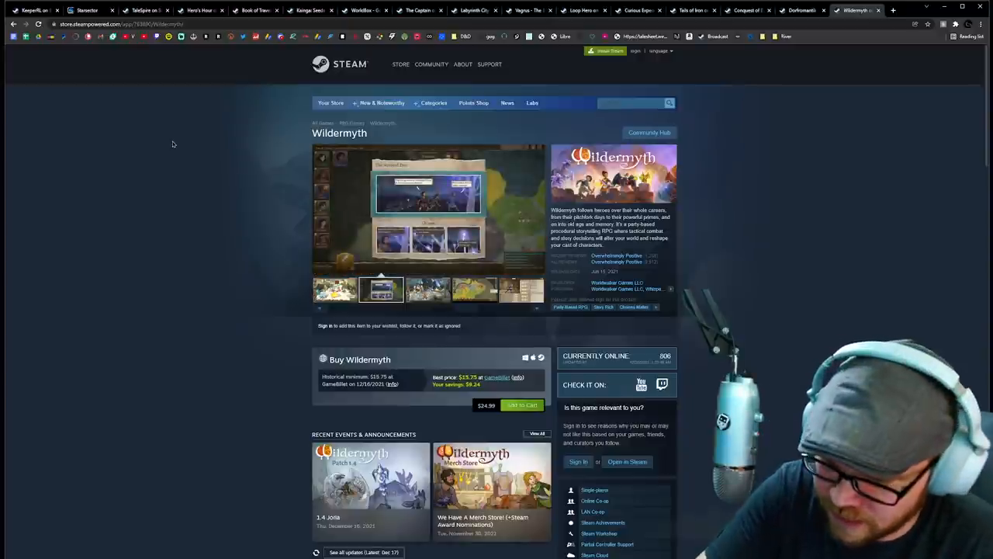